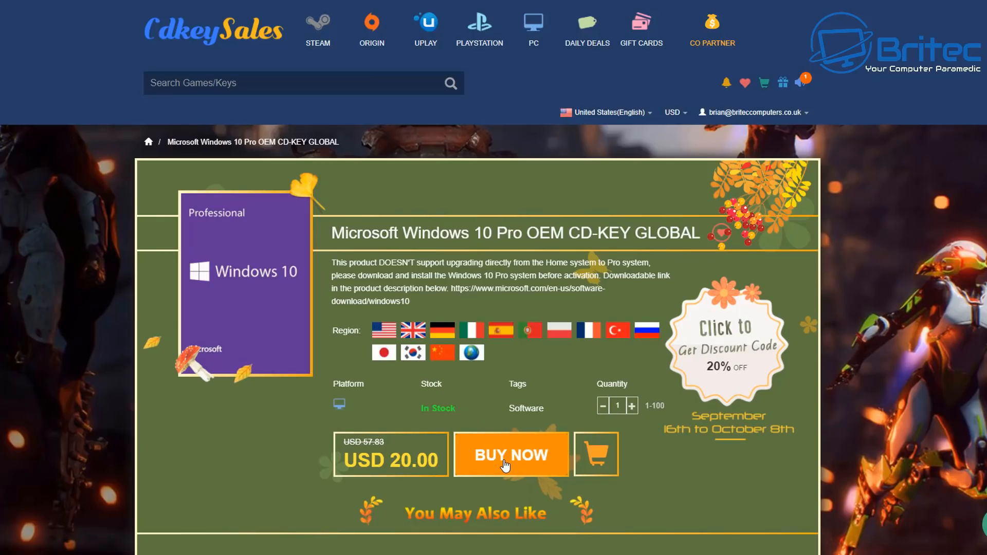
- Start buying the Windows 10 Pro OEM CD-KEY GLOBAL via BUY NOW
left_click(509, 454)
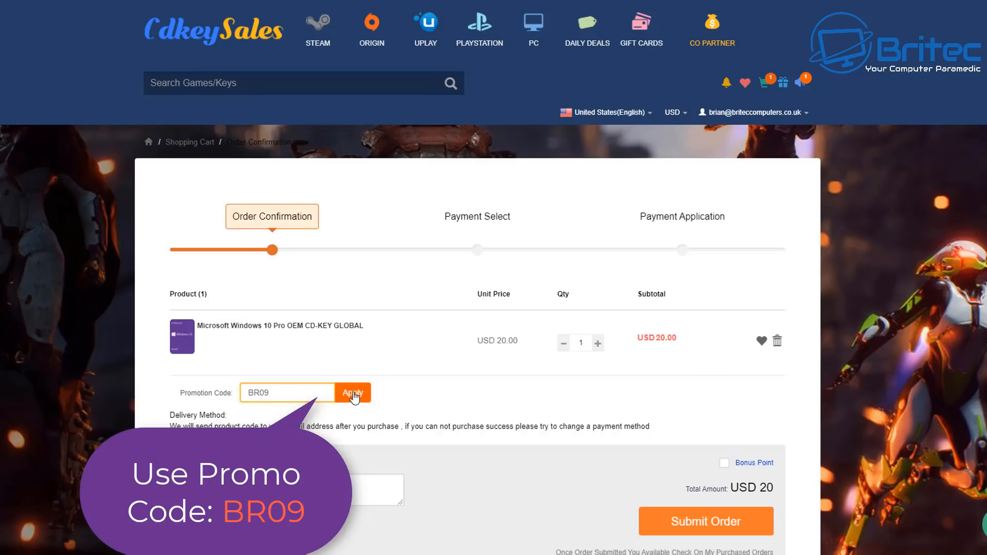
mouse_move(648, 484)
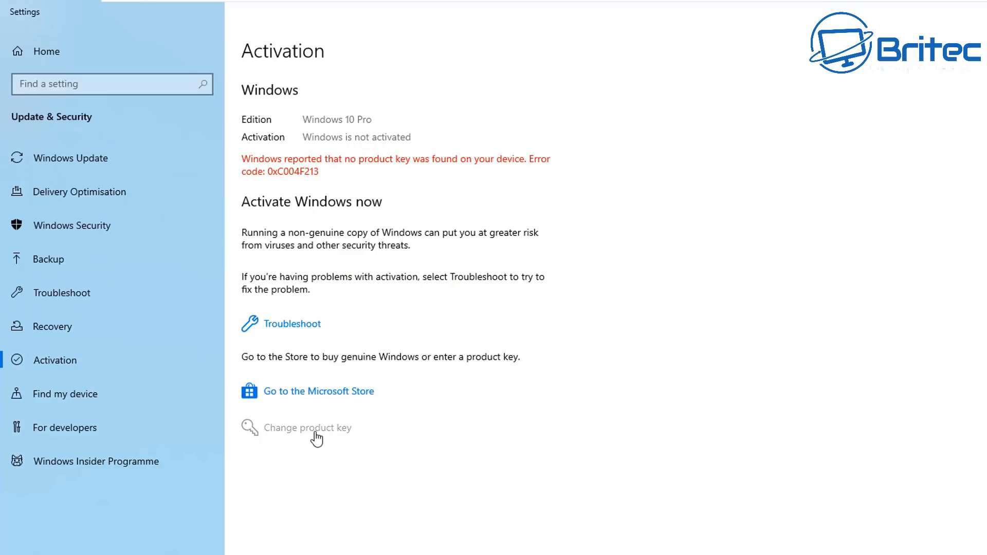
- Enter the purchased product key so Windows 10 Pro activates with a digital licence
left_click(309, 428)
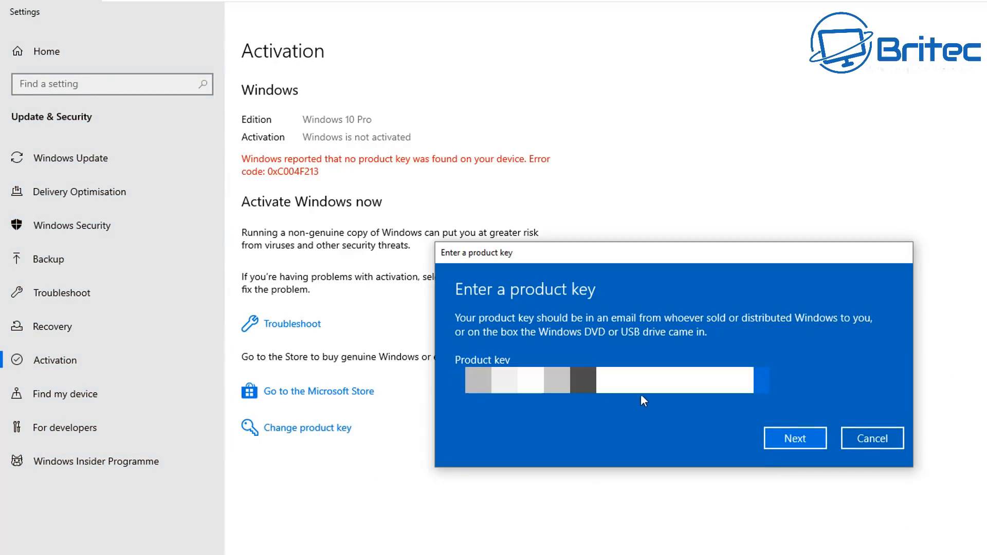
mouse_move(640, 426)
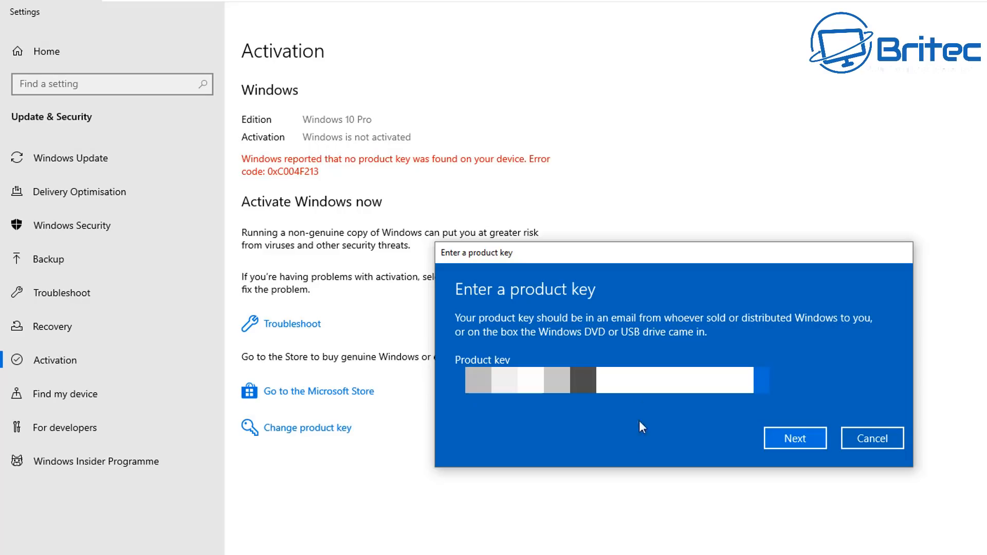
left_click(794, 438)
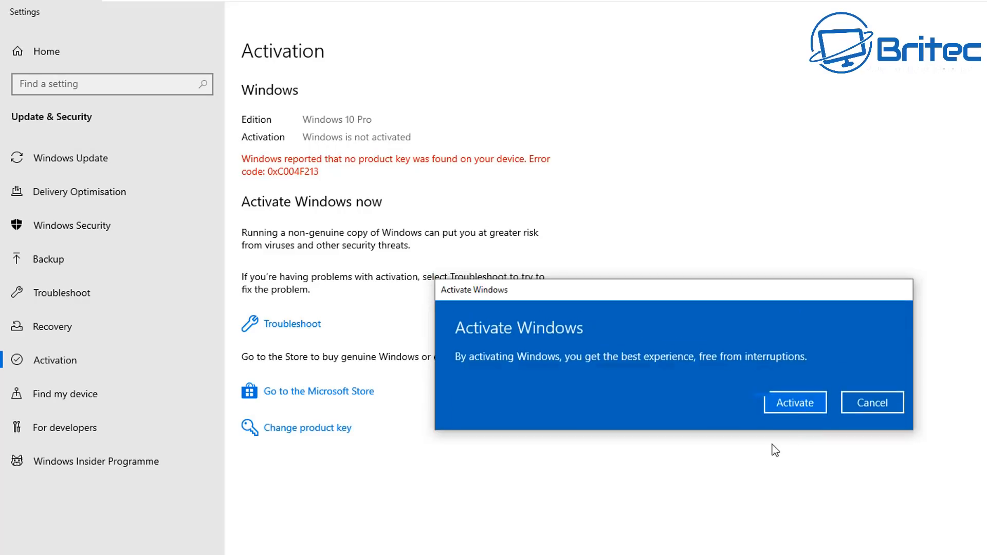
mouse_move(632, 382)
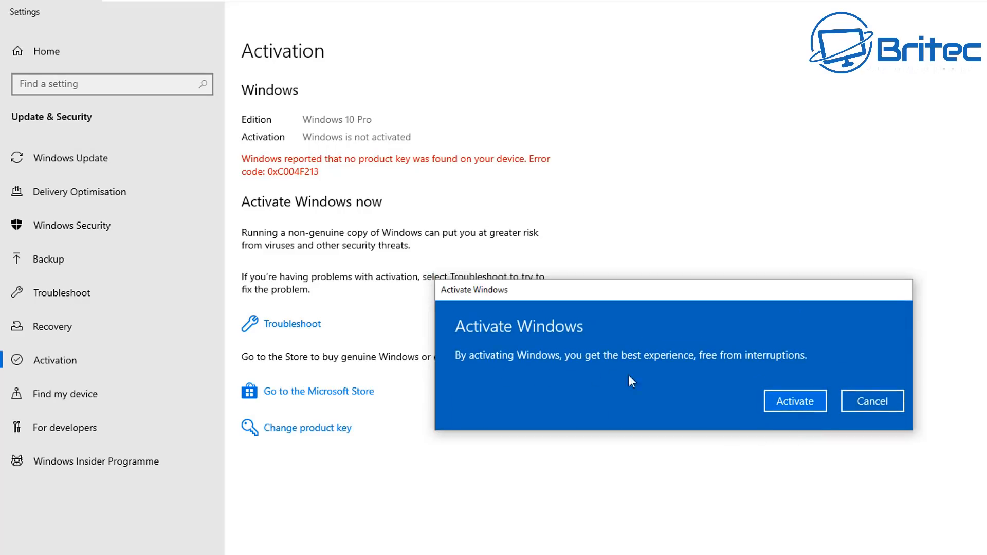
mouse_move(798, 430)
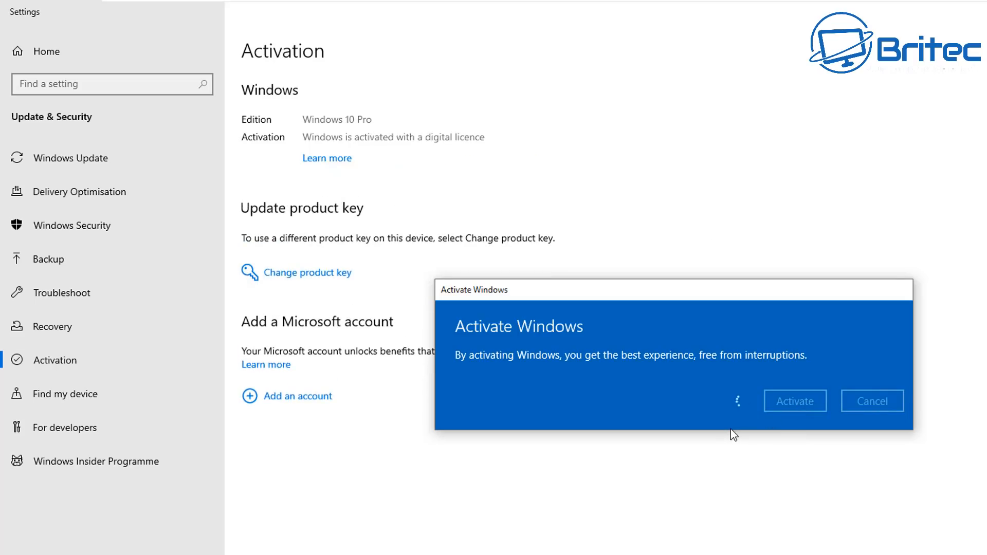
left_click(871, 401)
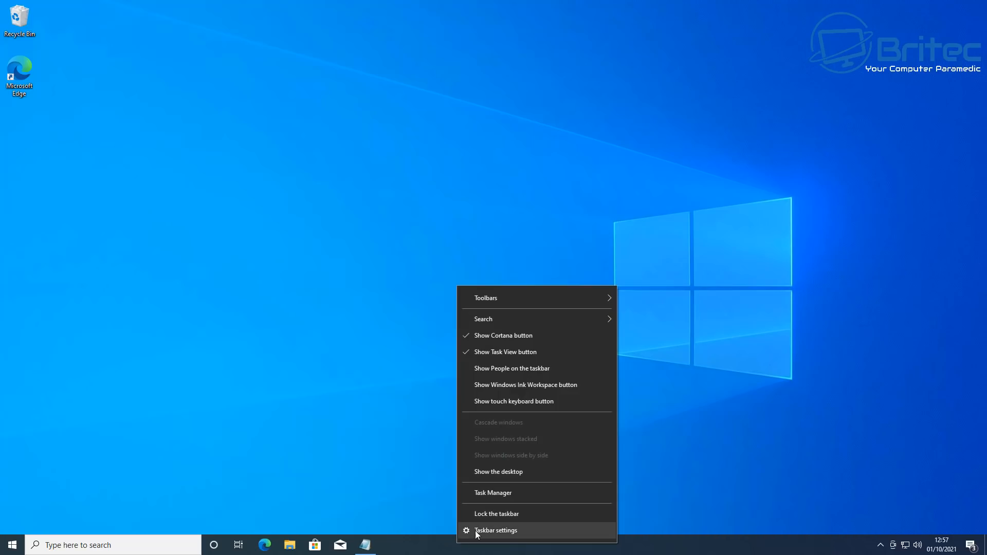
- In Taskbar settings, try the taskbar location at Right, Left and Top
left_click(494, 530)
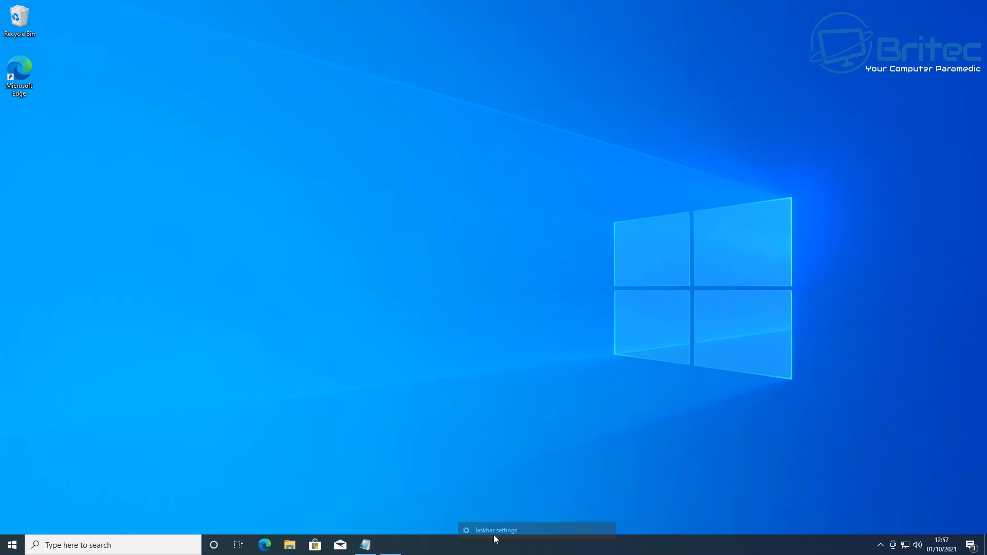
left_click(495, 530)
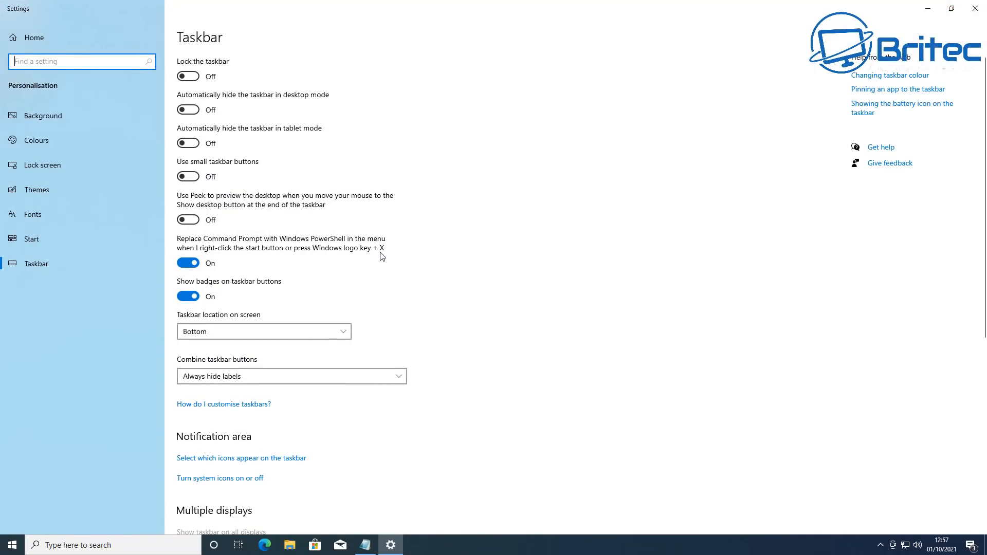
mouse_move(282, 327)
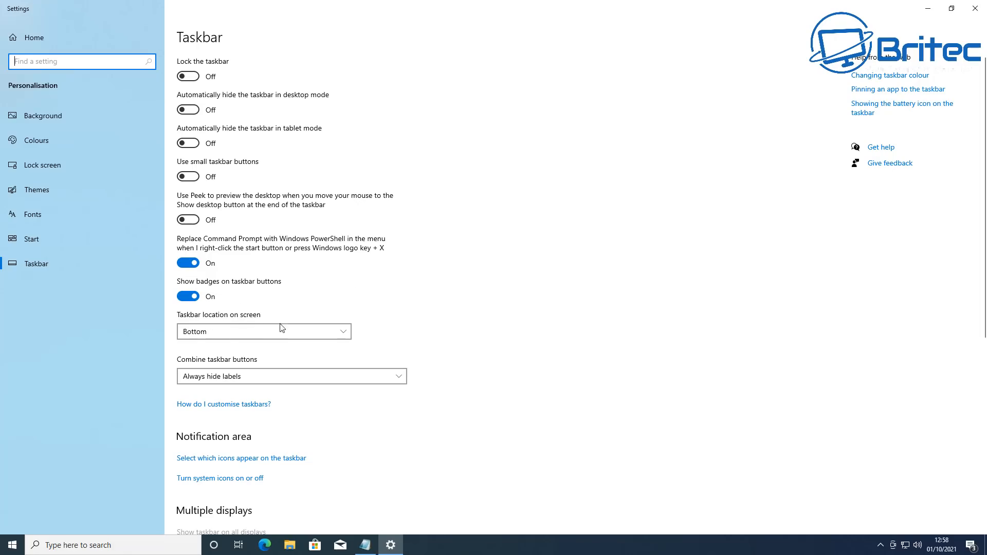
left_click(264, 331)
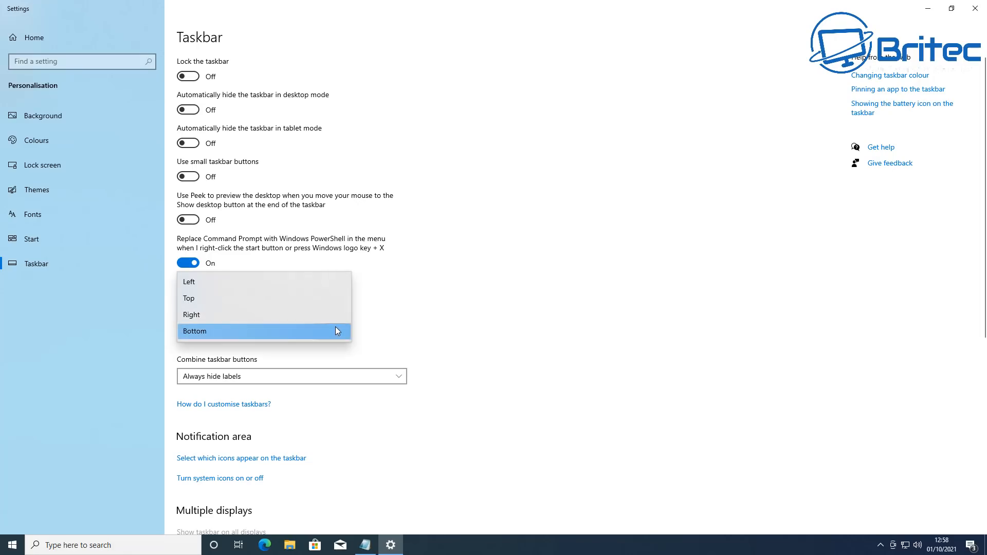
mouse_move(307, 315)
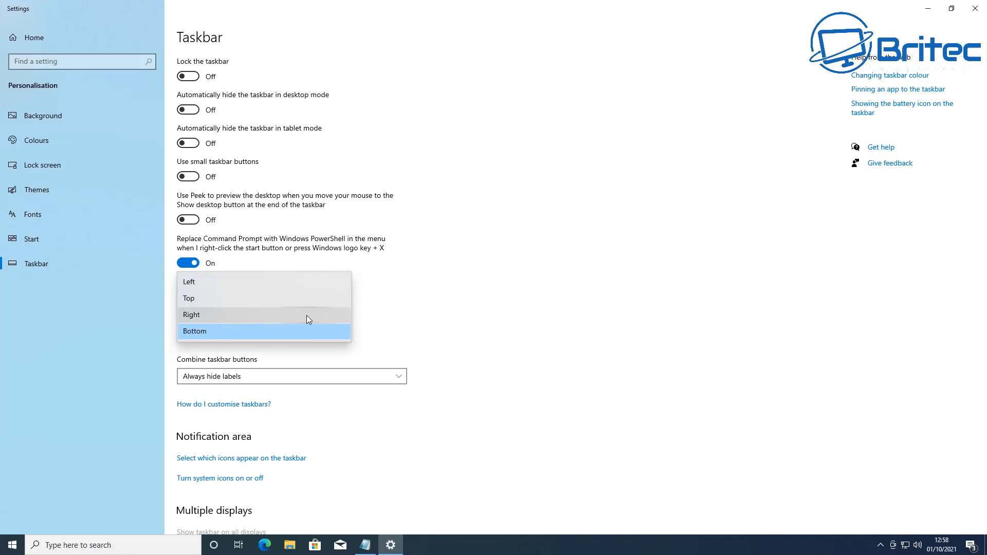
left_click(191, 314)
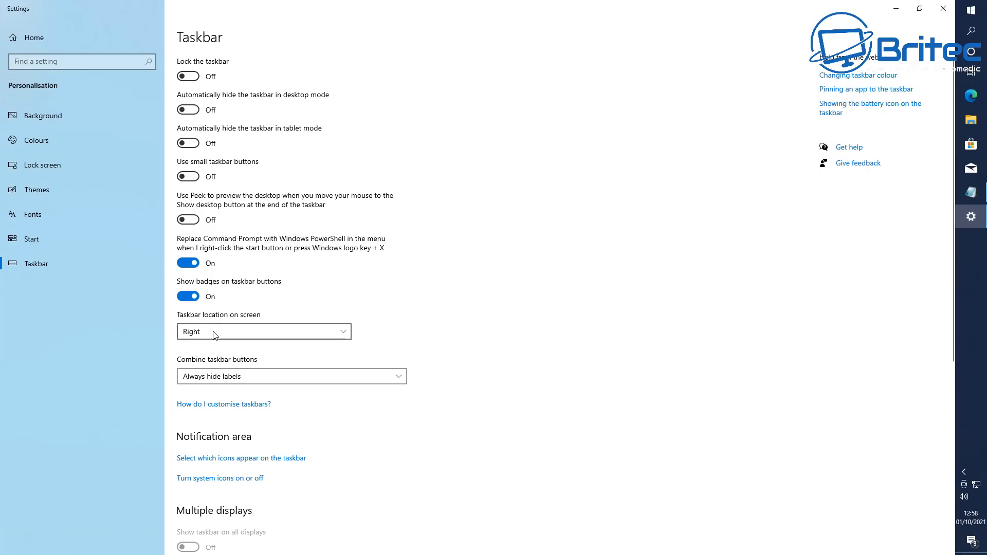
left_click(263, 332)
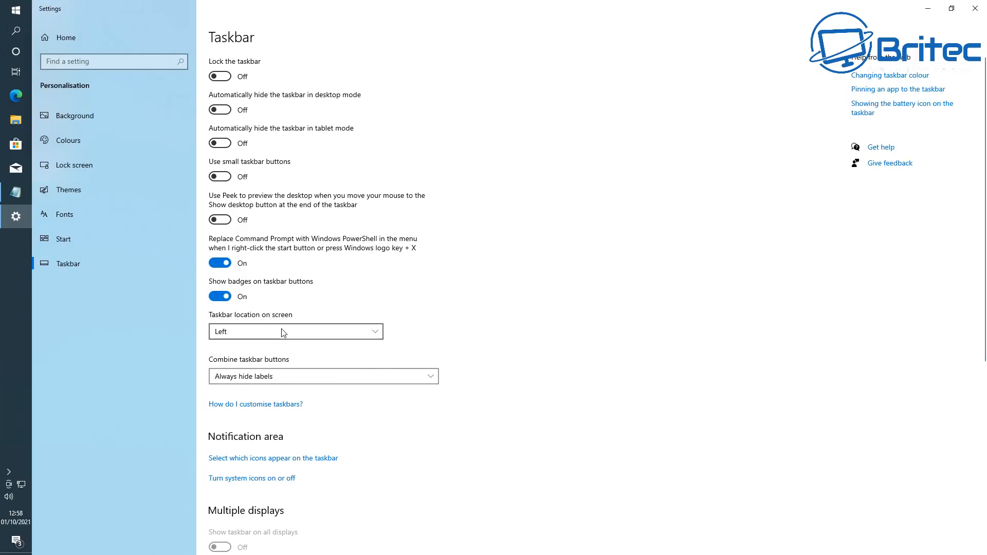
left_click(295, 332)
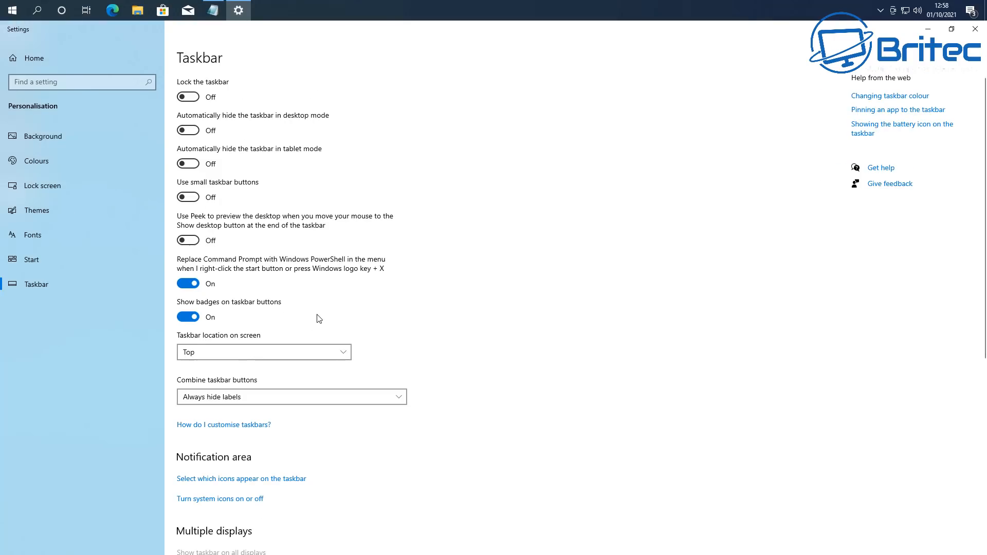
- Set the taskbar location back to Left and close the taskbar settings
left_click(263, 352)
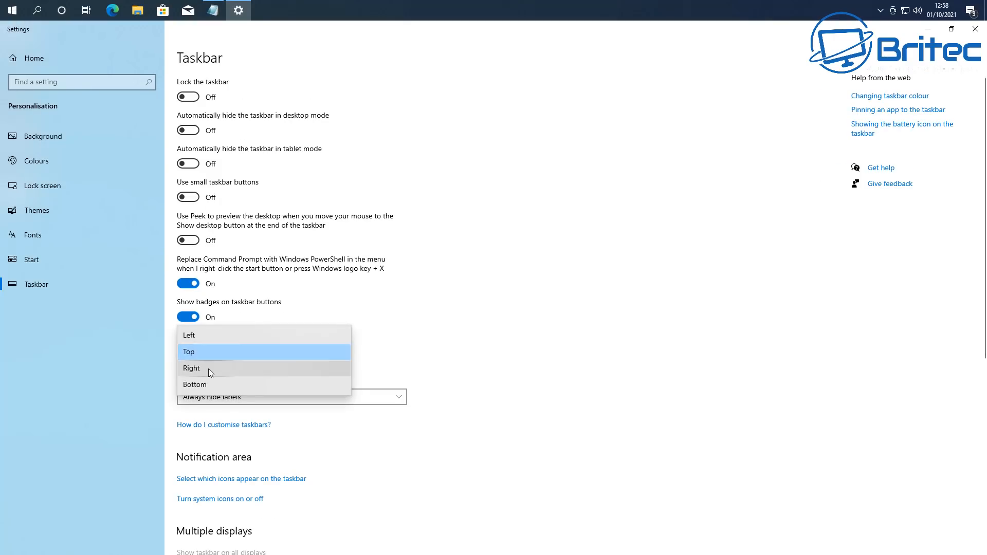
left_click(189, 335)
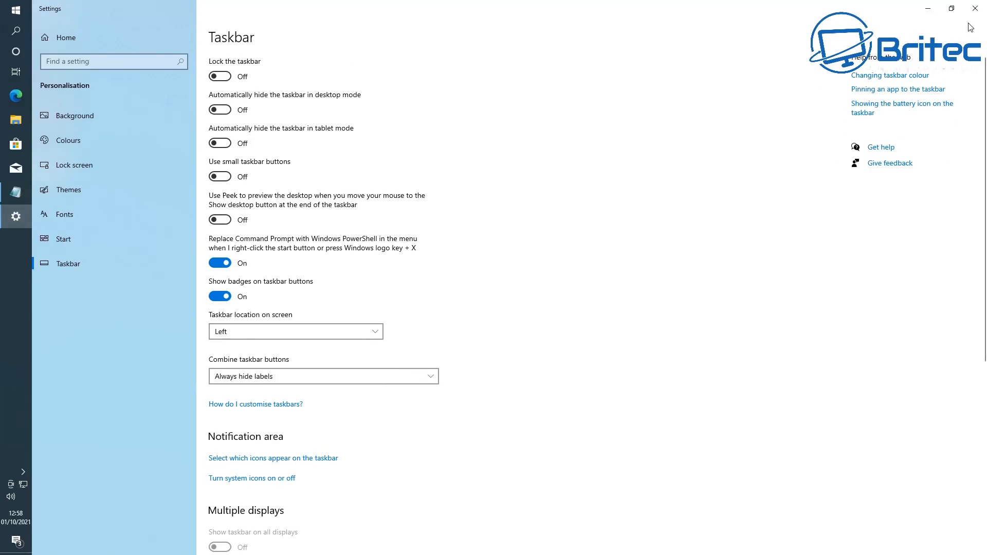
left_click(974, 8)
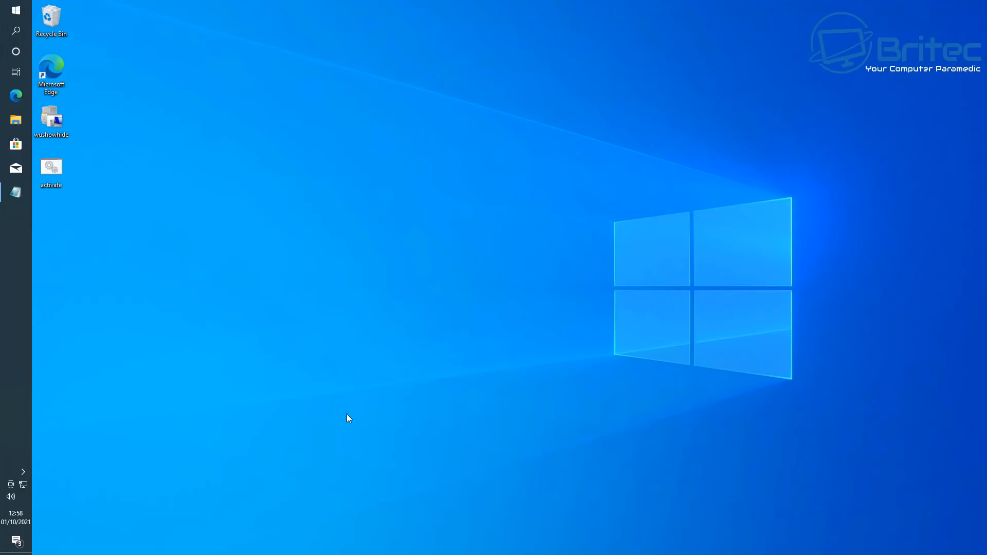
mouse_move(117, 280)
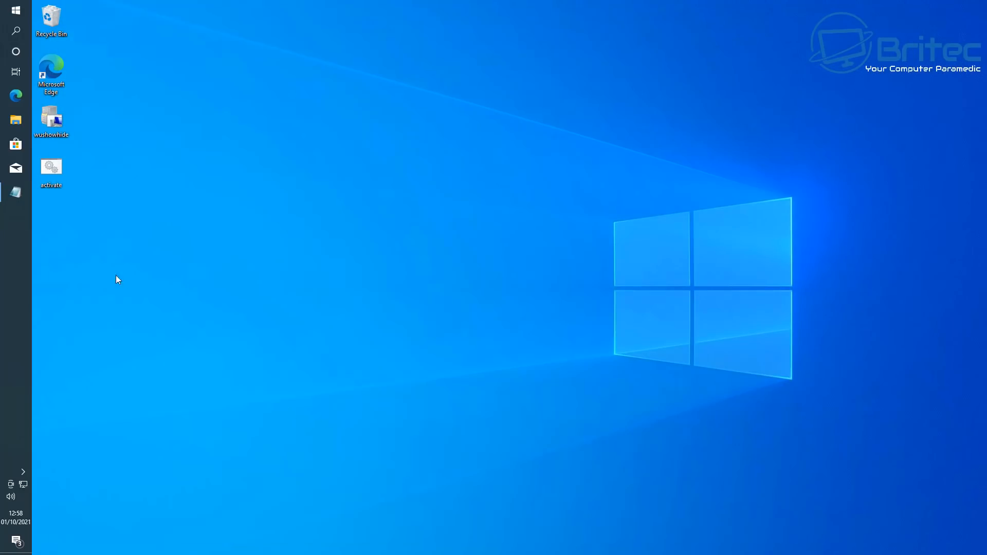
left_click(16, 10)
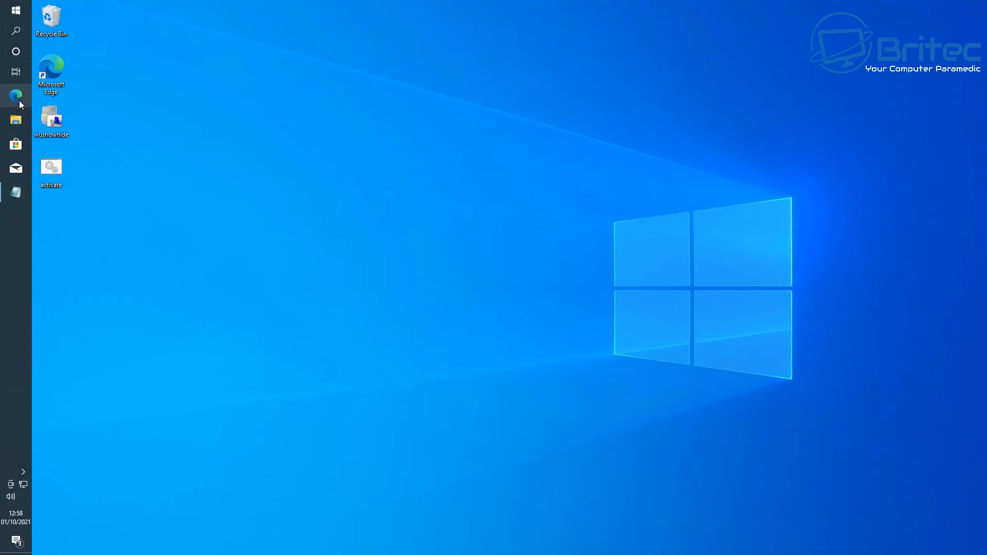
mouse_move(305, 287)
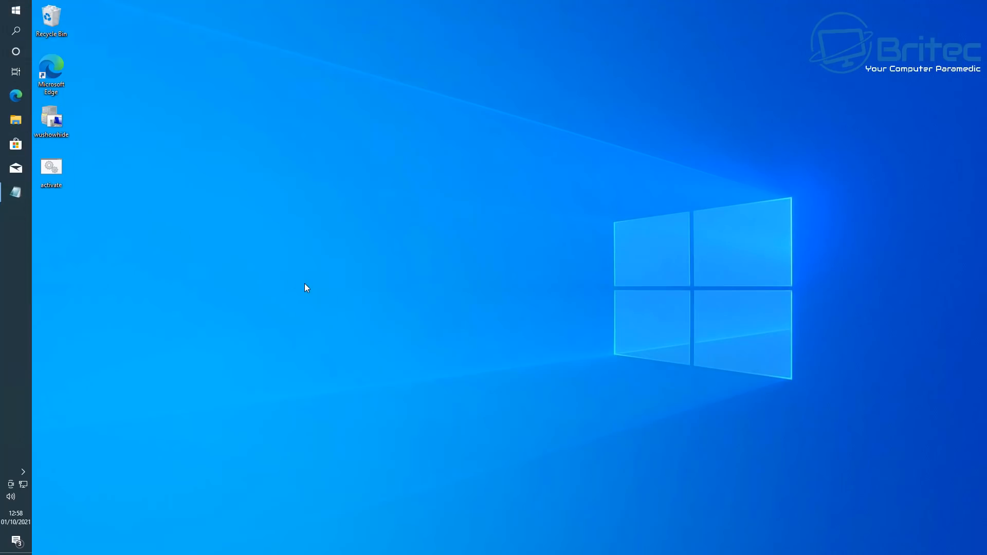
mouse_move(45, 208)
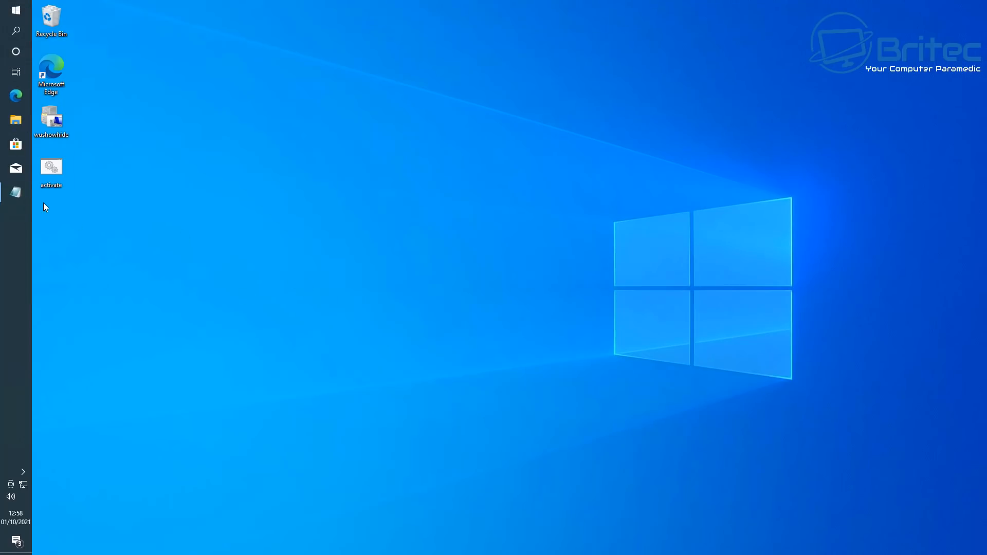
mouse_move(22, 62)
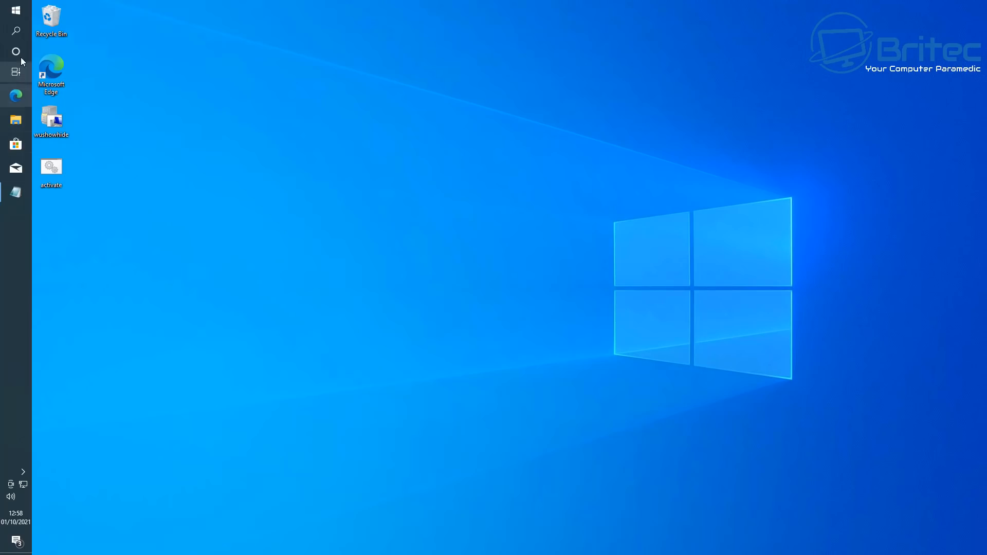
mouse_move(15, 11)
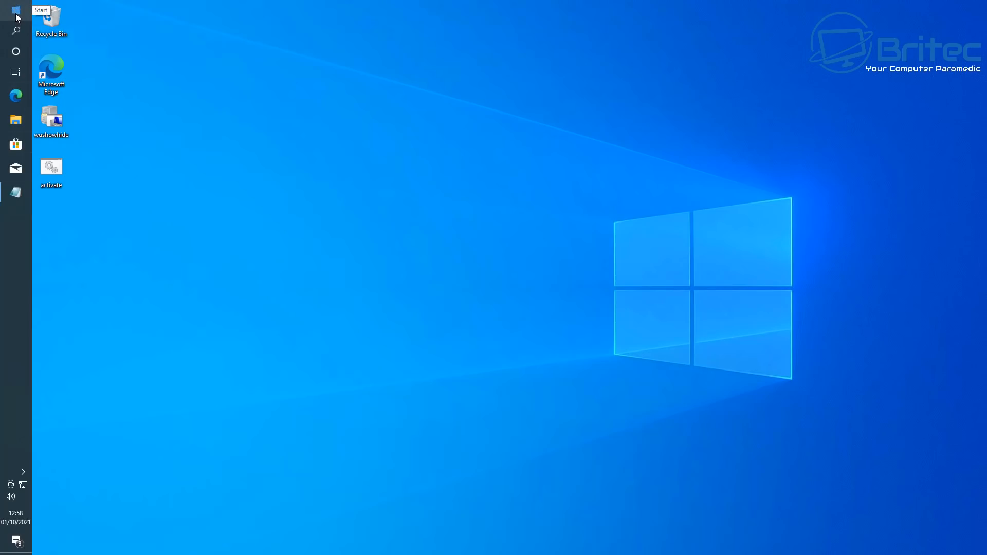
mouse_move(30, 280)
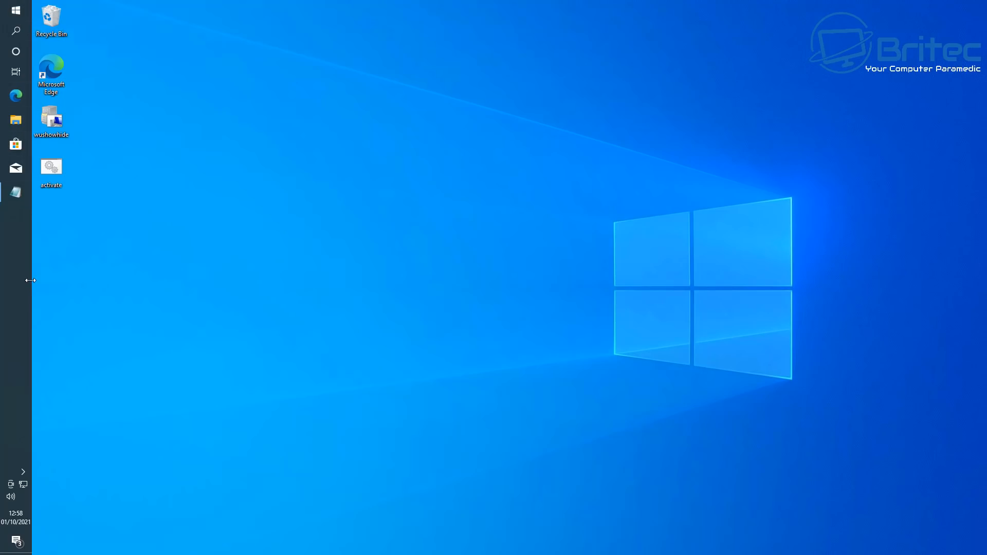
- From the taskbar's options, move the taskbar location to Top
right_click(12, 498)
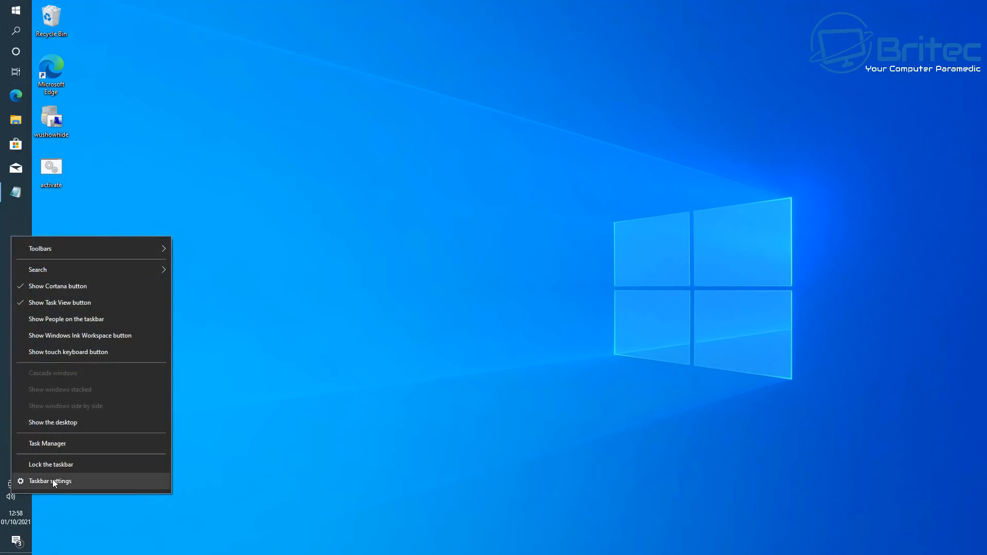
left_click(50, 481)
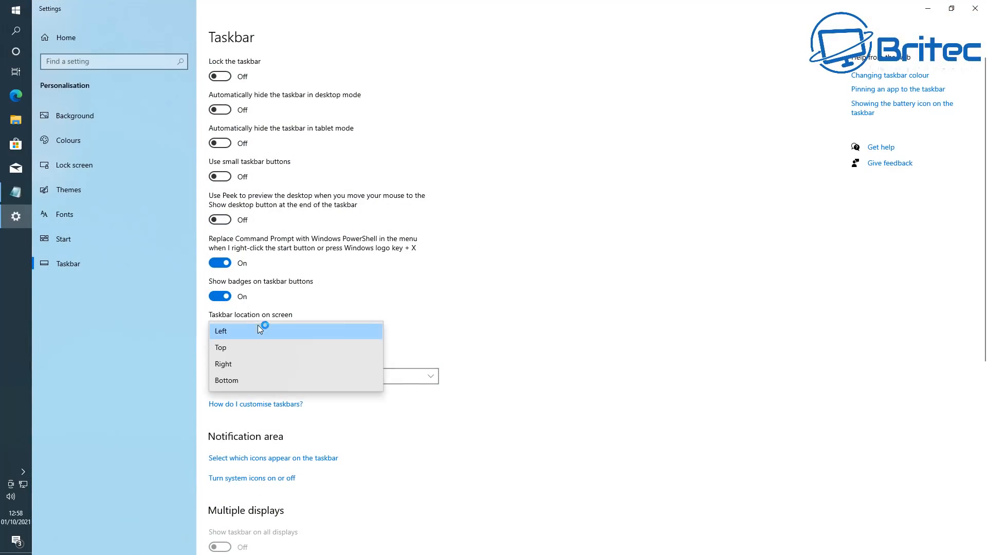
mouse_move(248, 352)
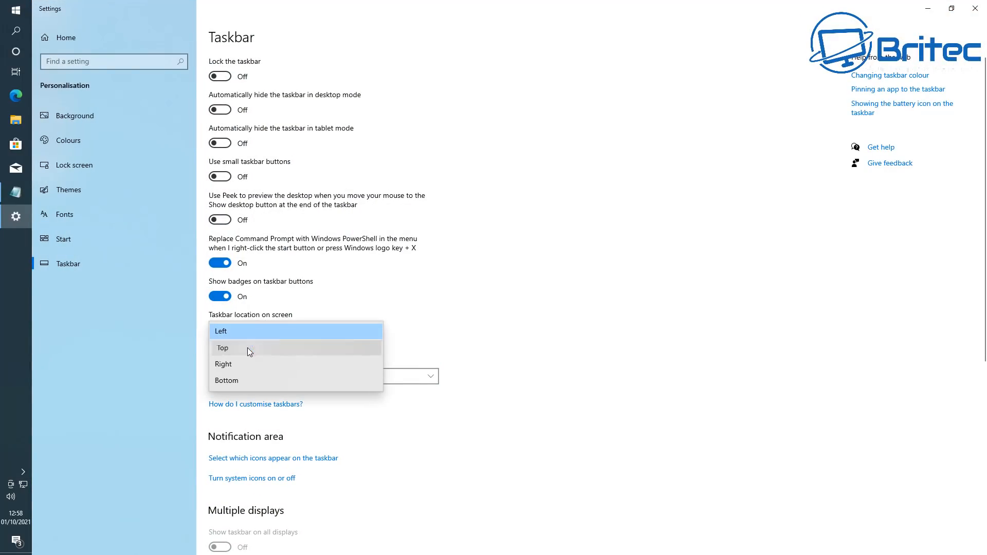
left_click(223, 348)
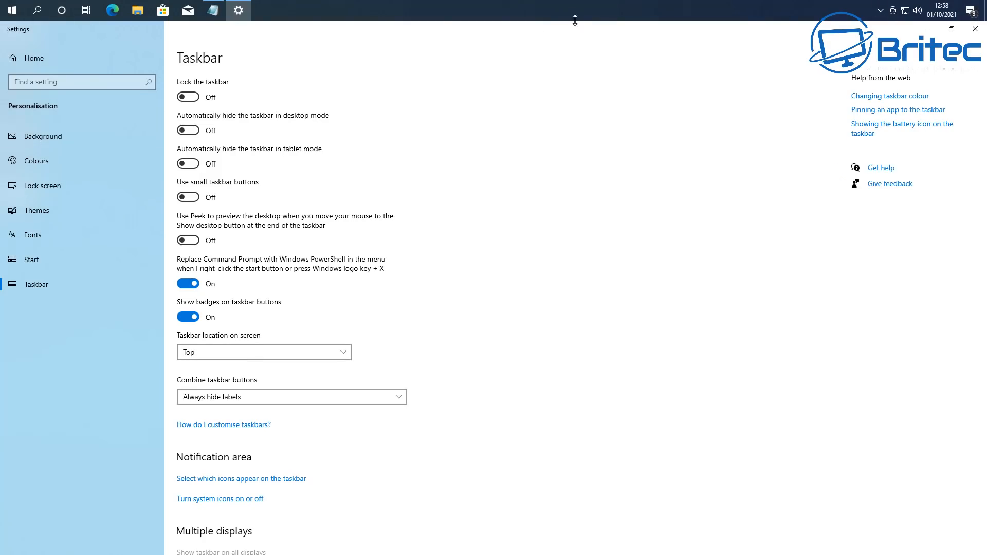
- Set the taskbar location back to Bottom and close the settings
left_click(11, 10)
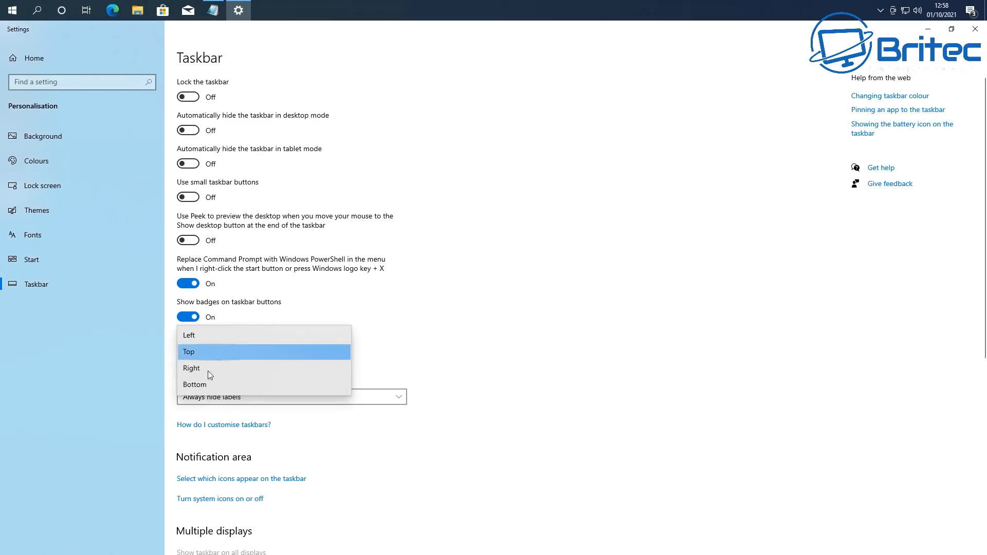
left_click(195, 384)
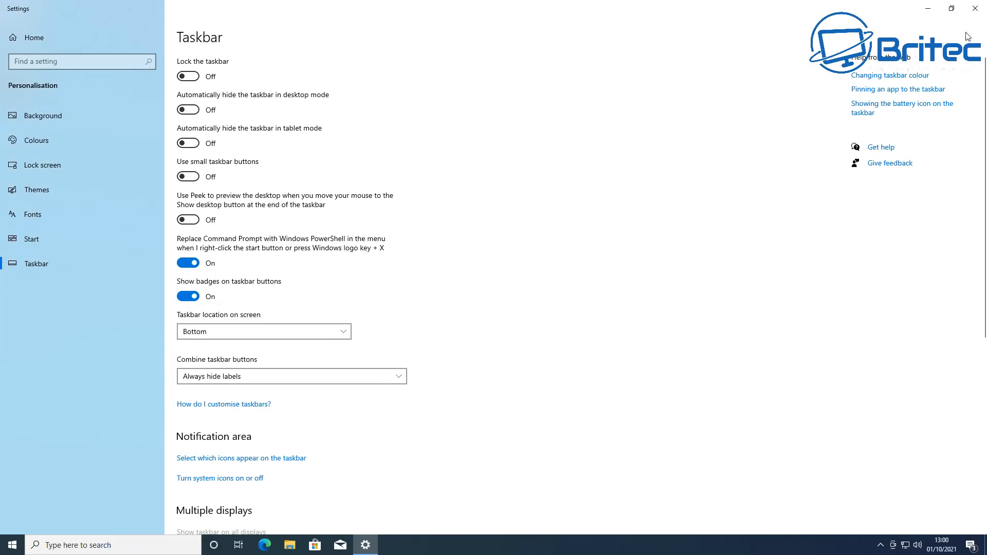
left_click(973, 9)
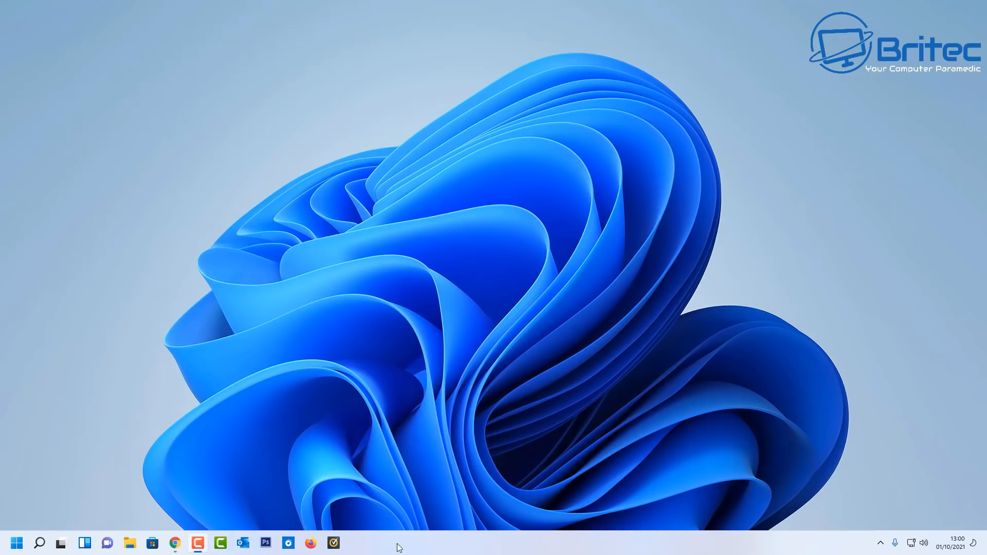
mouse_move(448, 542)
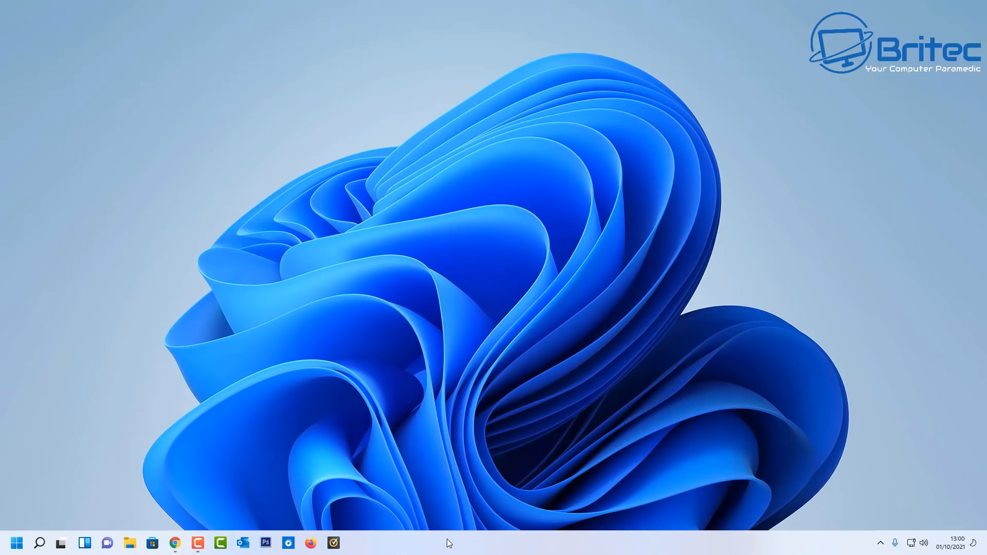
mouse_move(473, 545)
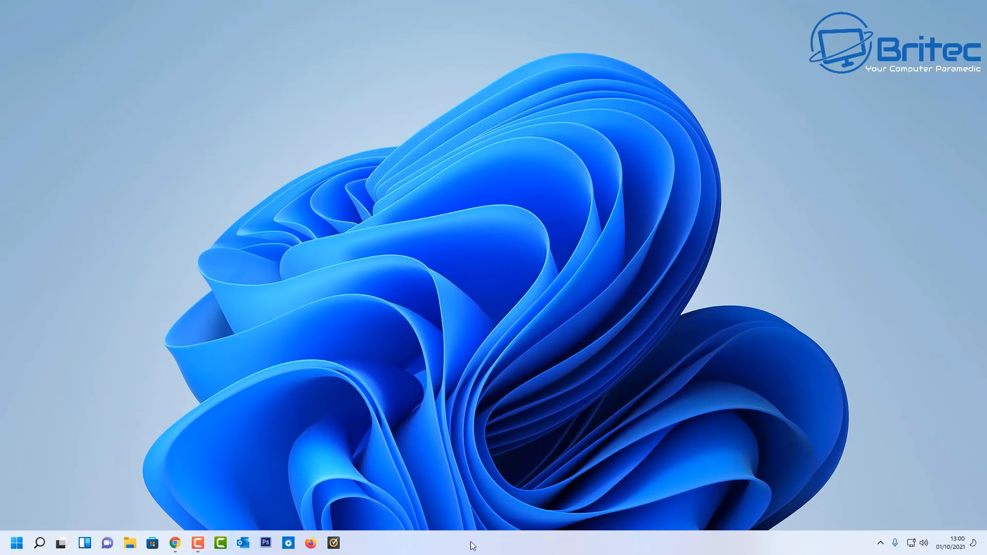
mouse_move(500, 525)
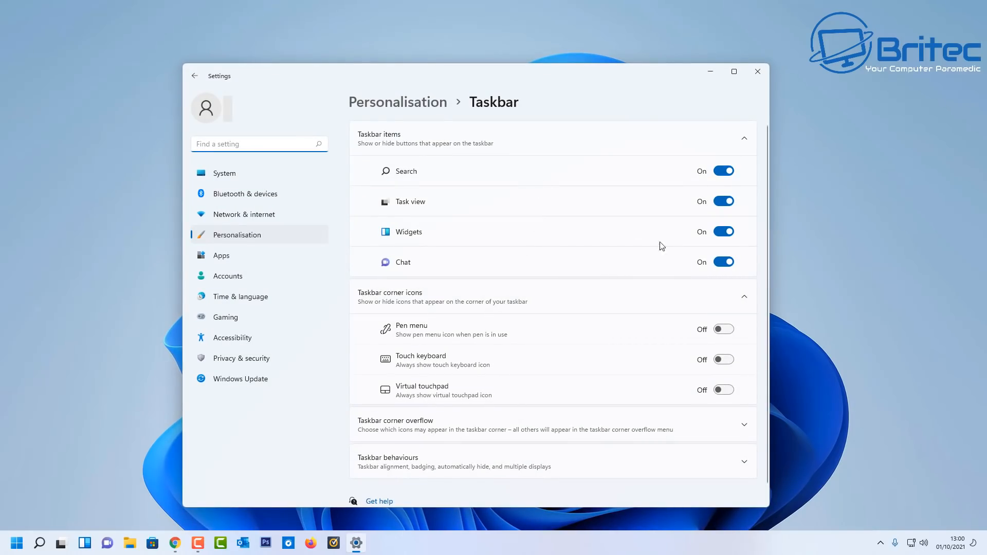
mouse_move(665, 253)
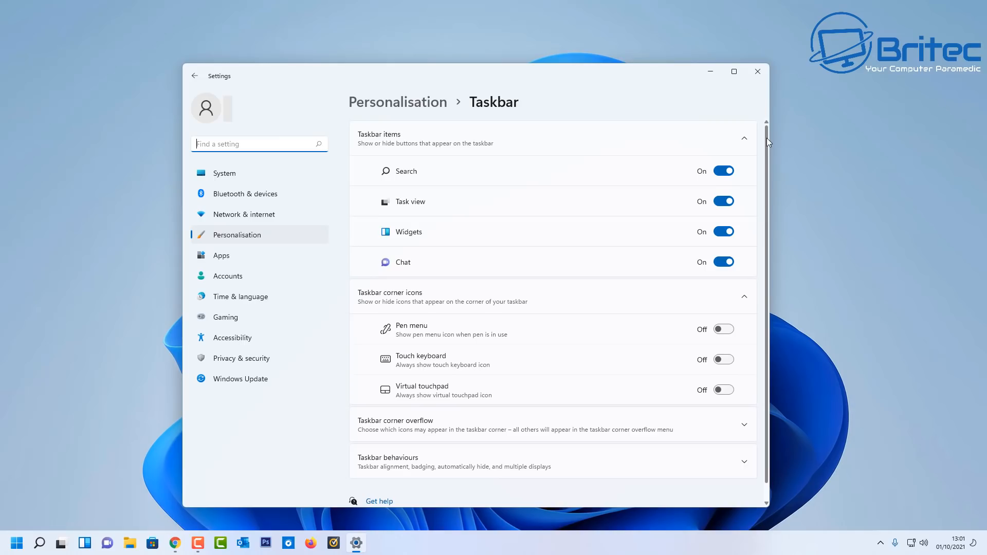
- Scroll the Taskbar page to view the corner overflow apps iCUE, LGHUB and Plex toggles
scroll("down", 3)
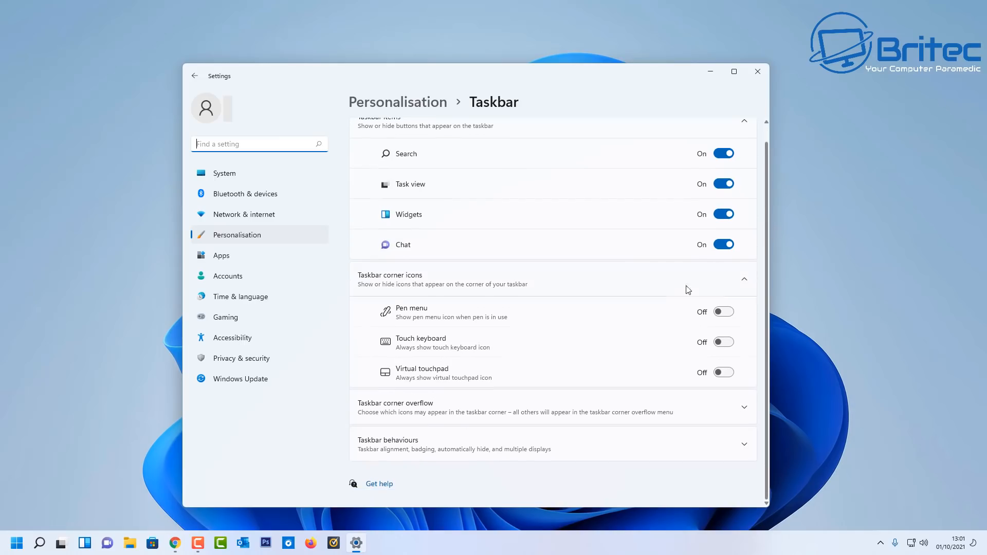
mouse_move(646, 383)
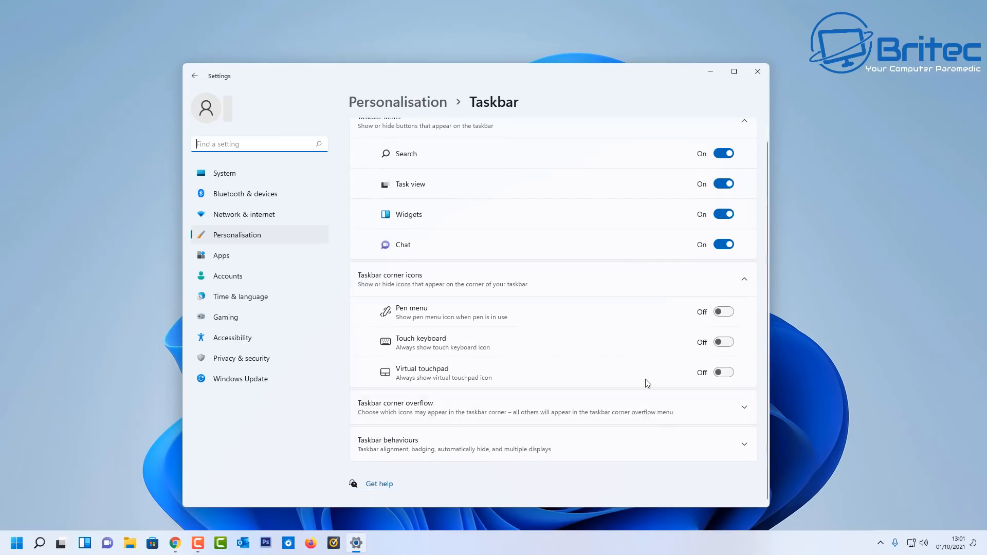
mouse_move(611, 394)
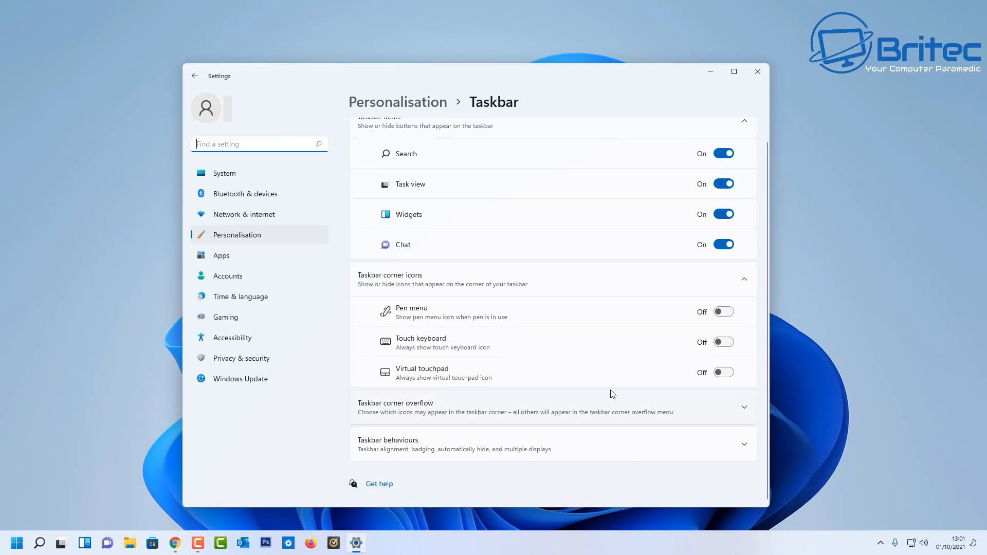
scroll("up", 3)
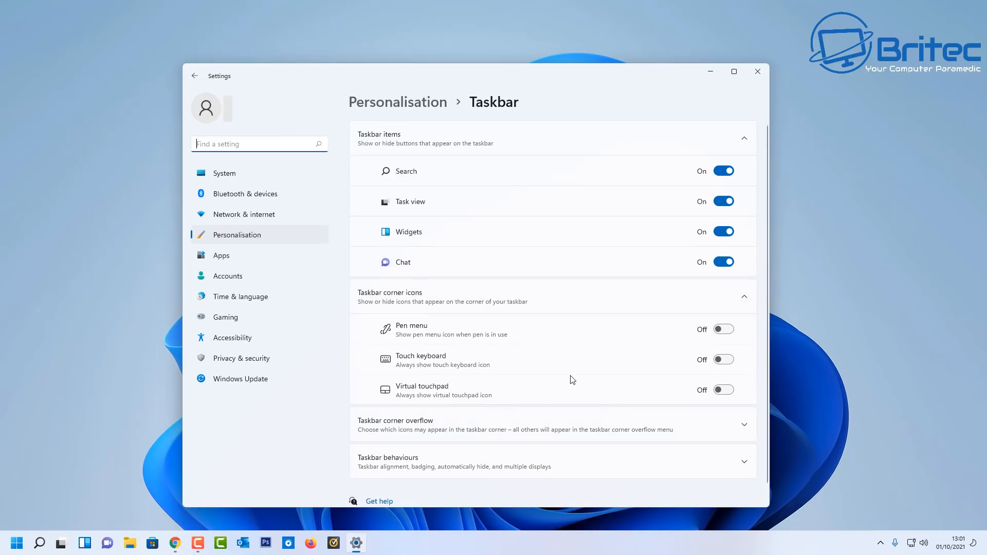
mouse_move(585, 370)
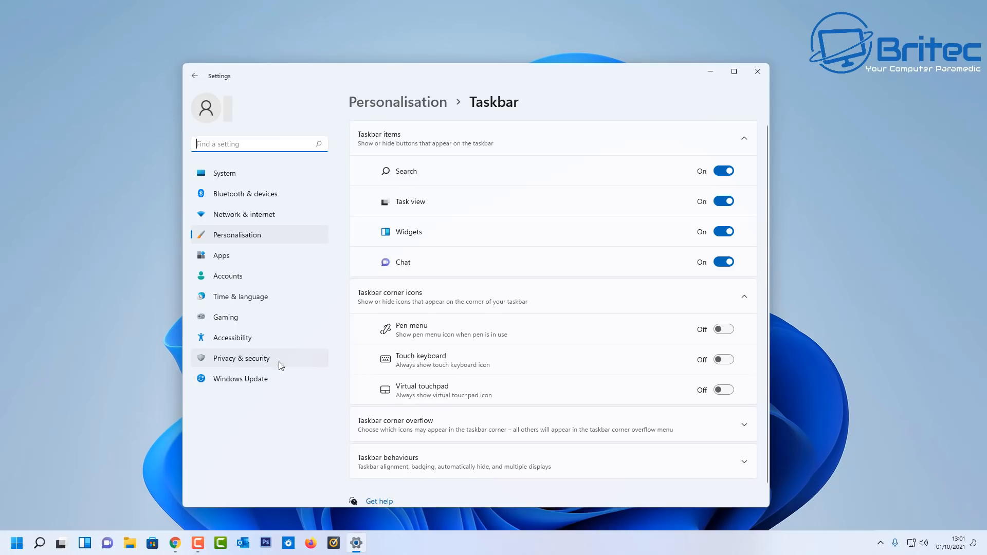
mouse_move(484, 431)
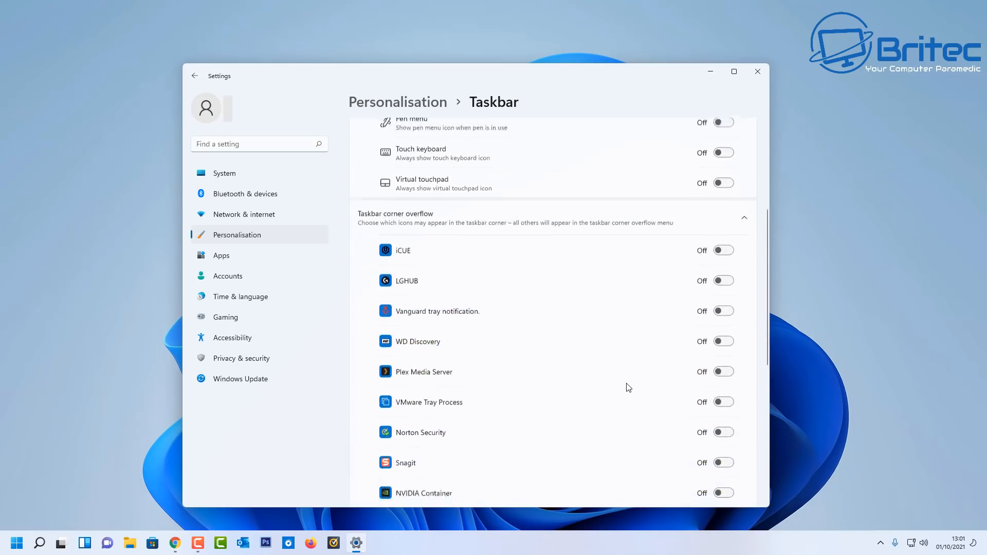
scroll("up", 3)
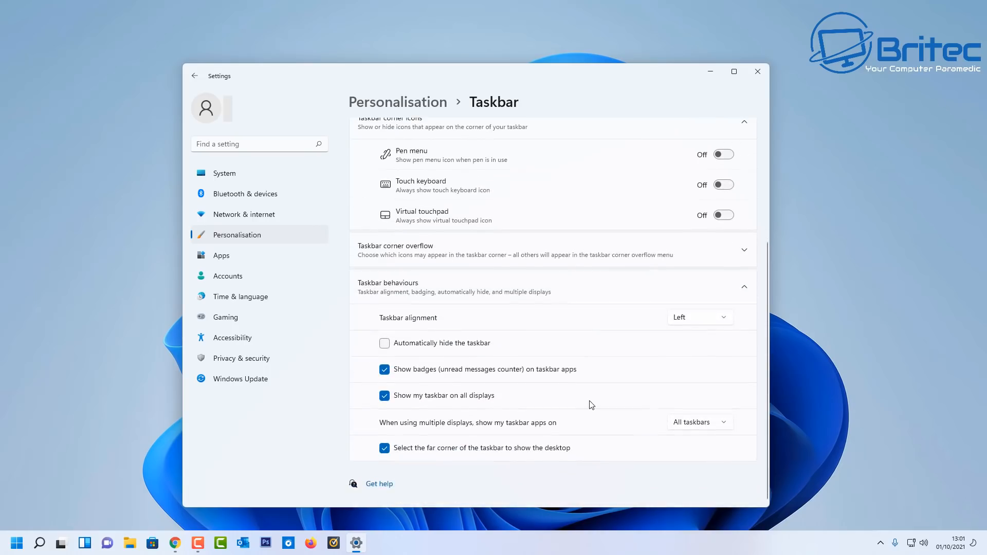
- Set Taskbar alignment to Centre, then back to Left
left_click(699, 317)
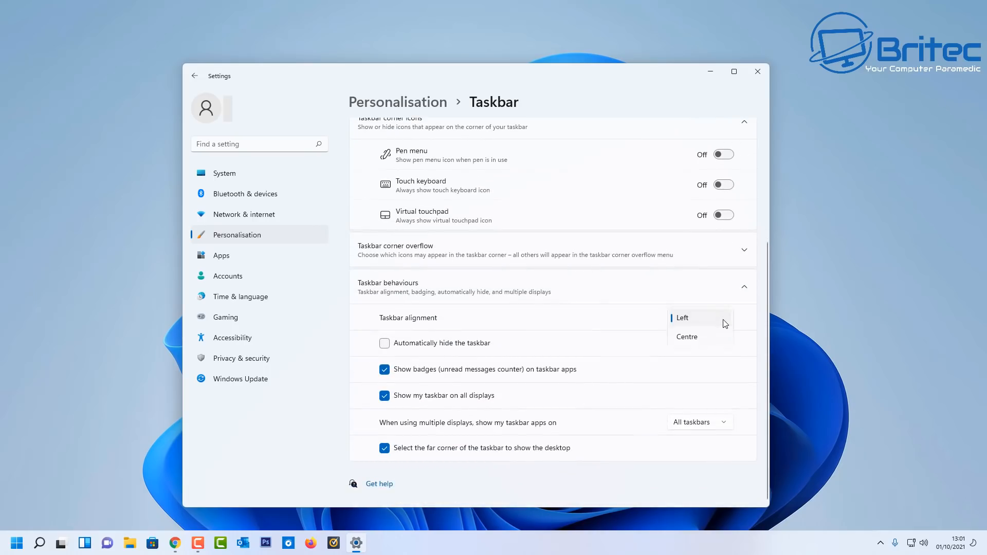
left_click(686, 336)
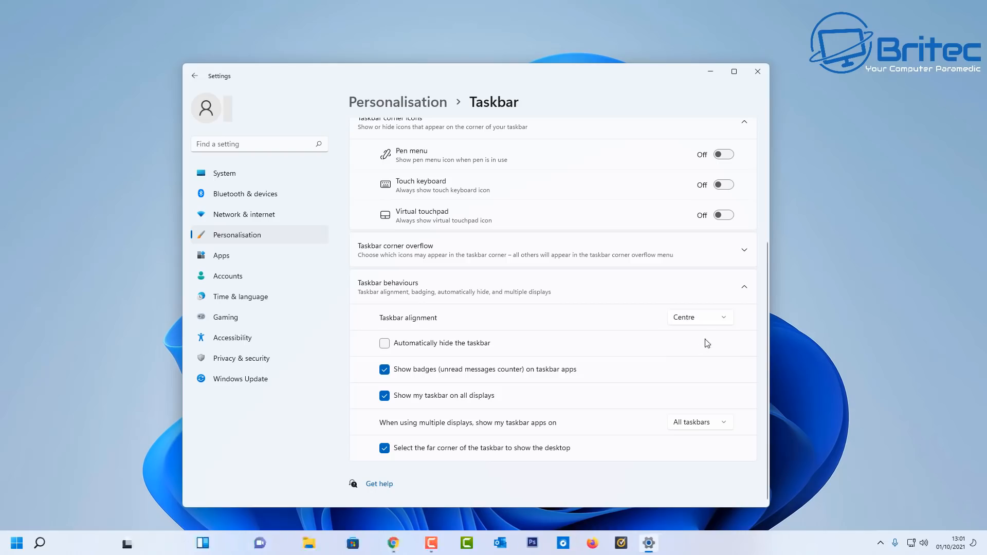
left_click(699, 317)
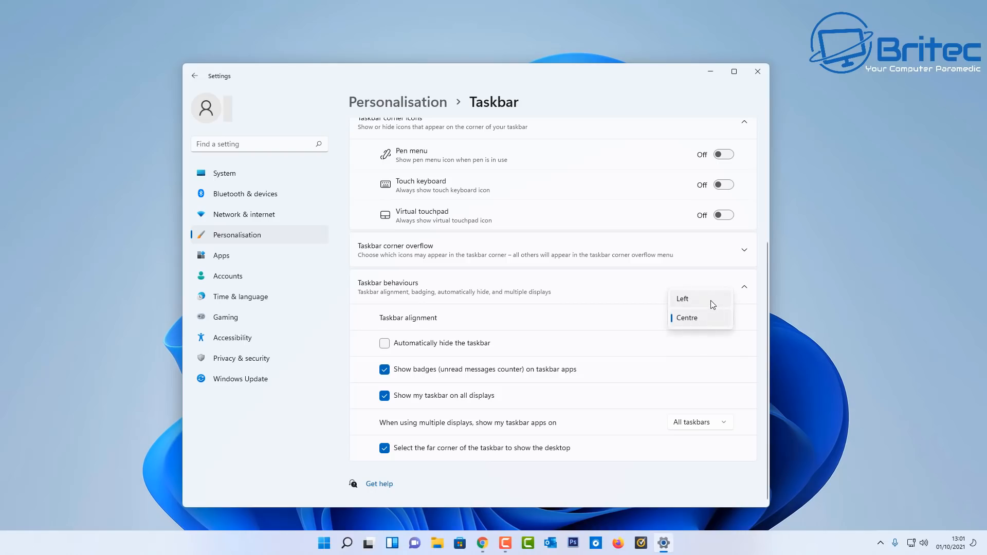
left_click(681, 298)
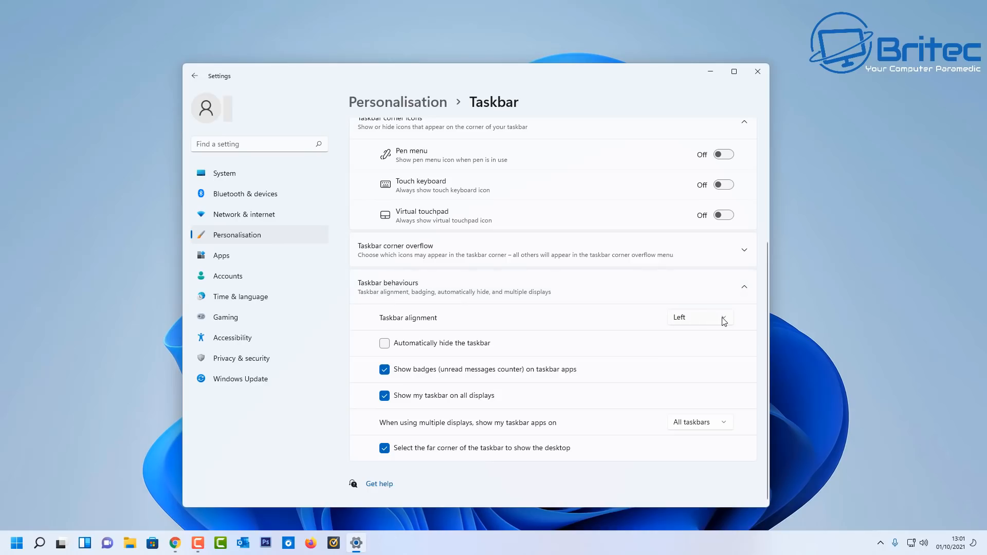
- Keep the taskbar aligned Left and close the Settings window
left_click(698, 317)
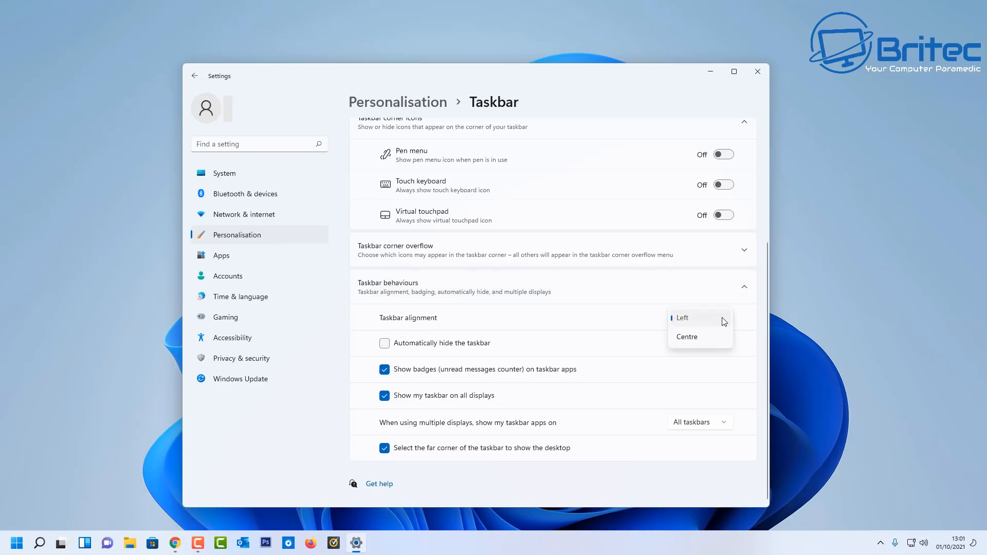
left_click(681, 317)
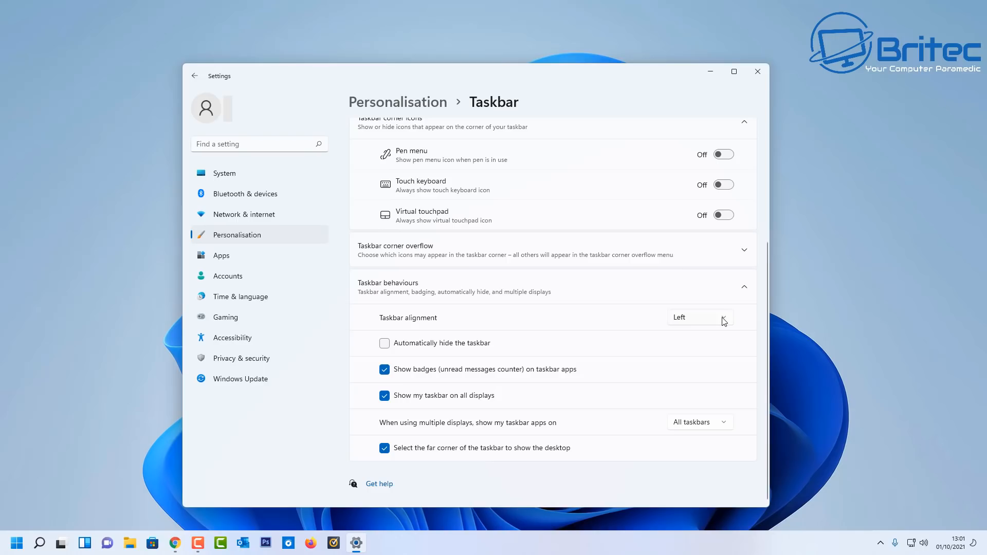
mouse_move(573, 361)
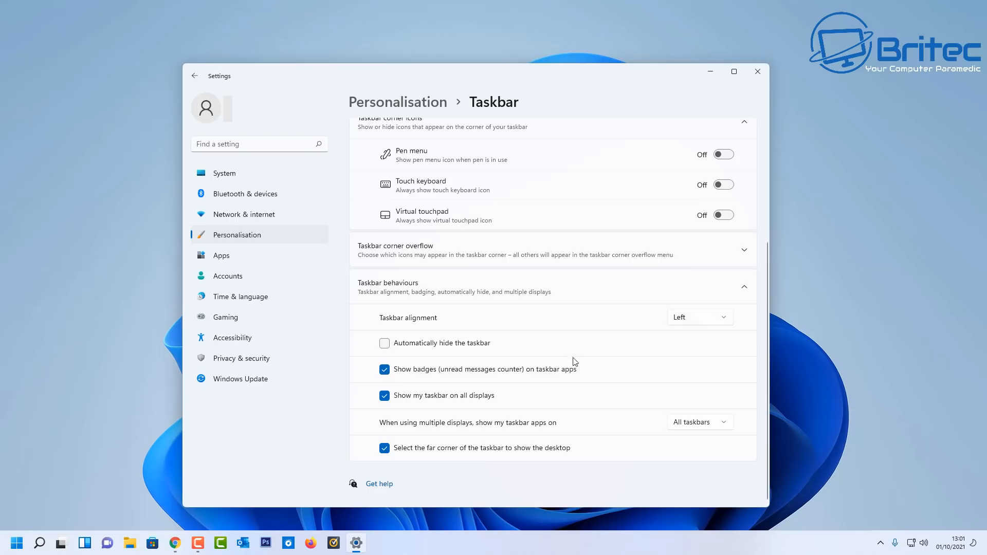
mouse_move(696, 409)
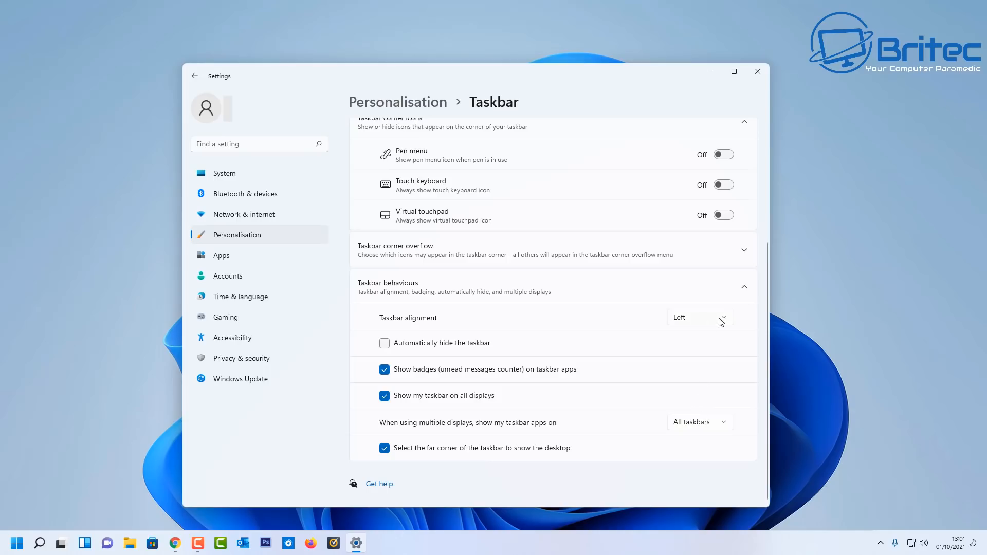
mouse_move(757, 71)
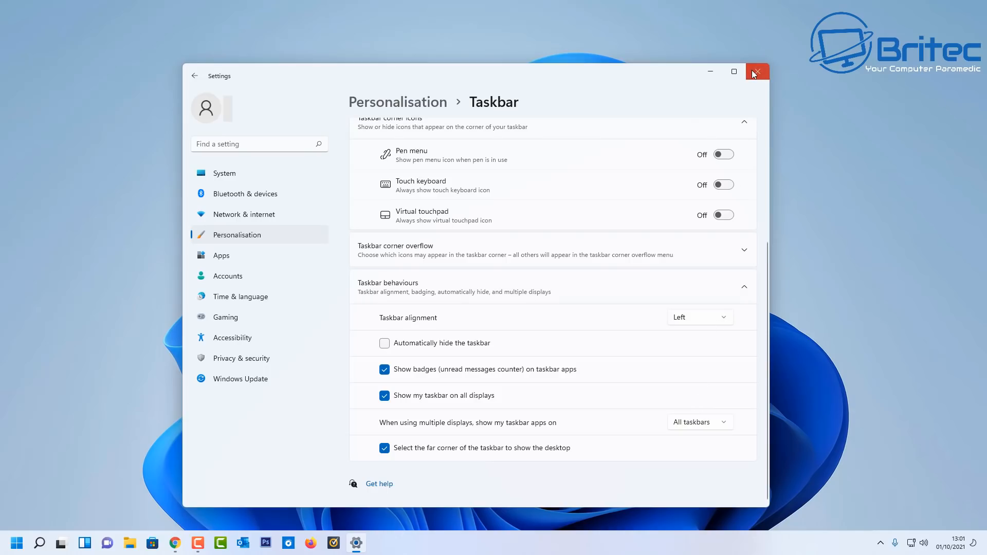
left_click(757, 70)
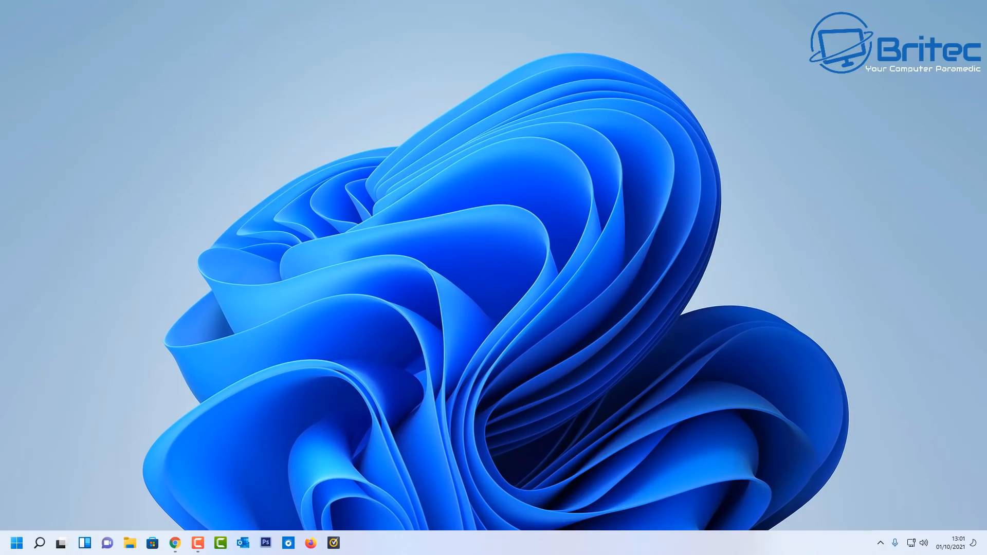
- Check the taskbar's right-click options, then bring up the Start menu with pinned and recommended items
right_click(486, 543)
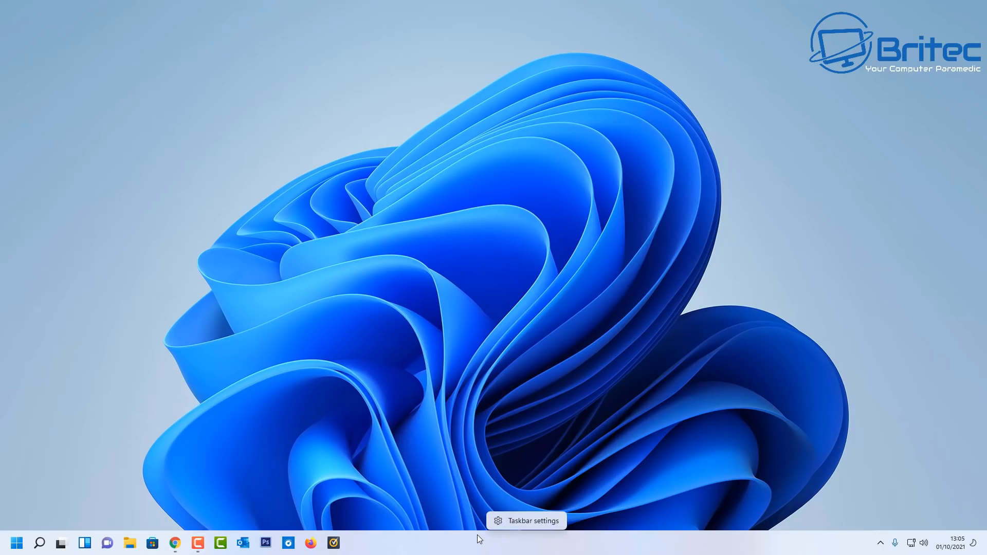
left_click(16, 542)
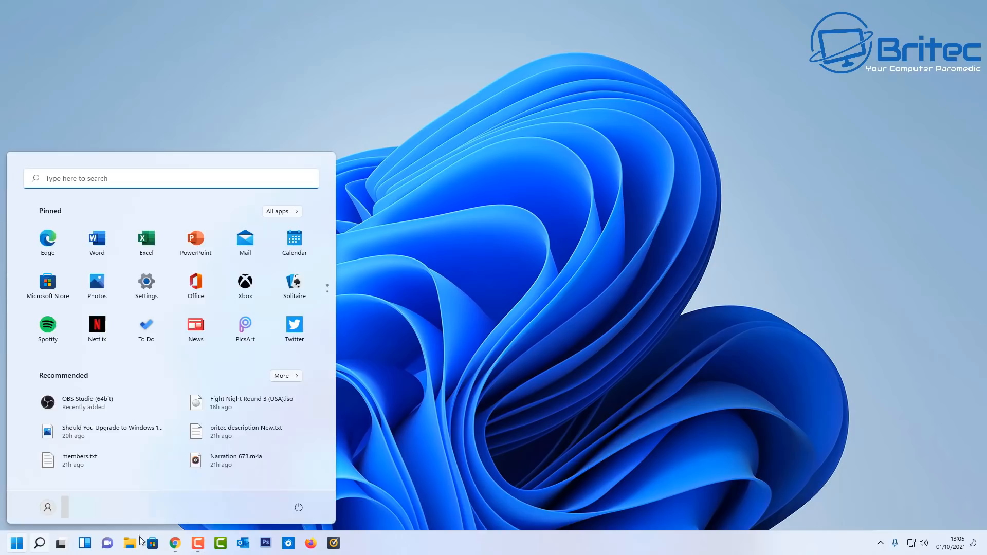
mouse_move(326, 458)
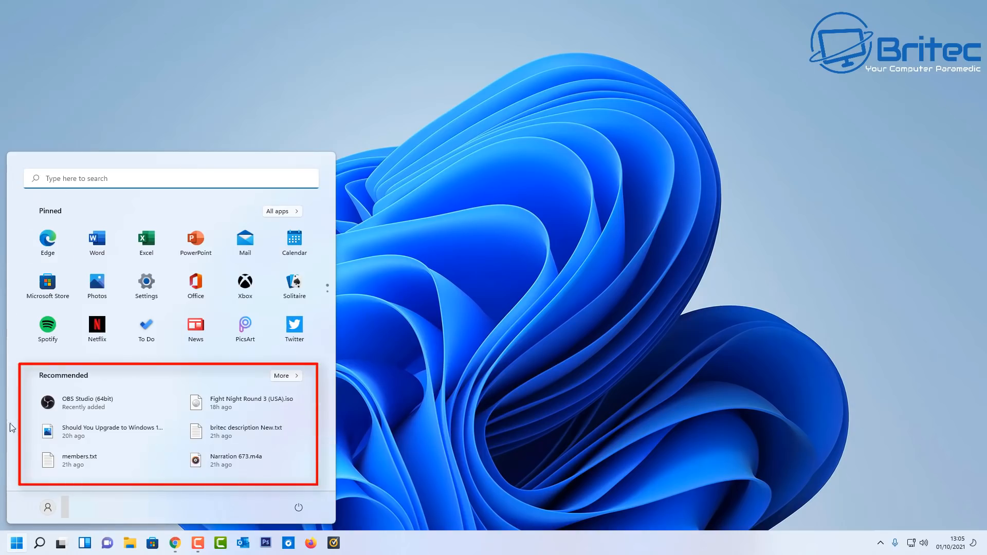
mouse_move(279, 498)
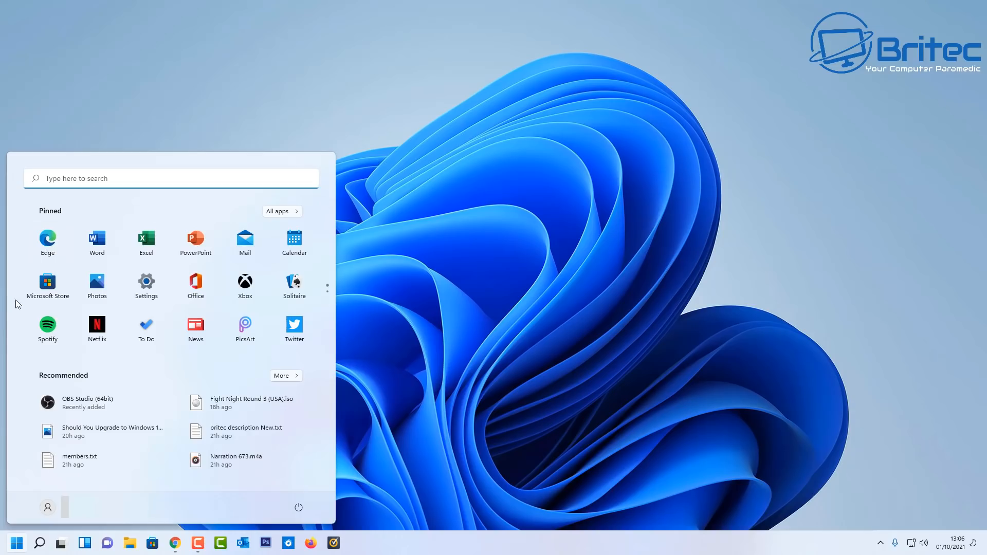
mouse_move(250, 403)
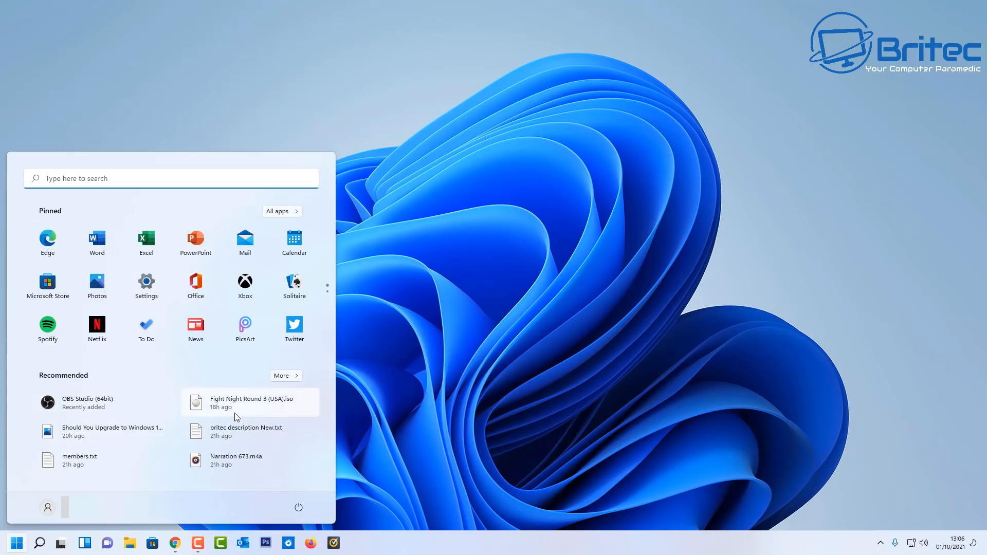
mouse_move(337, 156)
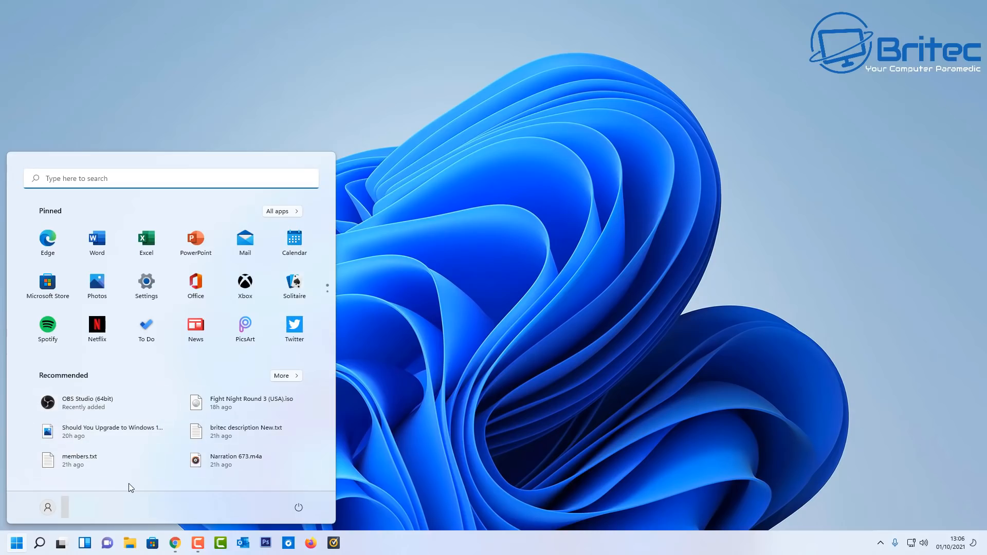
mouse_move(85, 459)
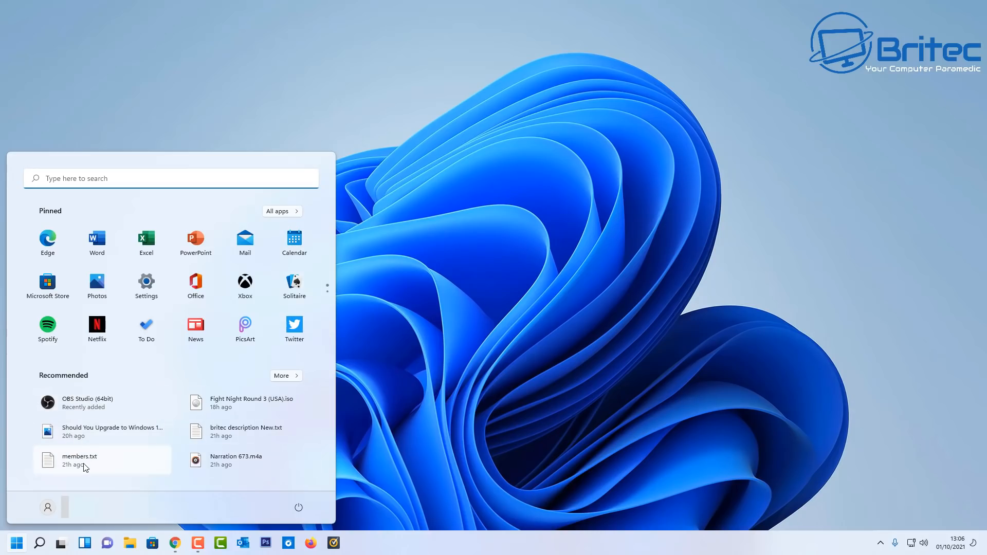
mouse_move(86, 468)
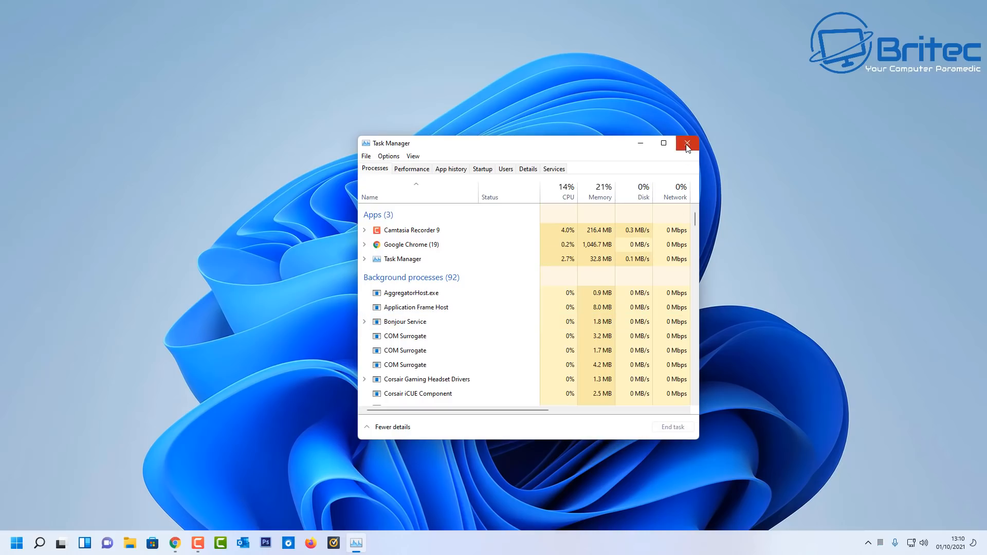
mouse_move(686, 144)
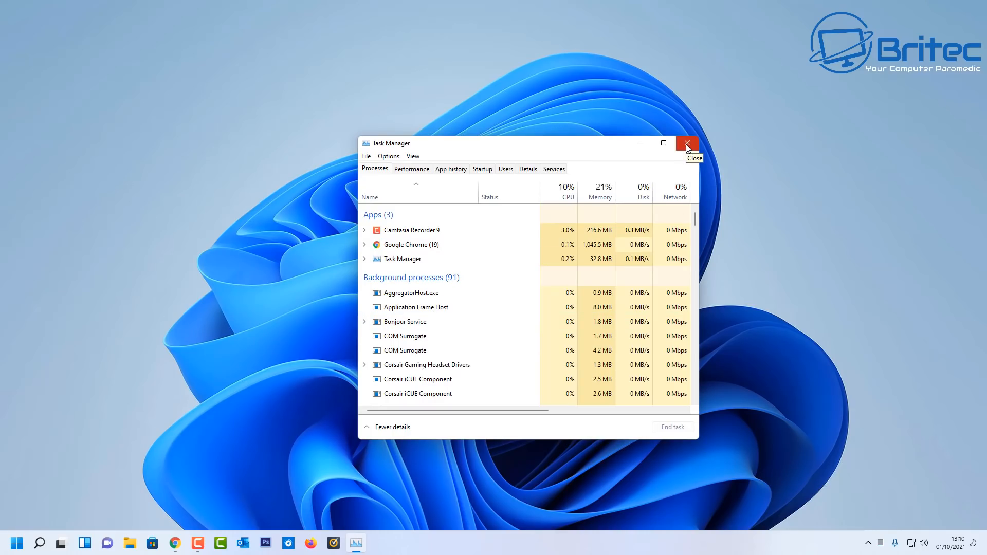
- Close Task Manager, relaunch it from the Start button's quick menu, then close it again
left_click(686, 143)
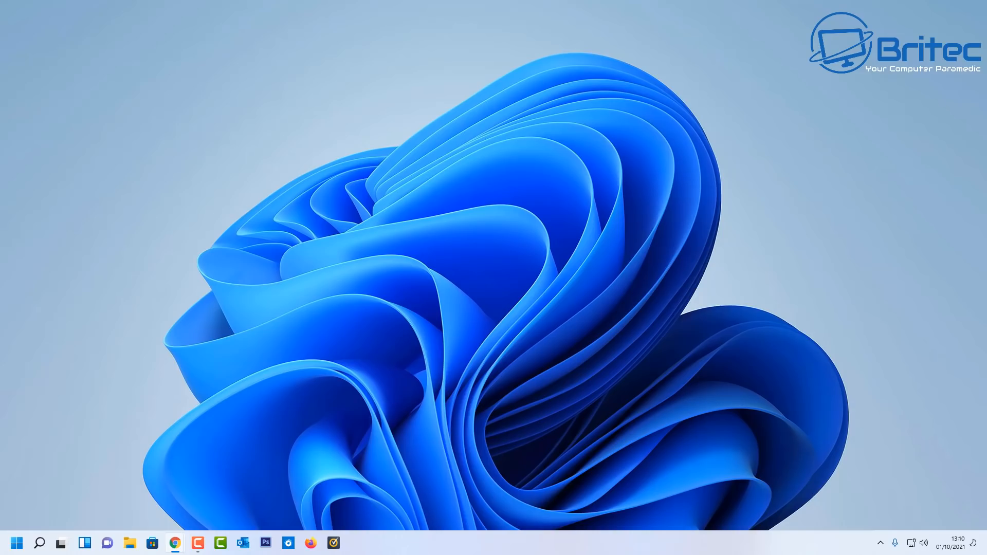
right_click(11, 541)
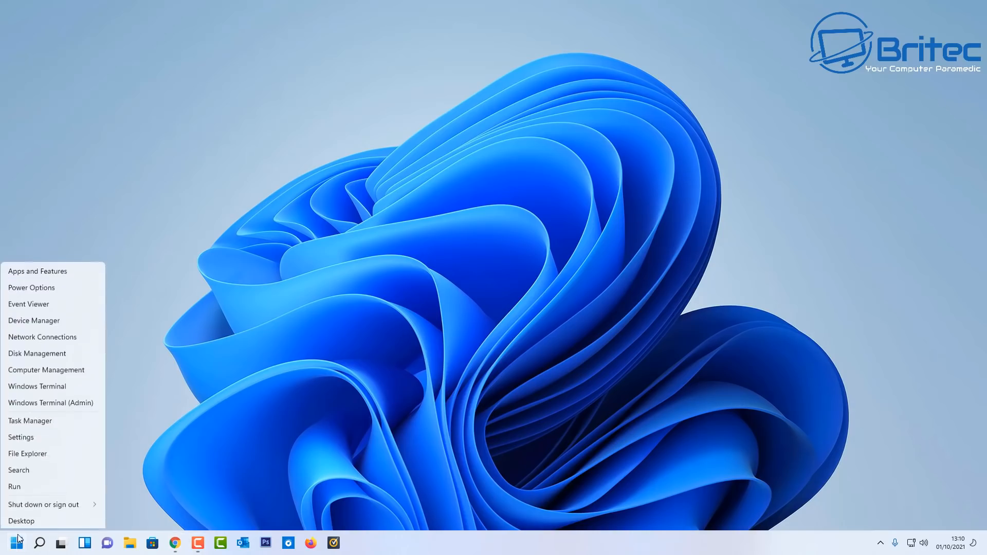
mouse_move(49, 421)
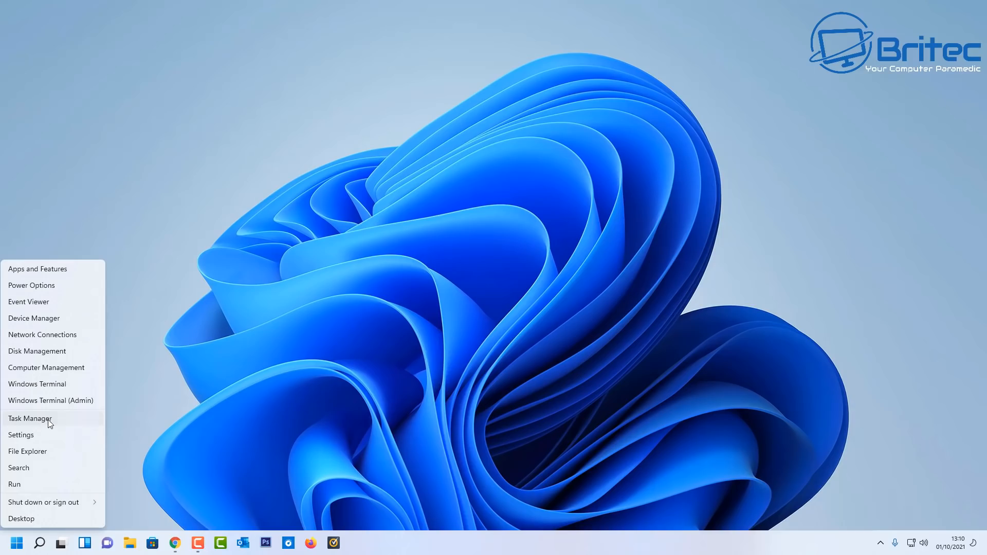
left_click(30, 418)
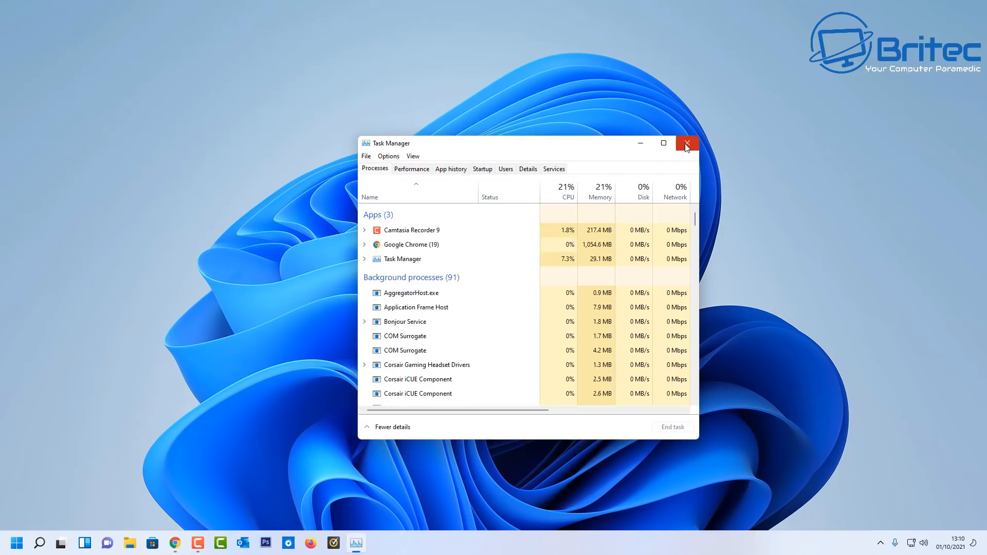
left_click(686, 143)
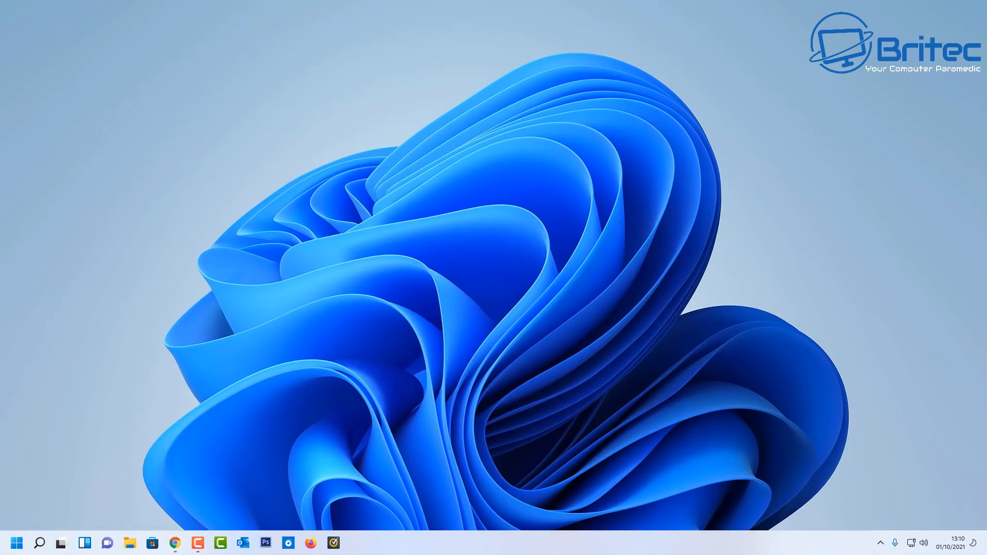
mouse_move(540, 252)
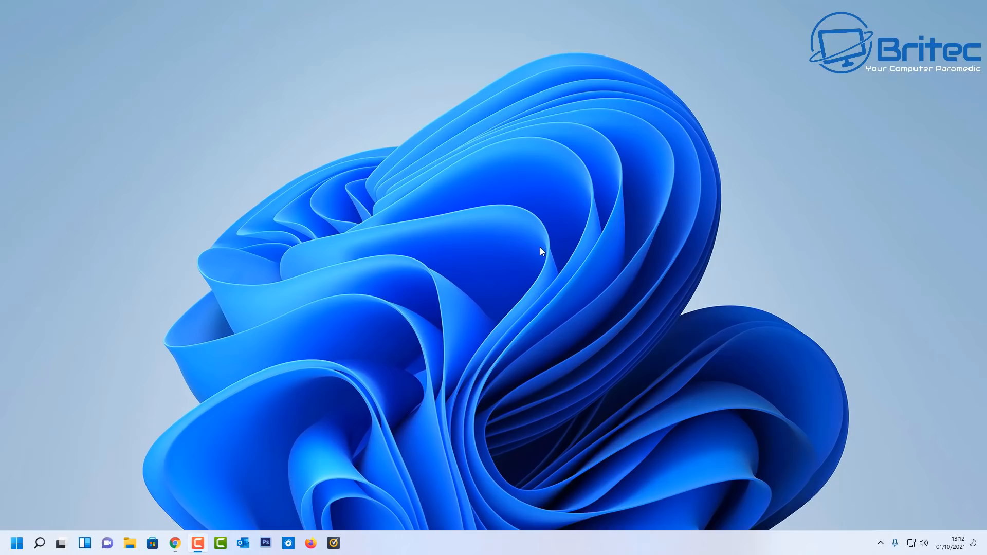
right_click(540, 251)
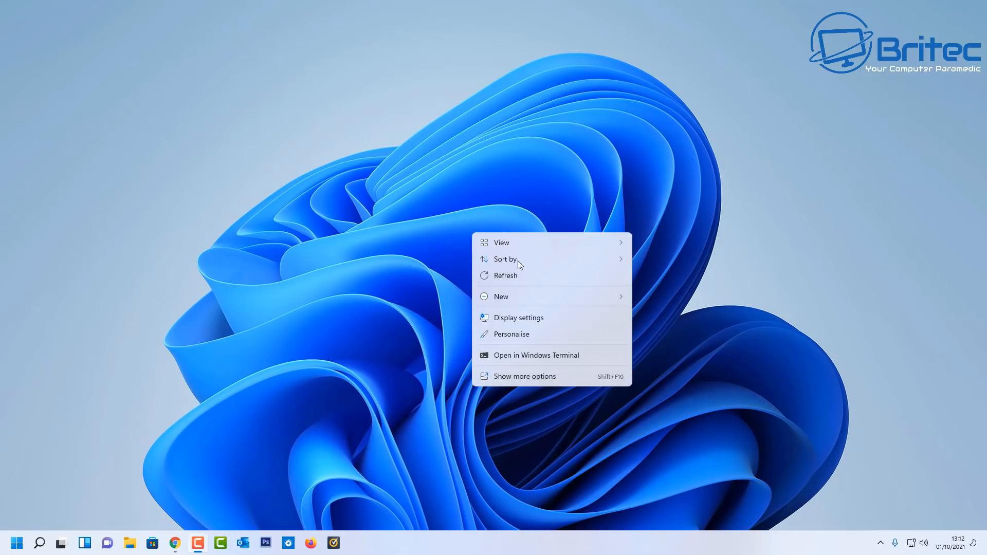
mouse_move(525, 345)
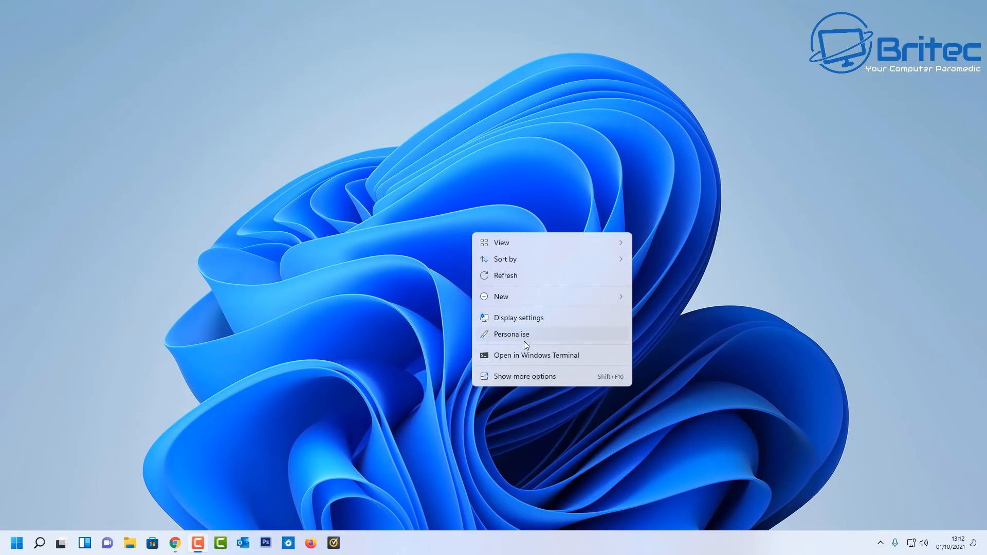
mouse_move(536, 379)
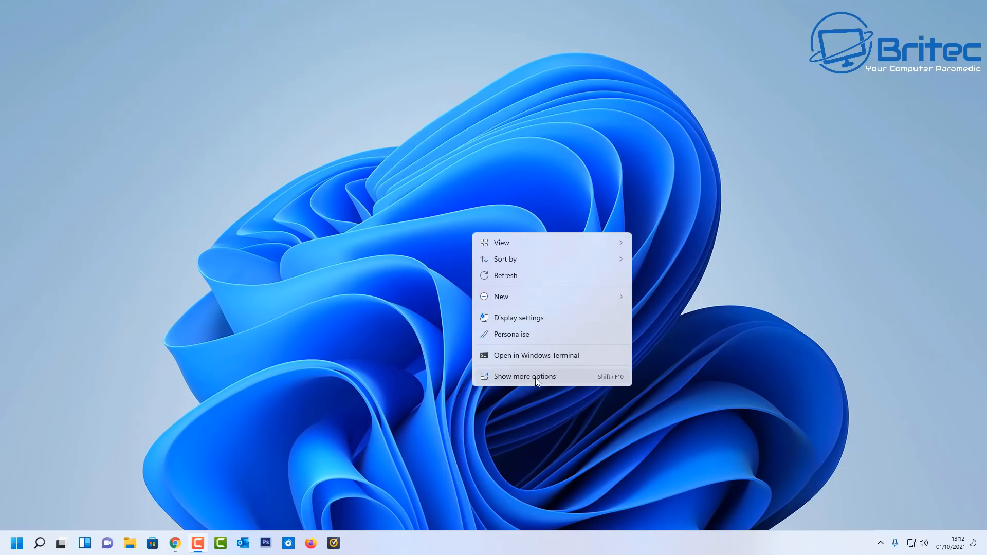
left_click(524, 376)
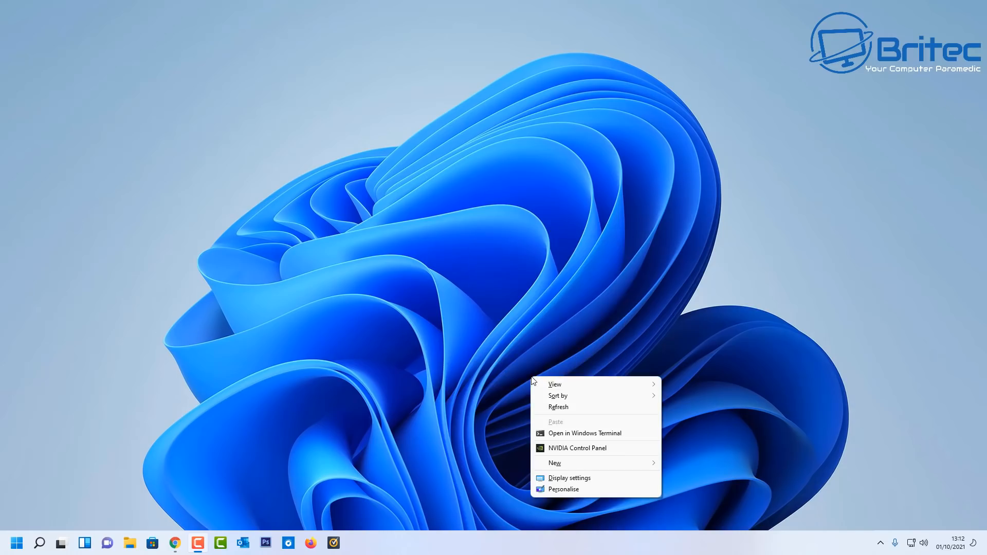
mouse_move(562, 489)
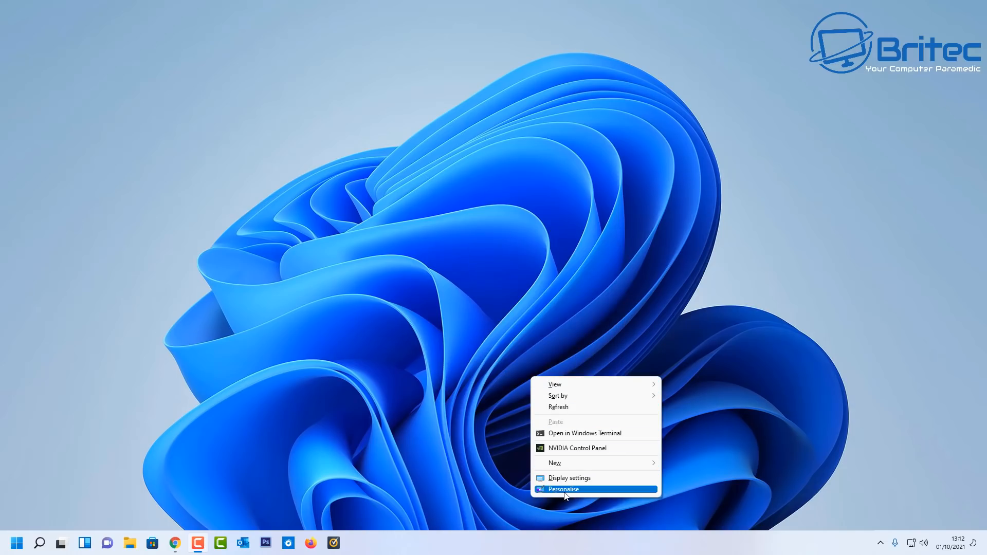
mouse_move(568, 478)
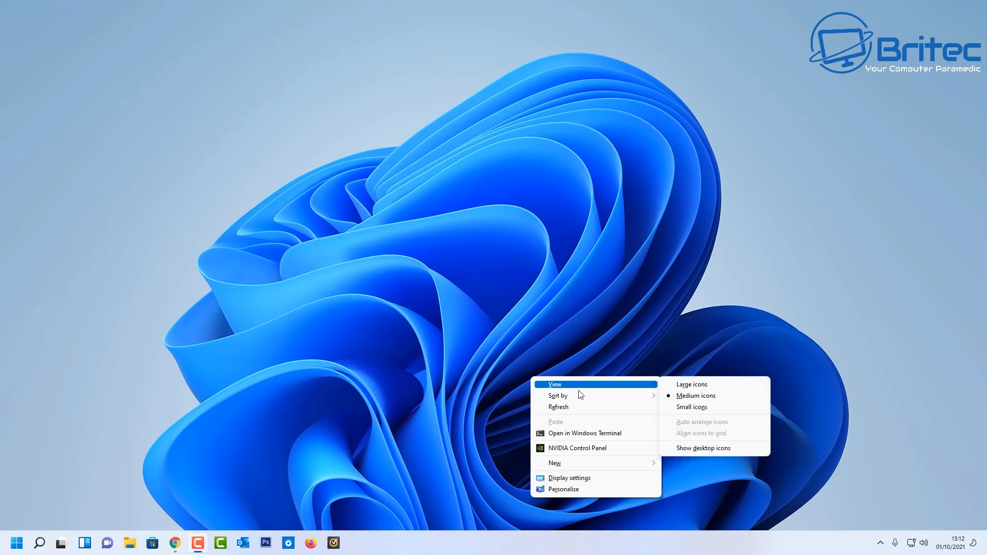
mouse_move(573, 494)
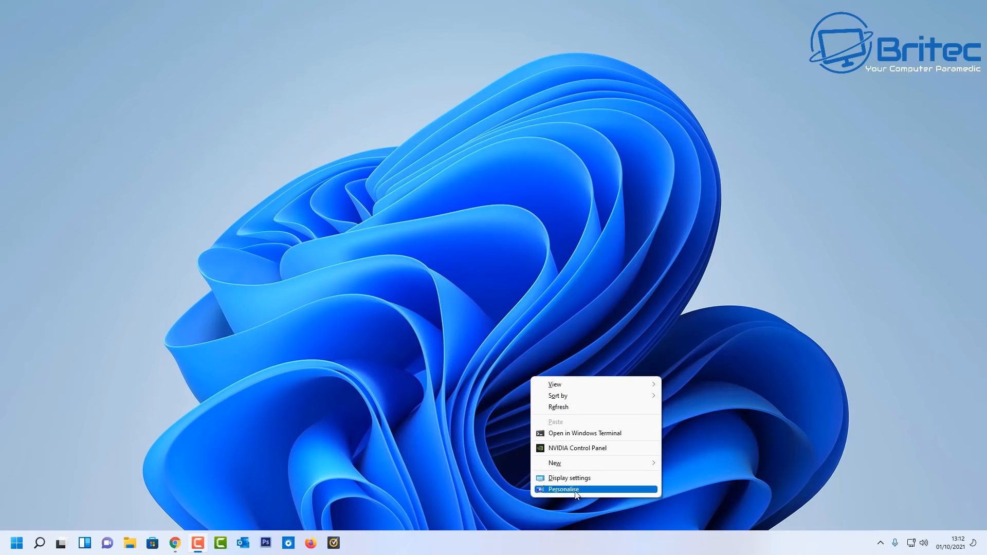
mouse_move(566, 384)
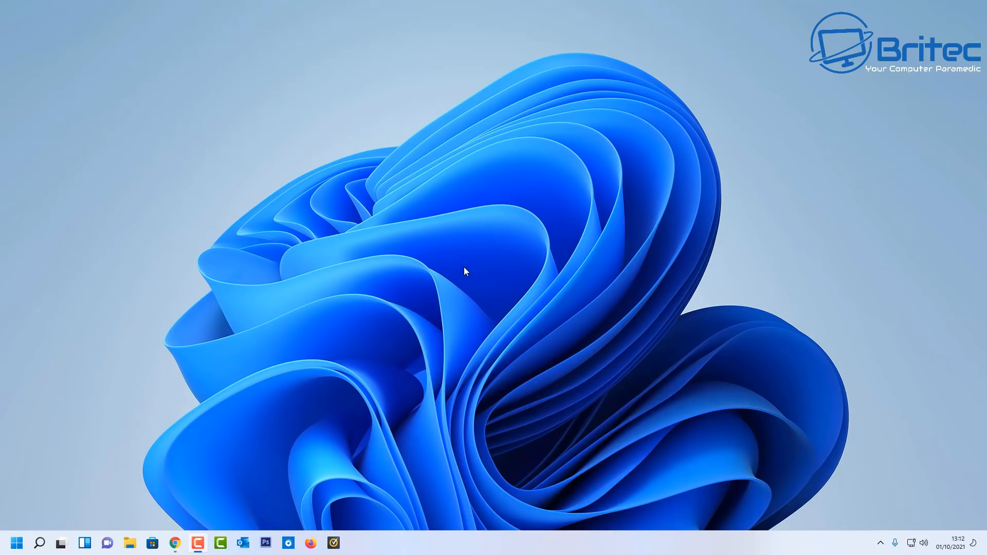
right_click(465, 271)
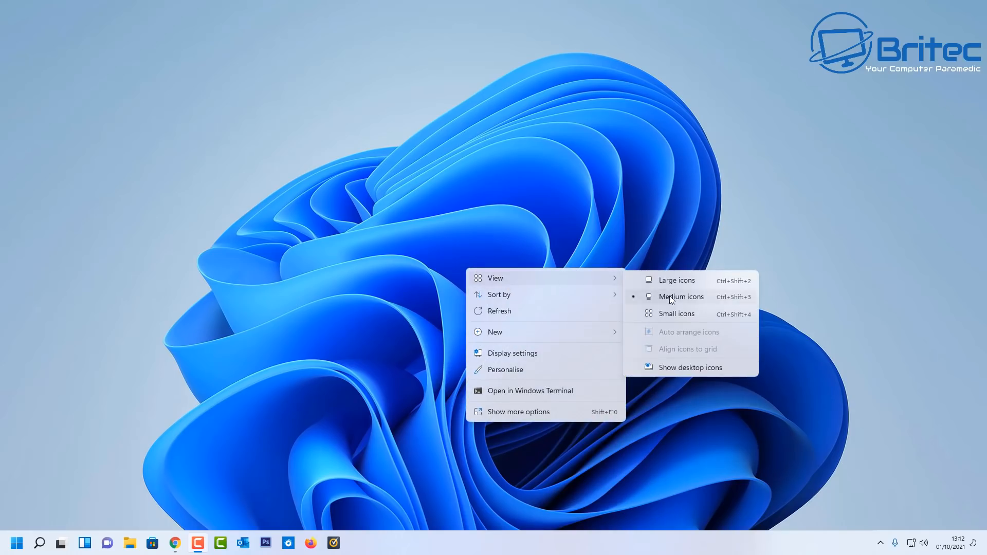
mouse_move(680, 315)
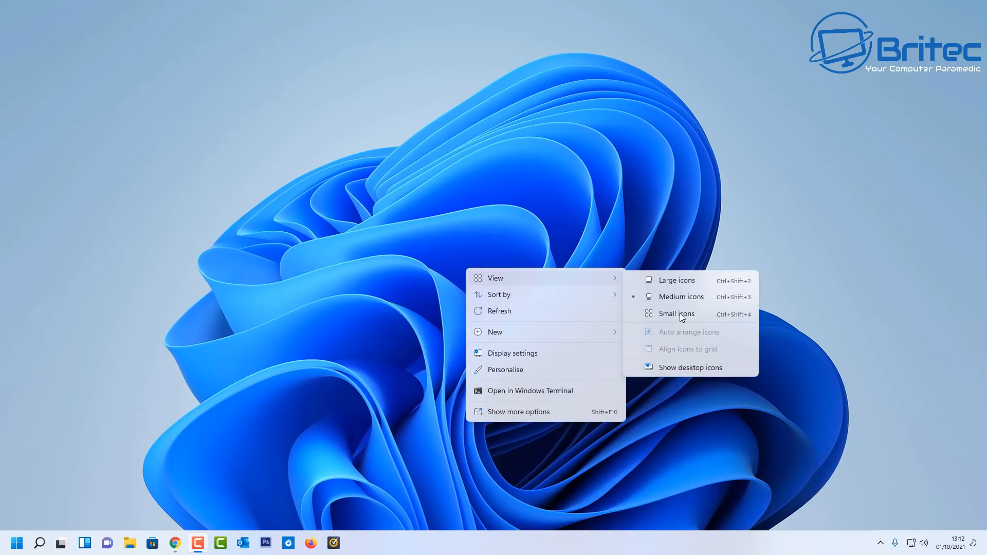
mouse_move(515, 390)
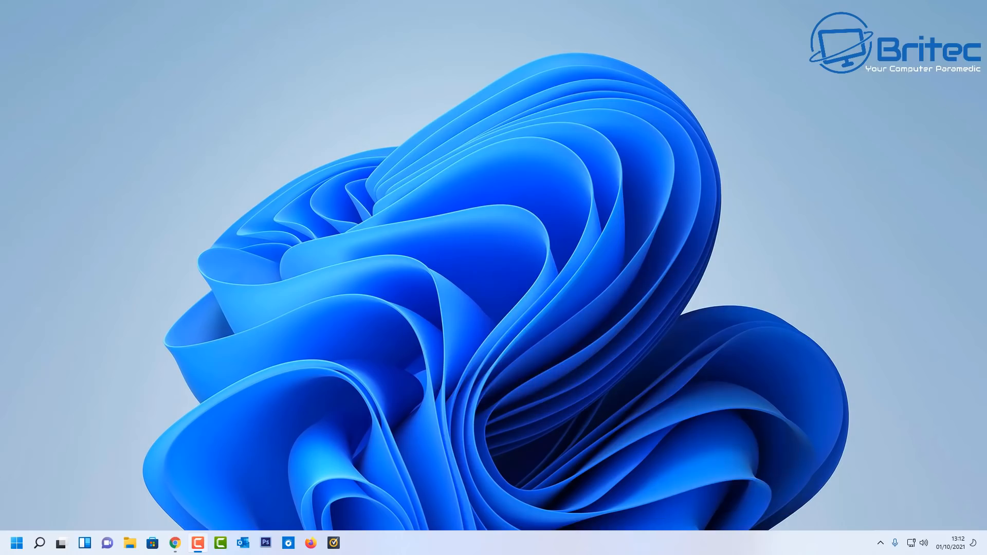
- Compare the compact right-click menu for four pictures with the full classic menu including 7-Zip
left_click(129, 542)
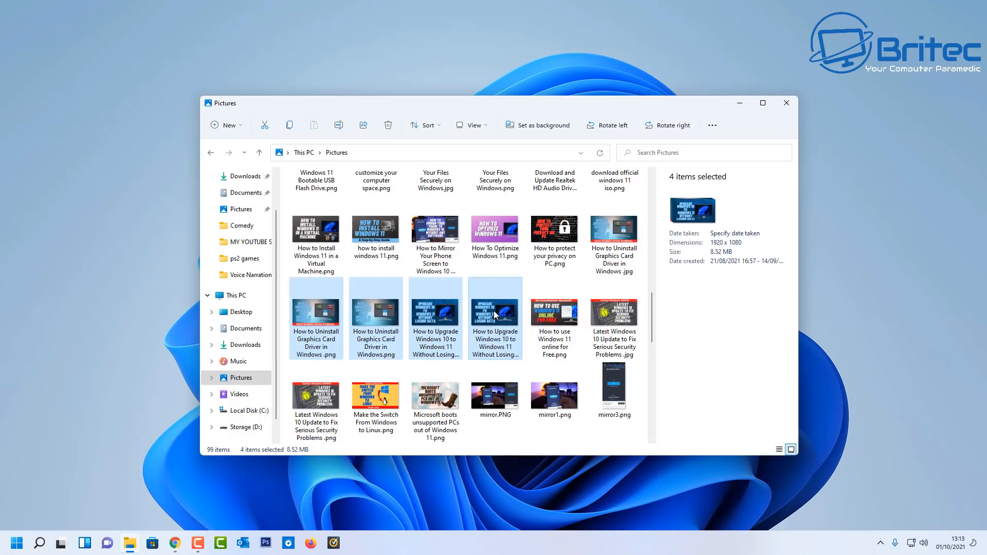
right_click(494, 308)
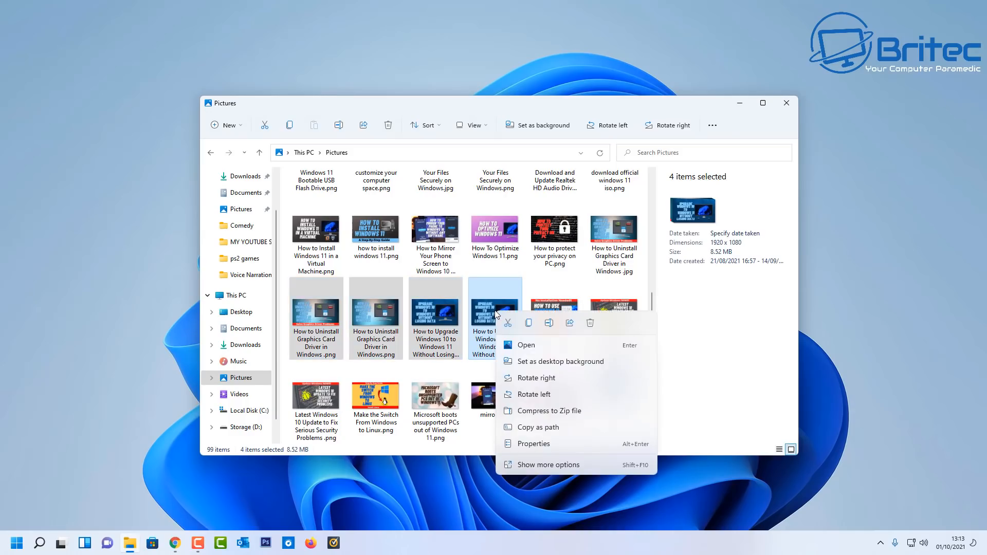
mouse_move(534, 349)
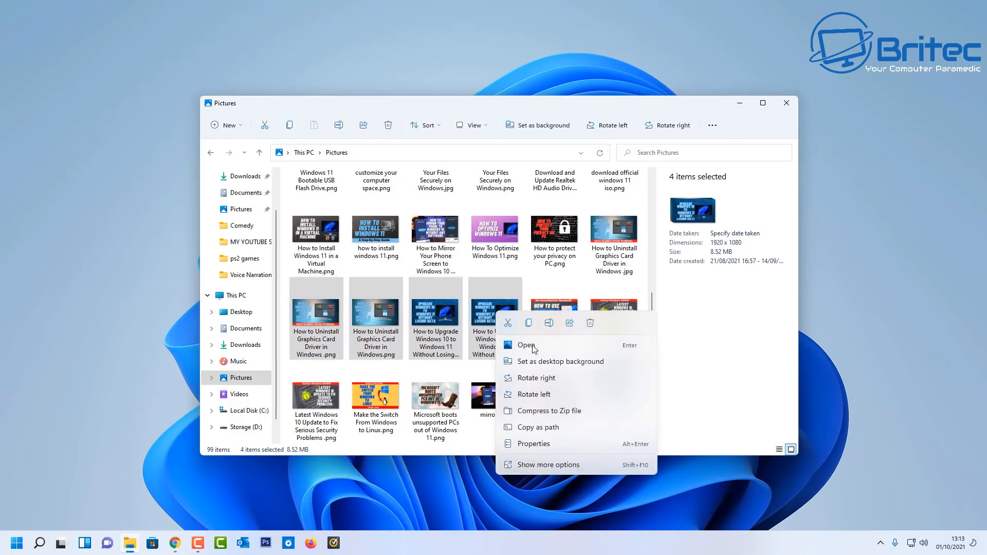
mouse_move(530, 361)
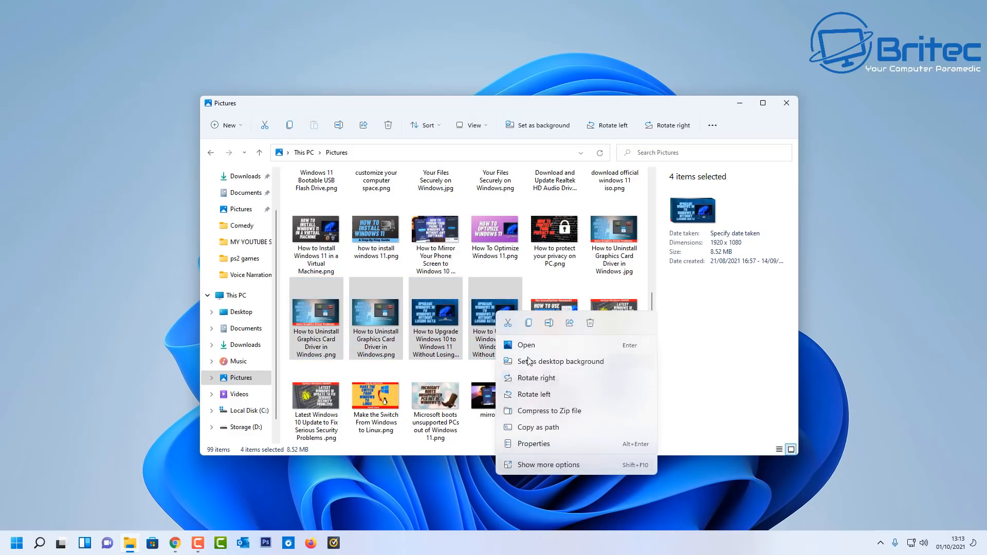
mouse_move(569, 414)
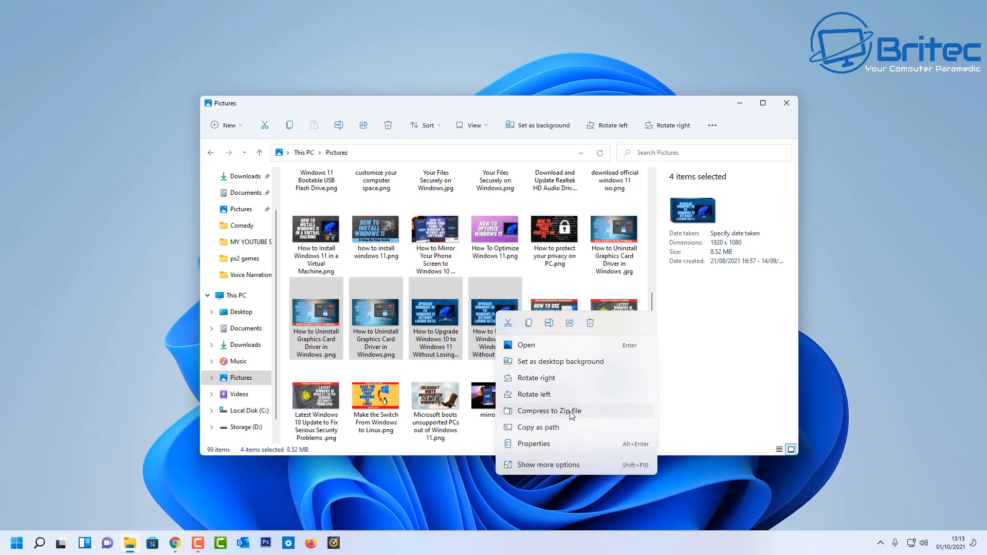
left_click(547, 465)
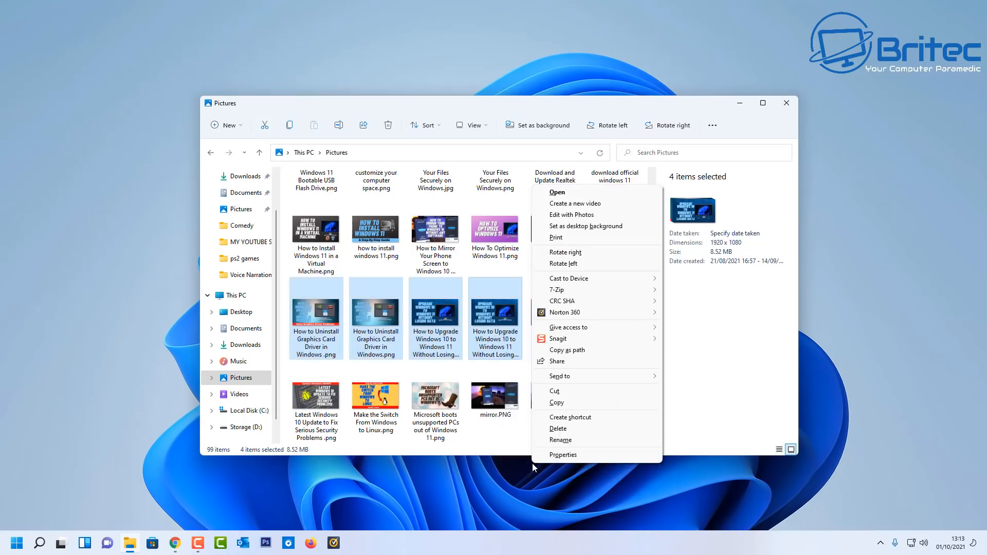
mouse_move(581, 278)
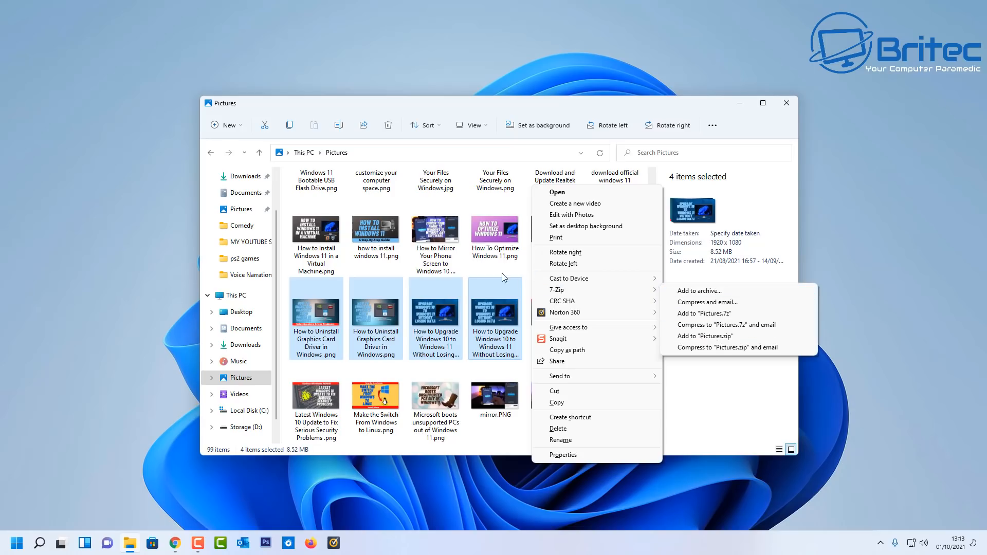
- Dismiss the file options menu and close the Pictures folder
left_click(459, 105)
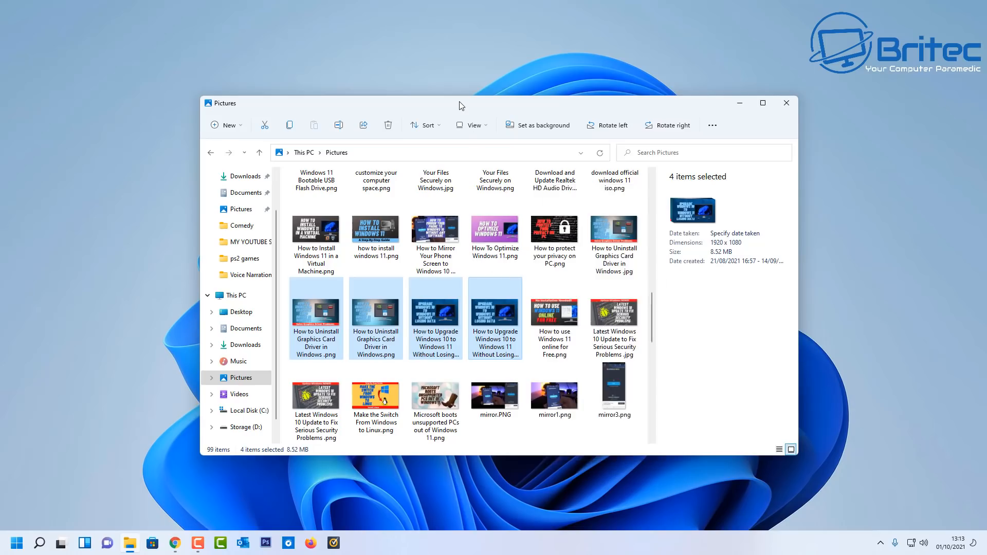
mouse_move(785, 102)
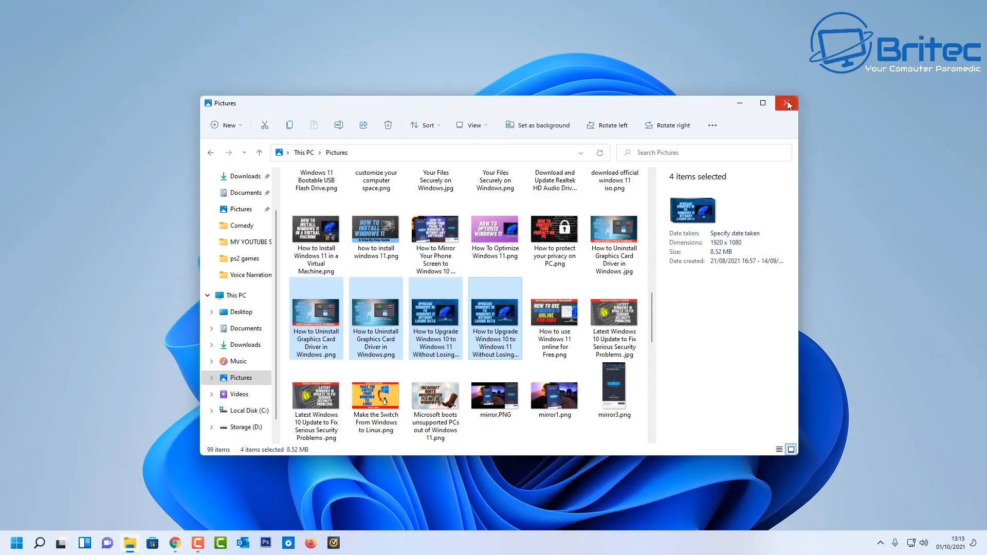
left_click(785, 102)
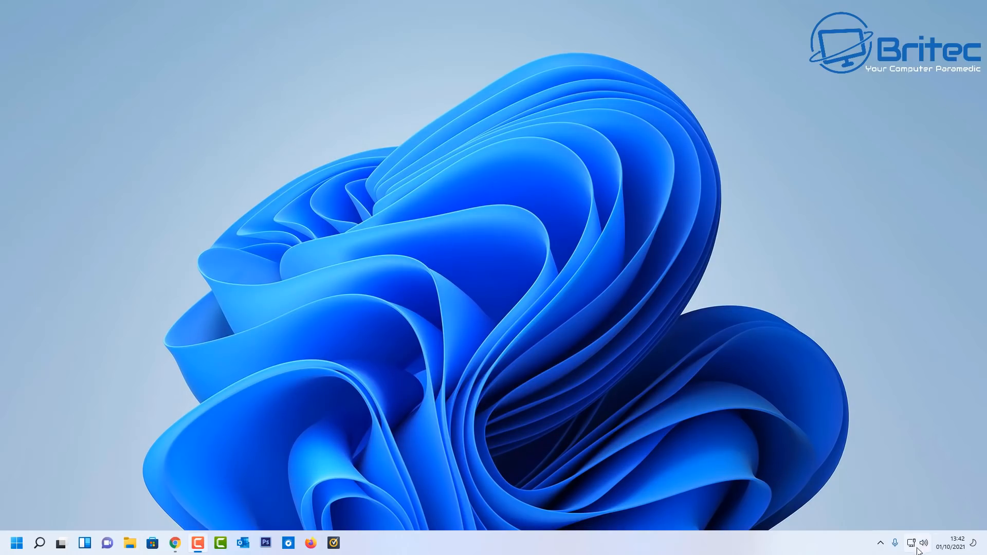
- Open Quick Settings from the tray, then bring up the speaker icon's sound shortcut menu
left_click(912, 543)
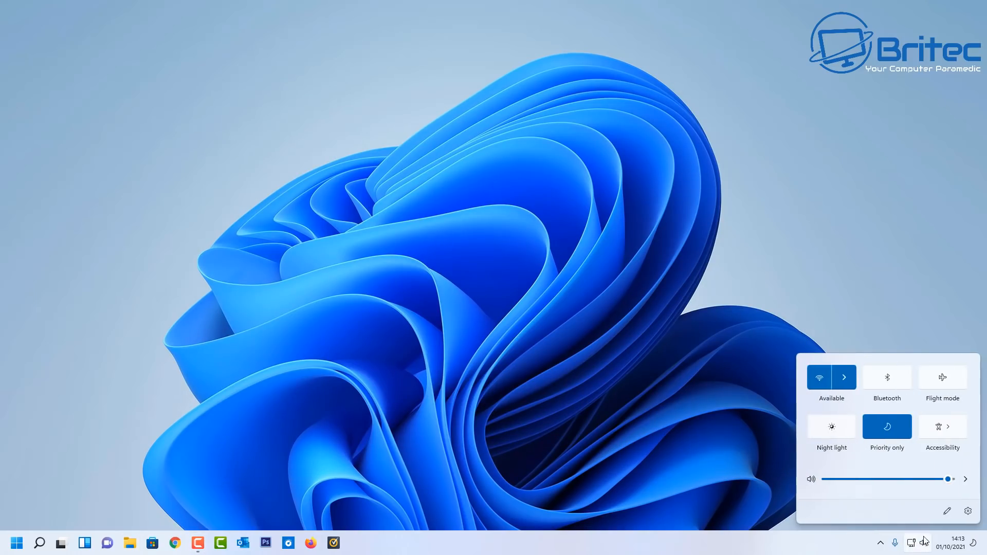
mouse_move(948, 531)
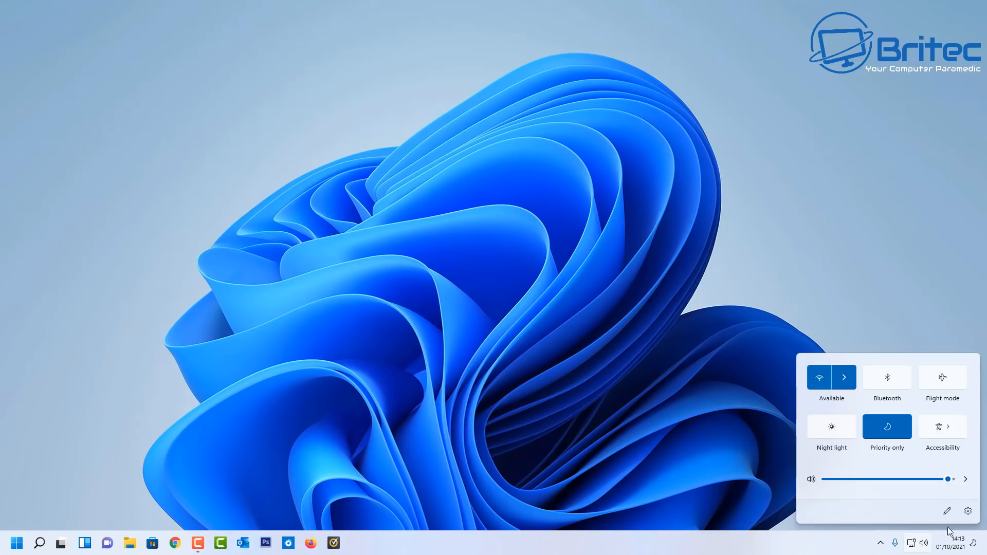
mouse_move(919, 546)
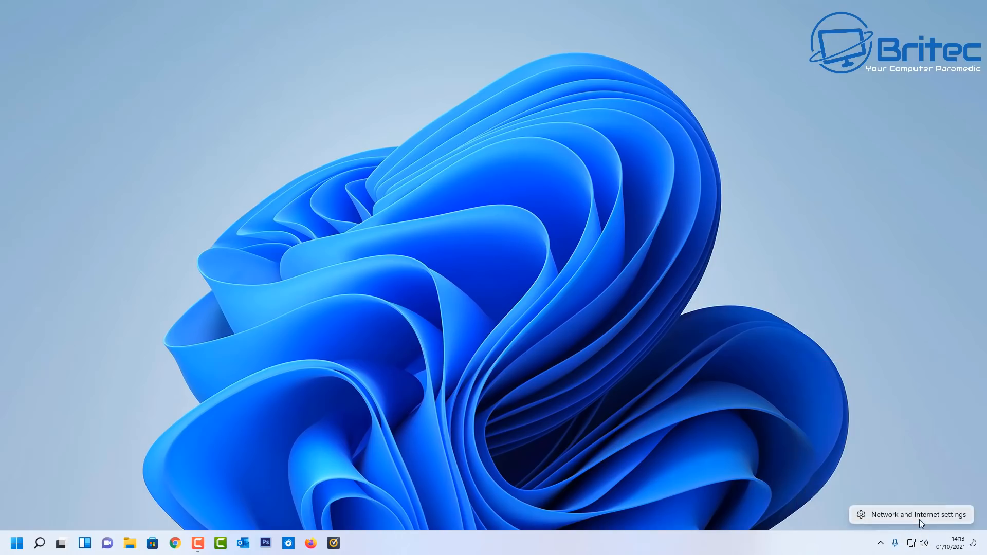
right_click(927, 543)
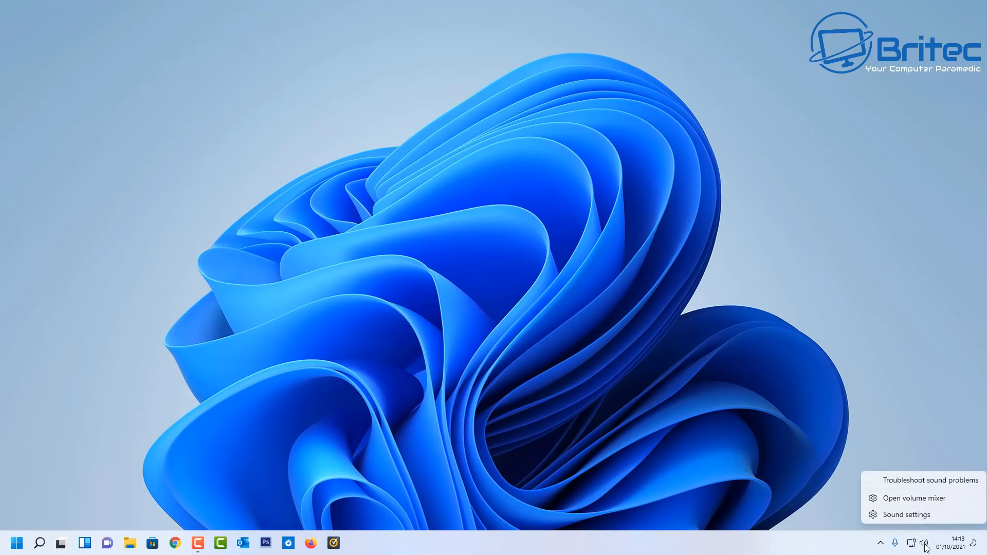
mouse_move(919, 497)
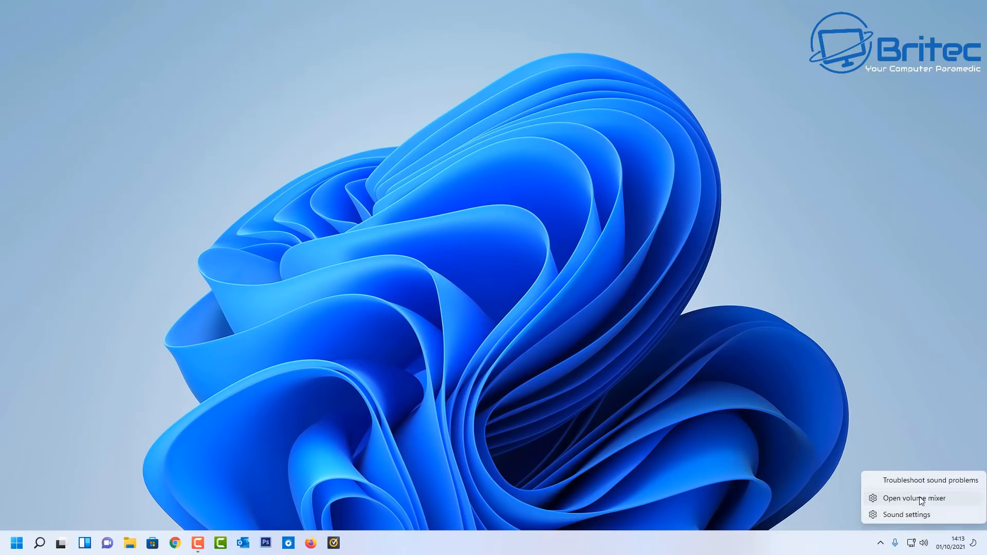
mouse_move(906, 513)
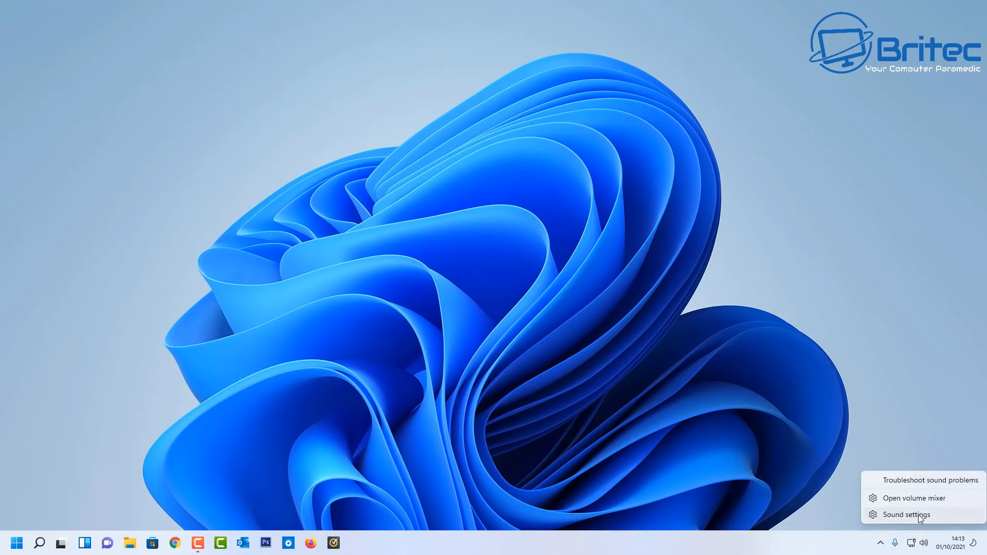
- Go from the tray menu to the Sound page, scroll past output and input, and reach More sound settings
left_click(904, 514)
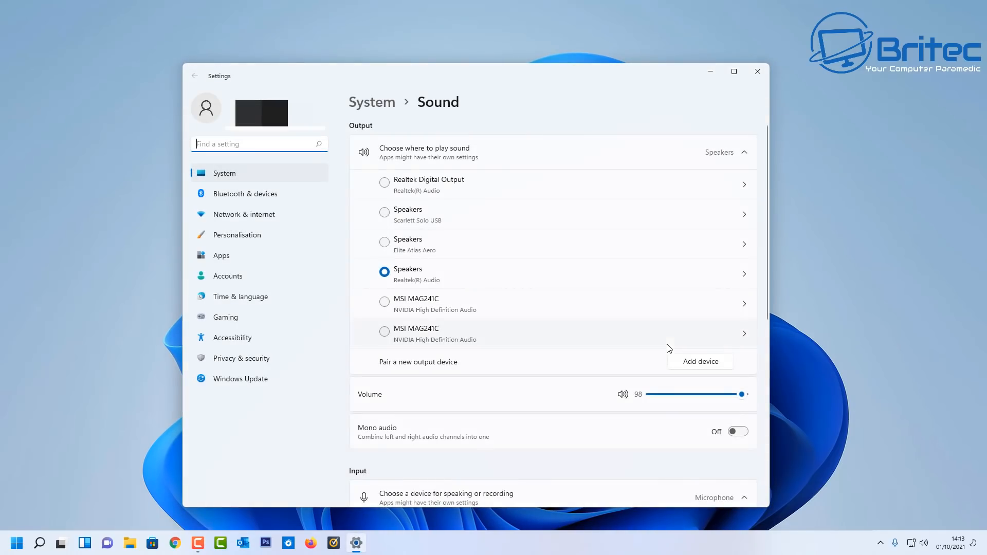
mouse_move(603, 380)
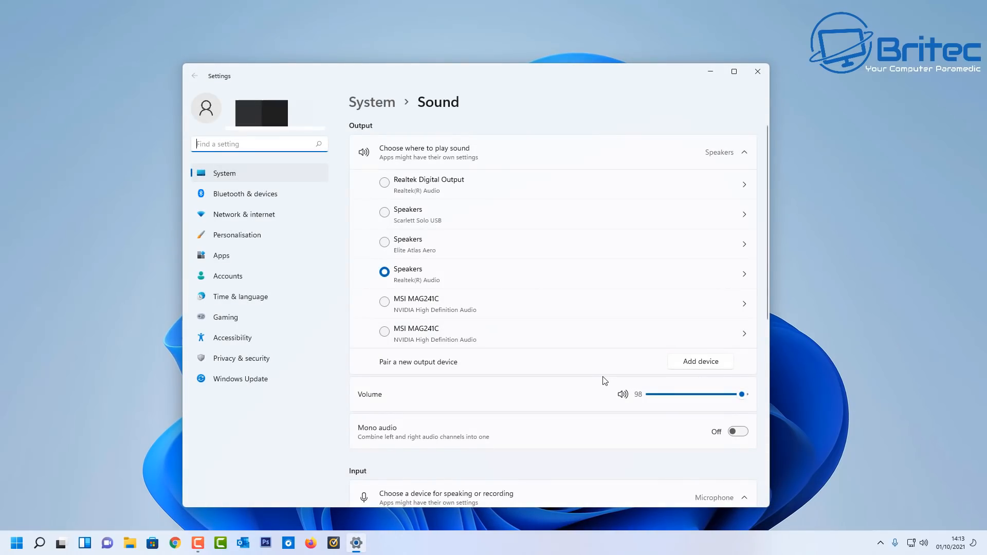
scroll("down", 3)
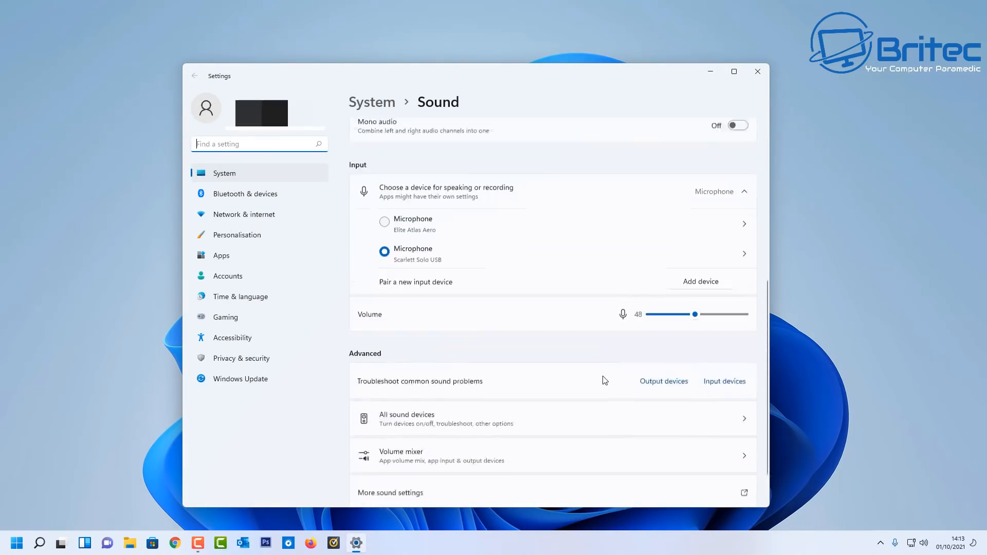
scroll("down", 3)
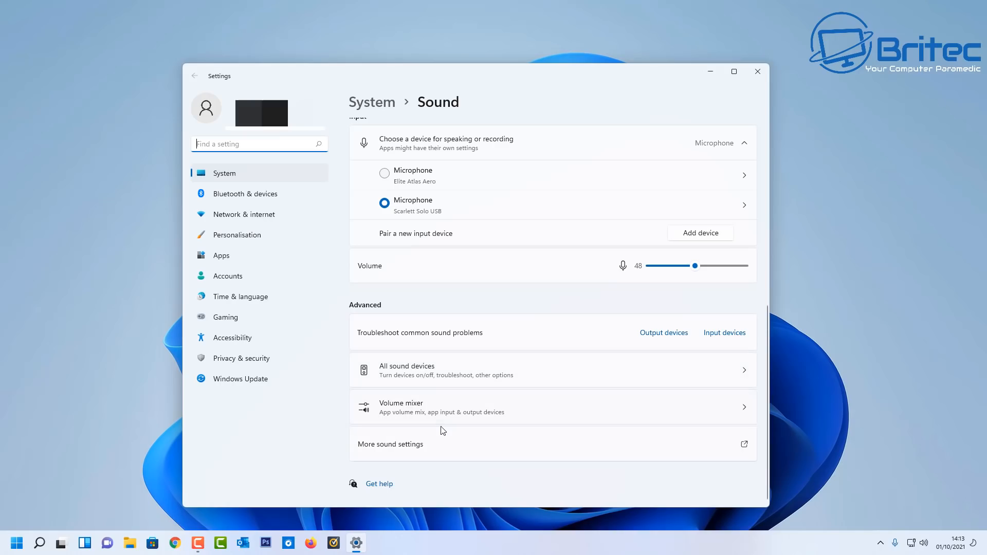
mouse_move(410, 450)
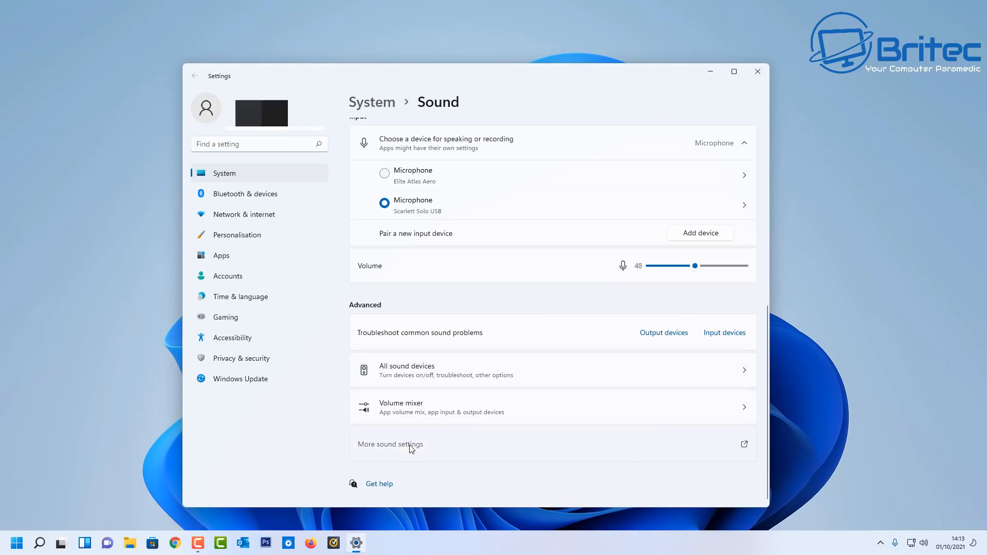
left_click(390, 444)
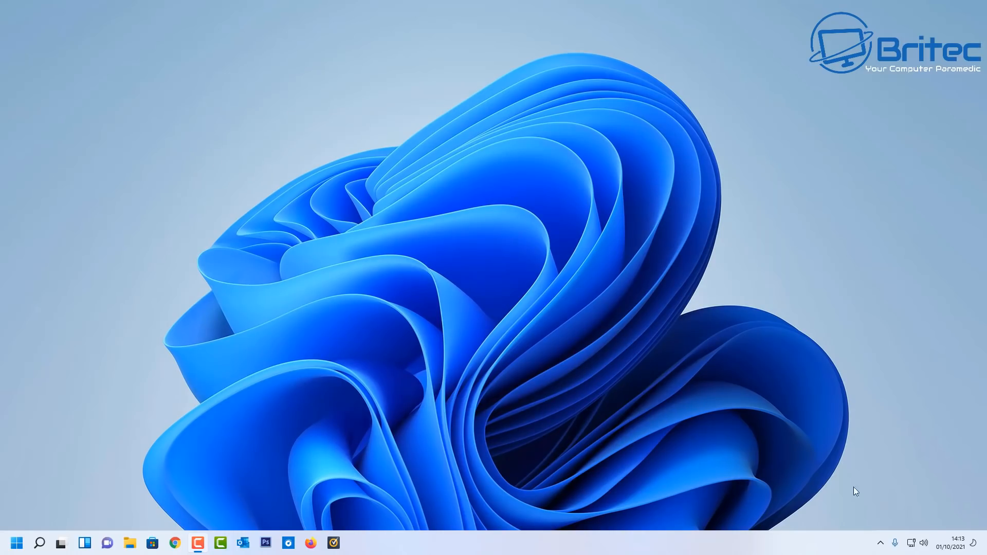
left_click(951, 543)
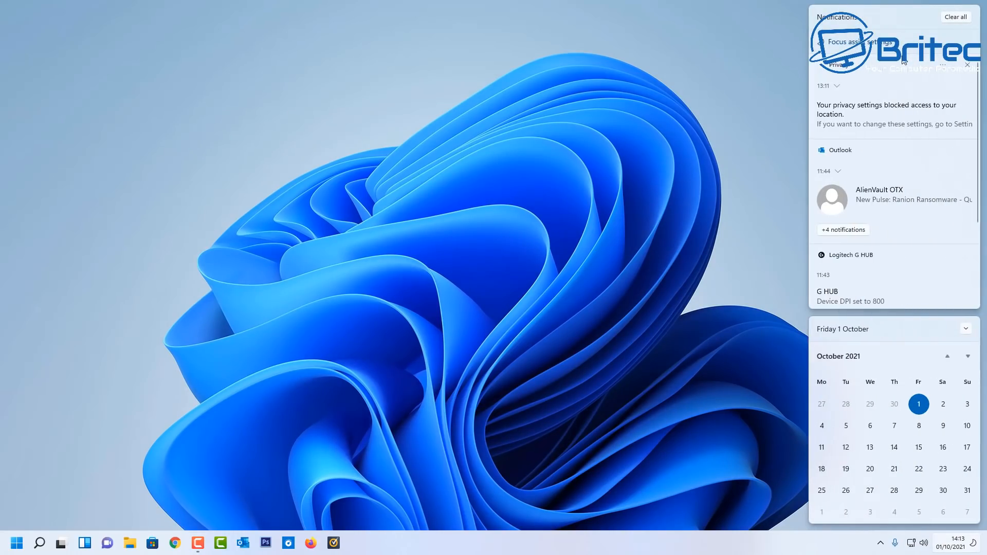
mouse_move(934, 430)
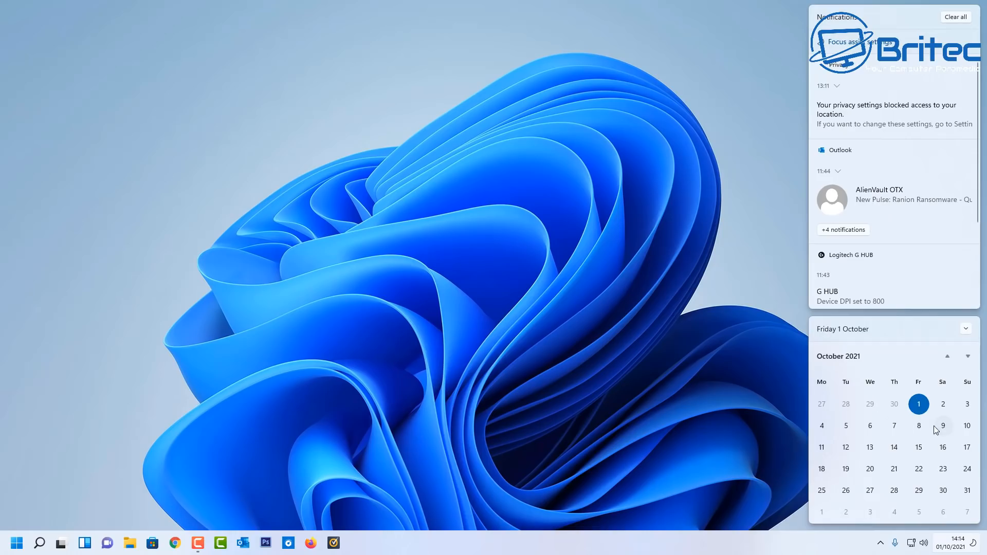
mouse_move(803, 440)
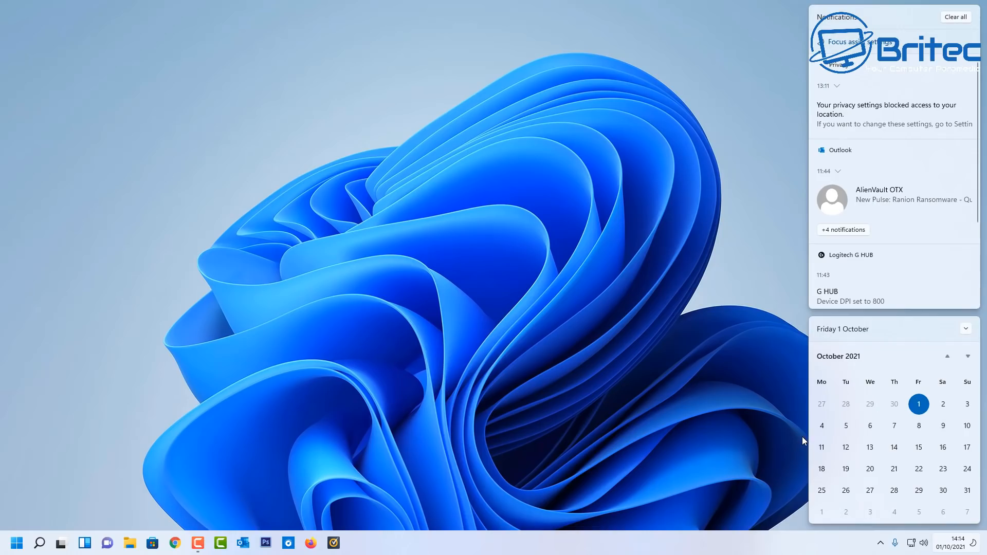
mouse_move(710, 535)
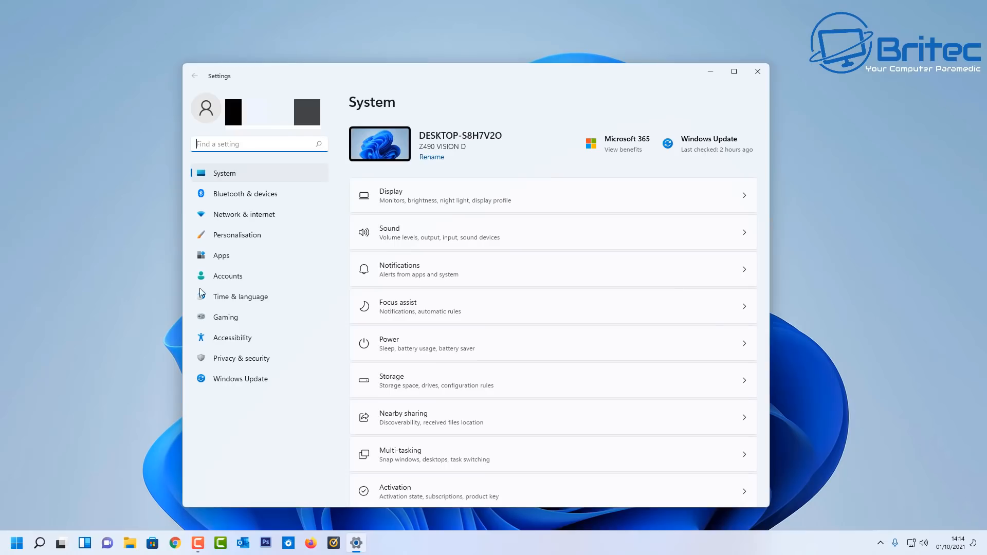
mouse_move(247, 234)
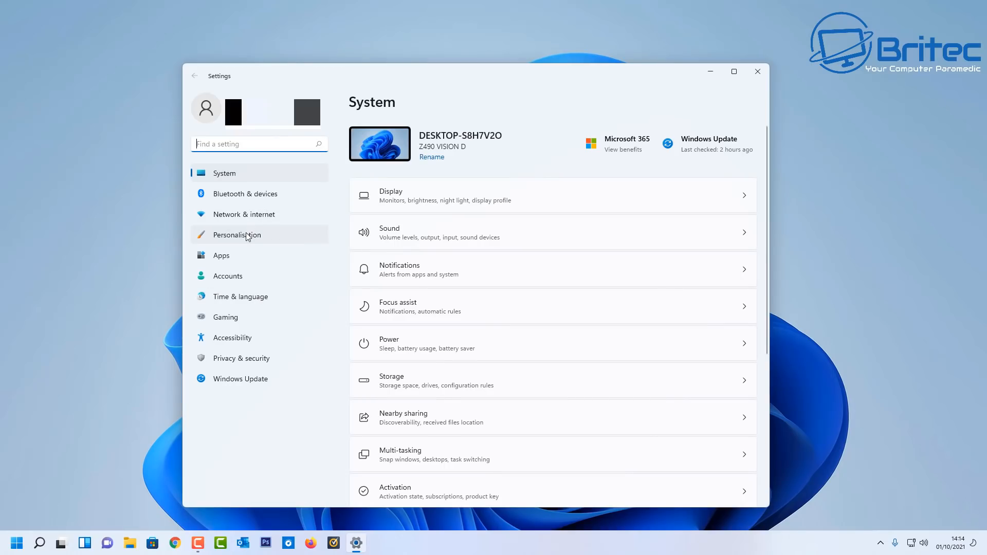
mouse_move(252, 403)
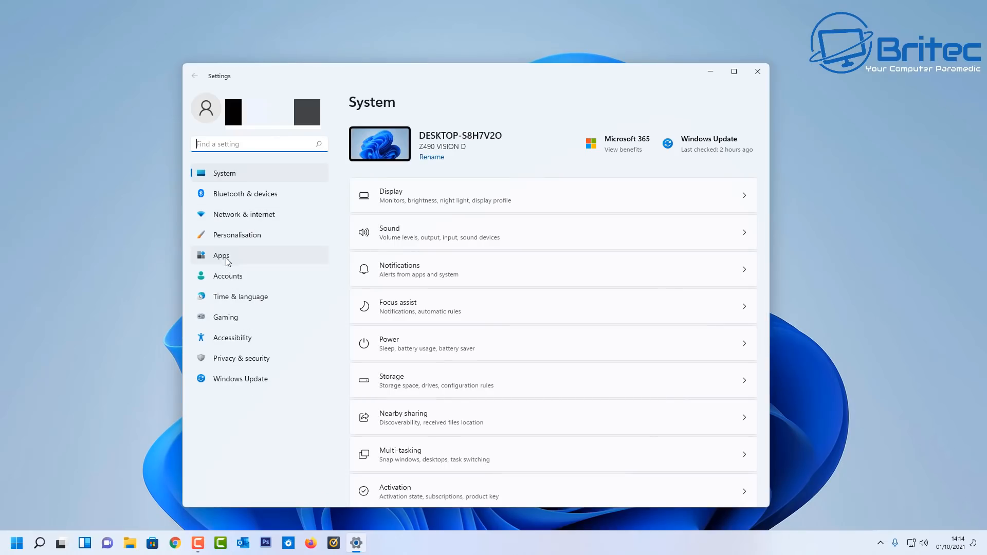
- Visit Personalisation and Network & internet, run Check for updates (up to date), then close Settings
left_click(237, 234)
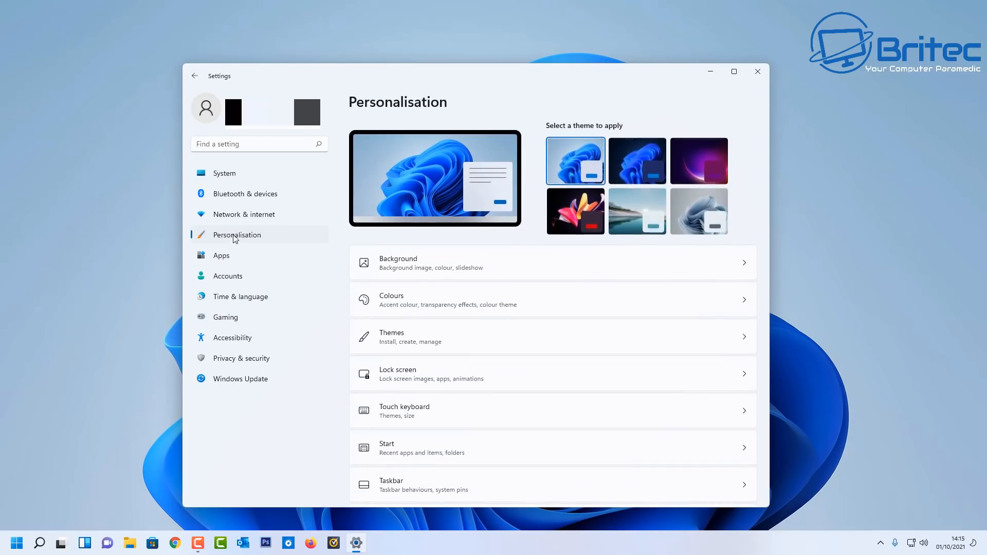
left_click(244, 214)
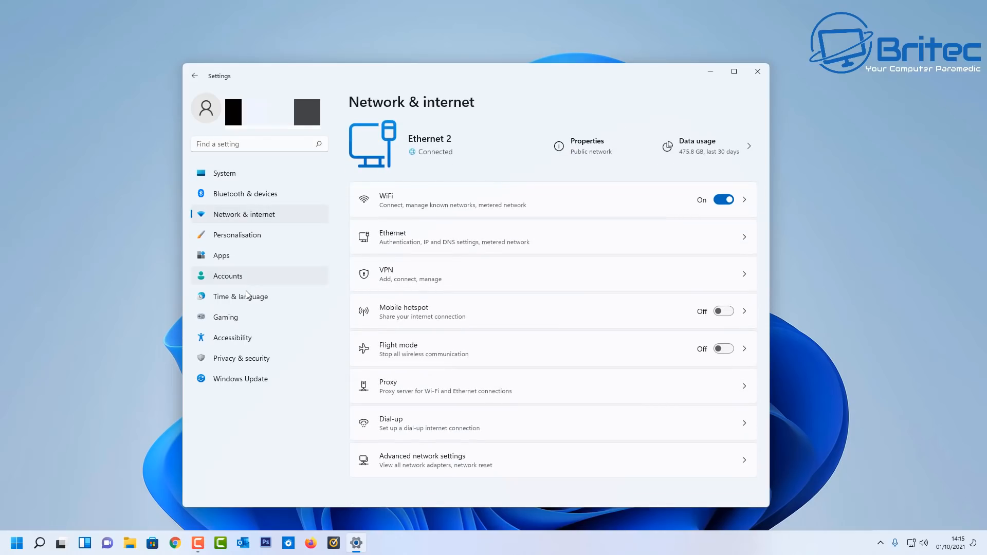
mouse_move(234, 371)
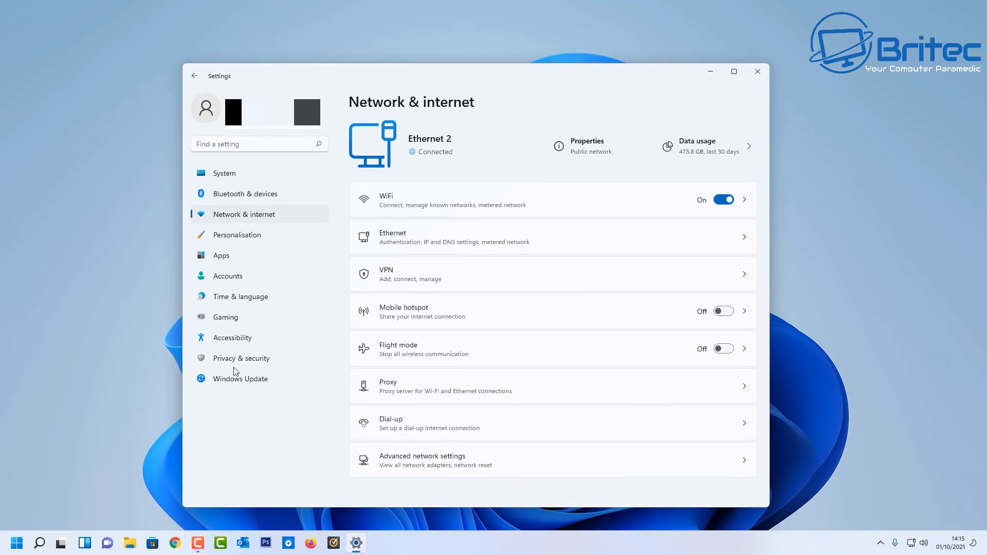
left_click(240, 379)
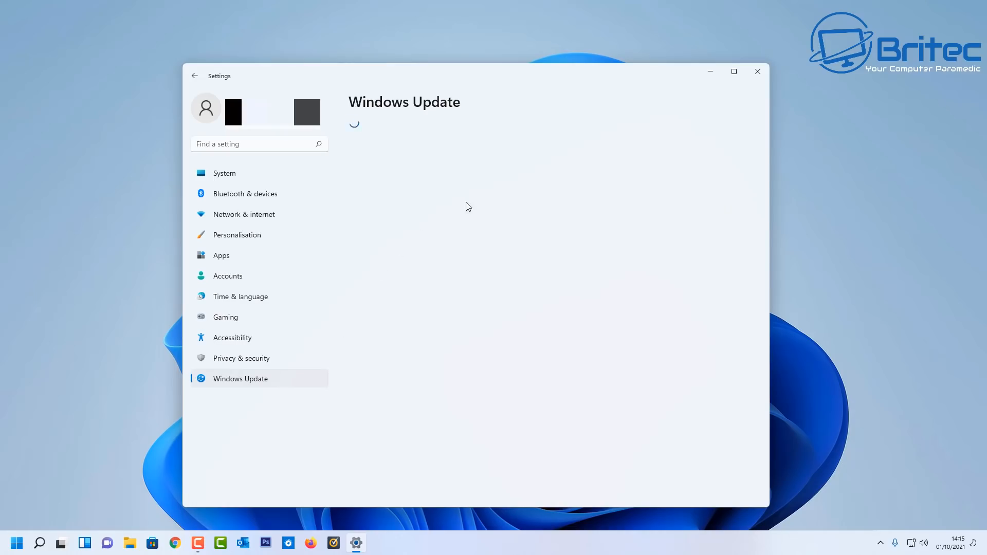
left_click(722, 149)
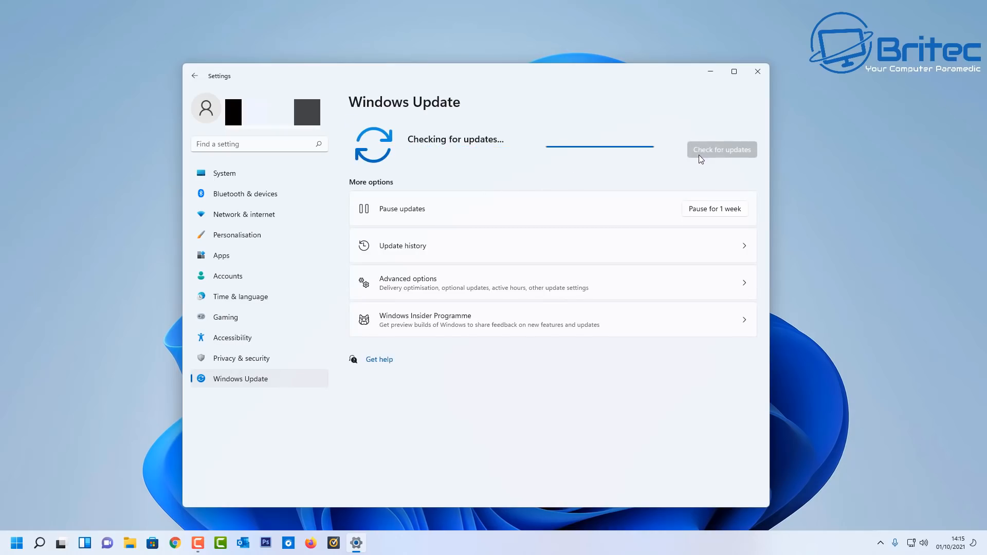
mouse_move(430, 301)
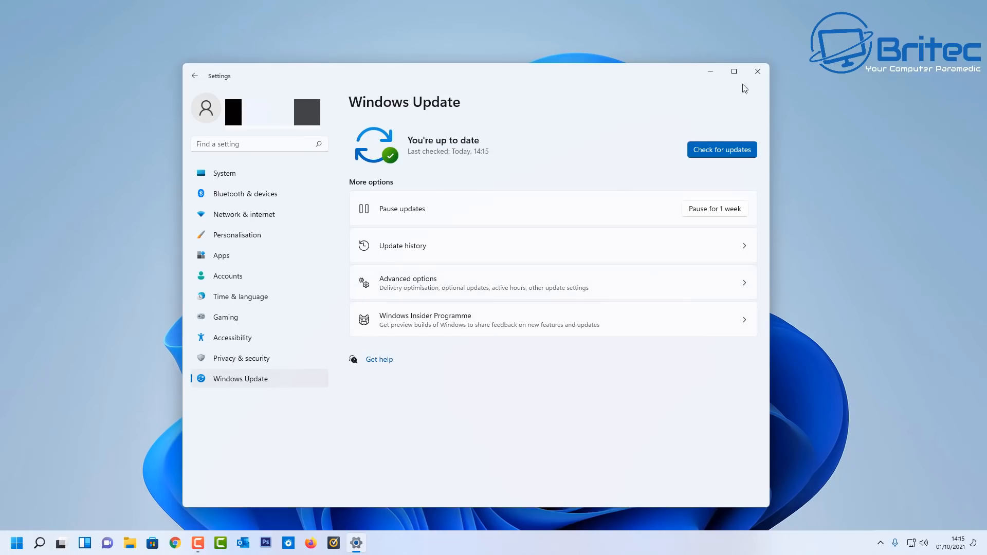
left_click(758, 71)
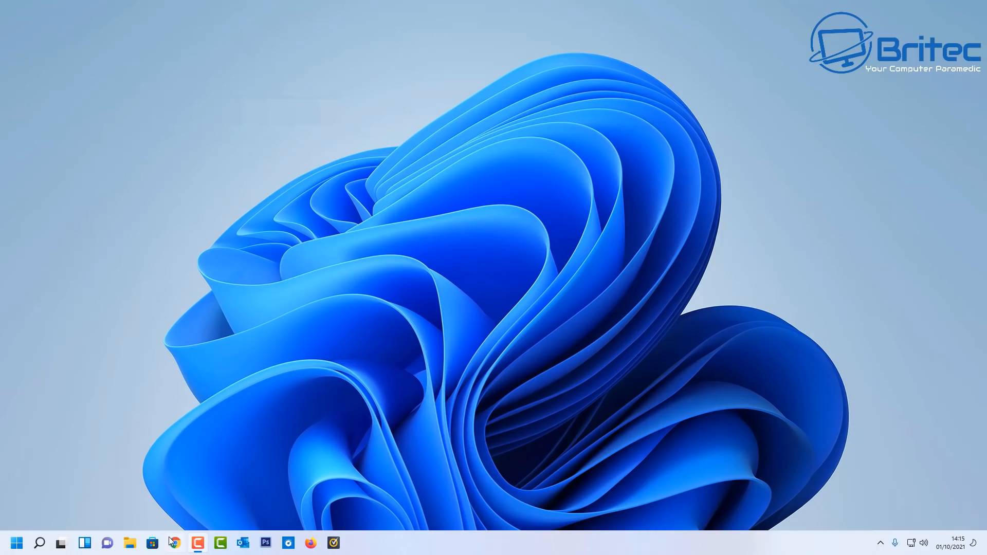
- Launch Microsoft Store from the taskbar and move from Home to the Apps section
left_click(152, 542)
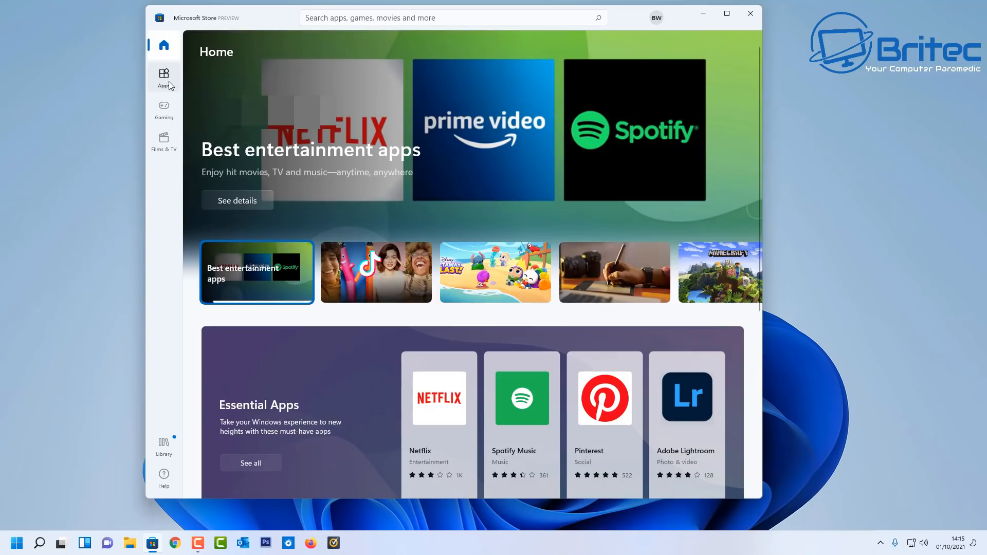
left_click(164, 75)
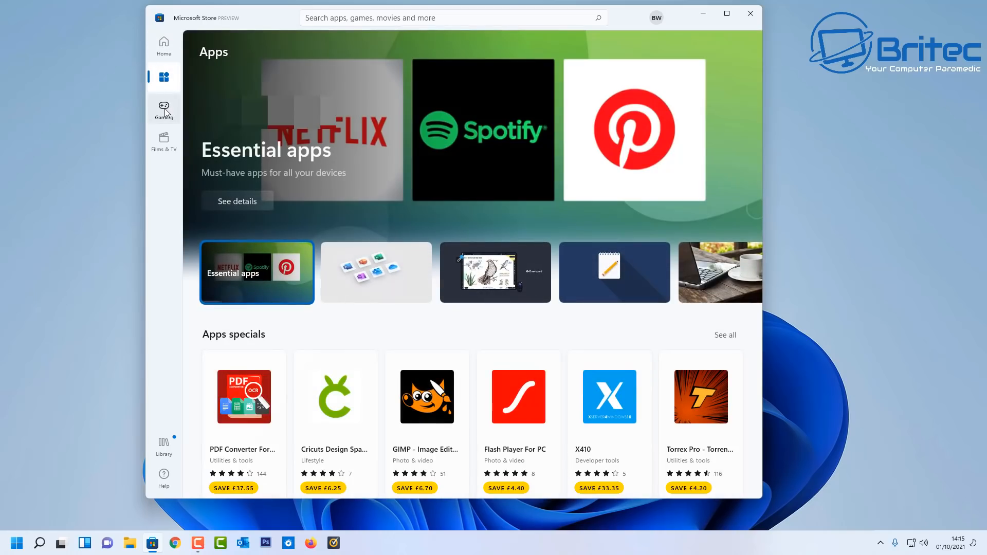
mouse_move(190, 107)
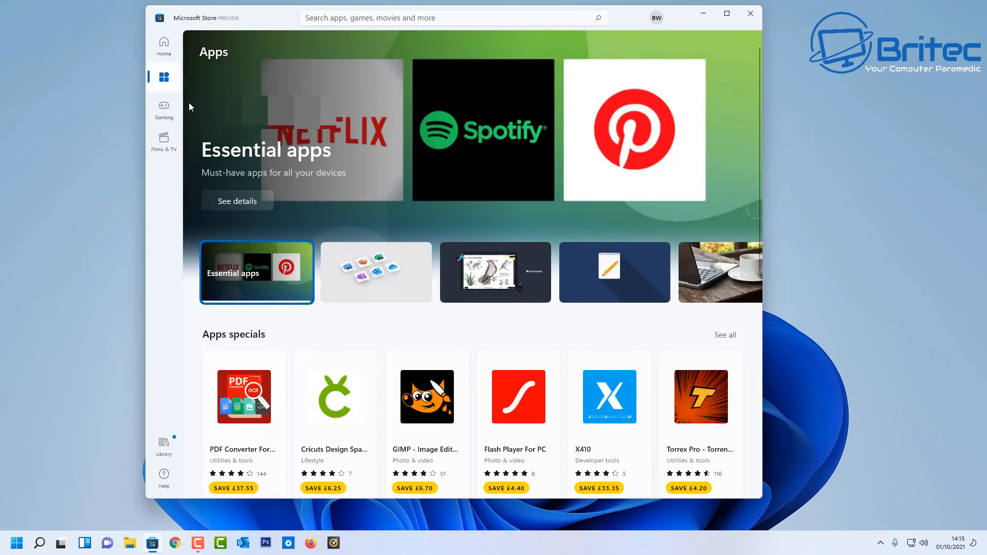
left_click(163, 108)
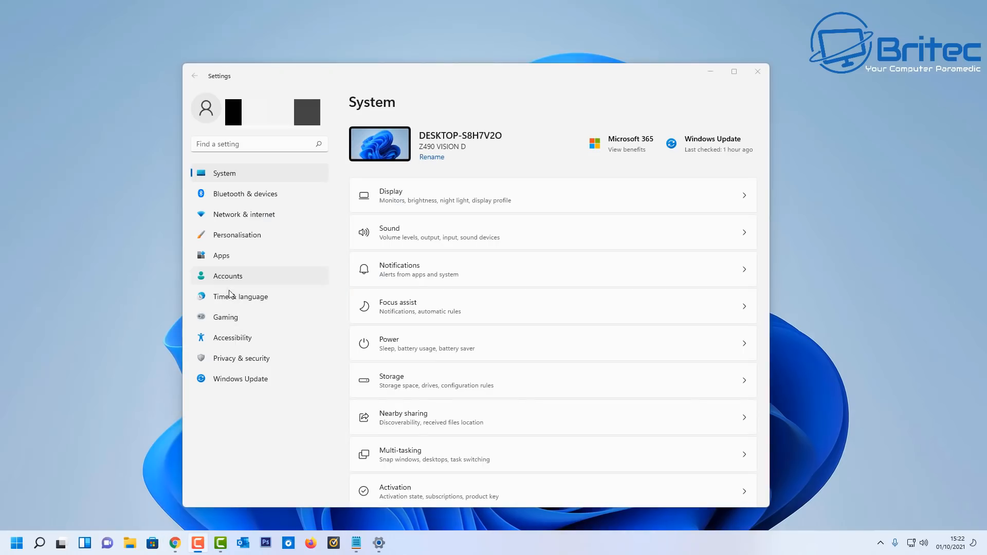
- Under Privacy & security, confirm Location, online speech recognition and inking dictionary are off
left_click(241, 357)
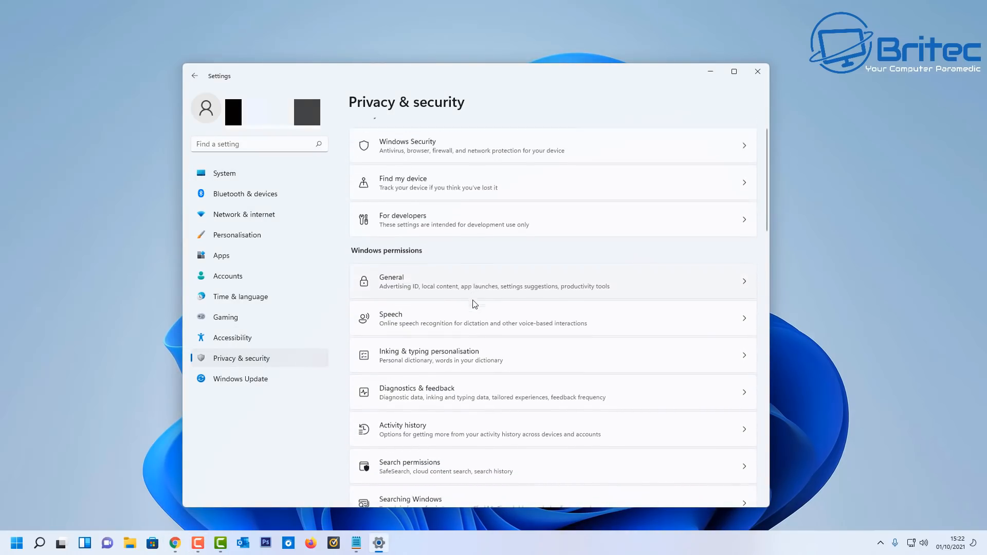
scroll("down", 3)
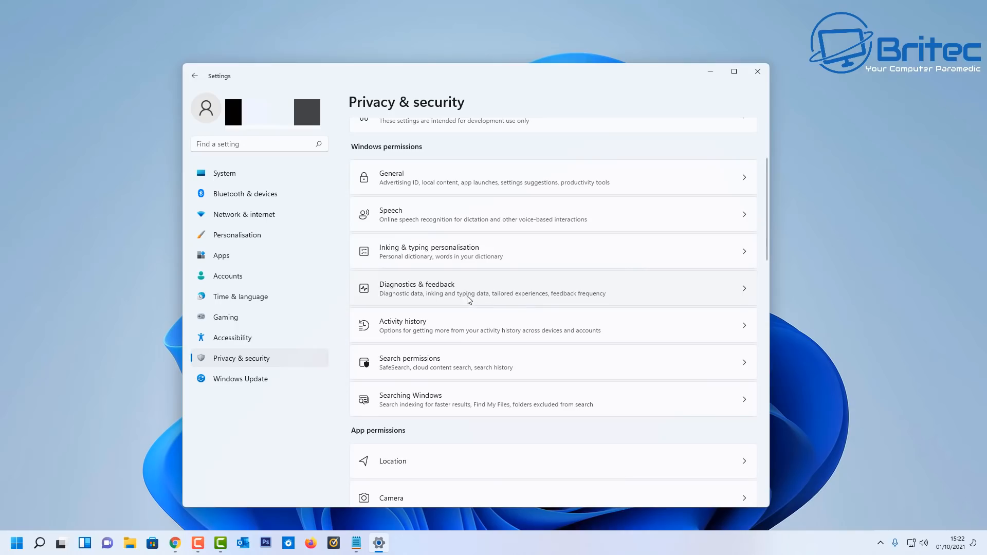
mouse_move(420, 333)
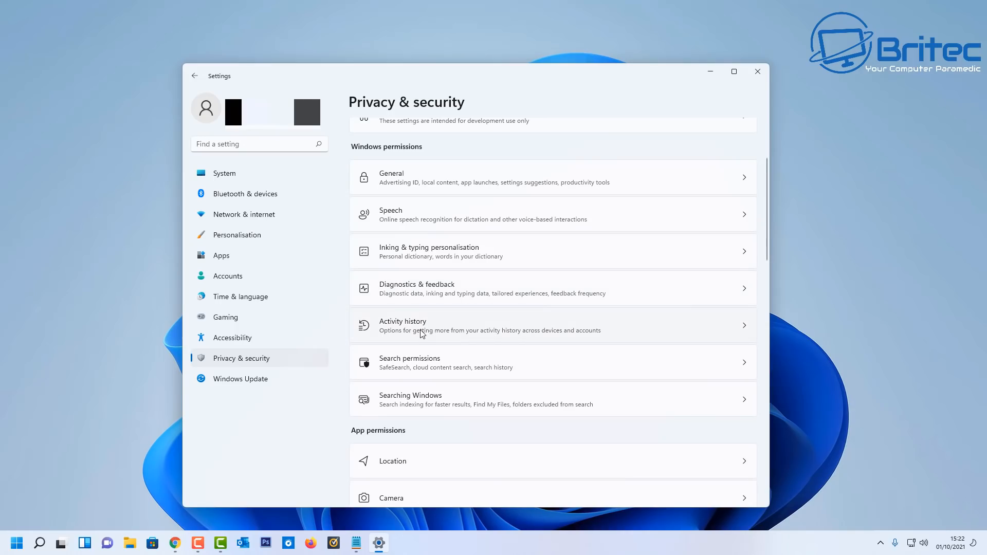
scroll("down", 3)
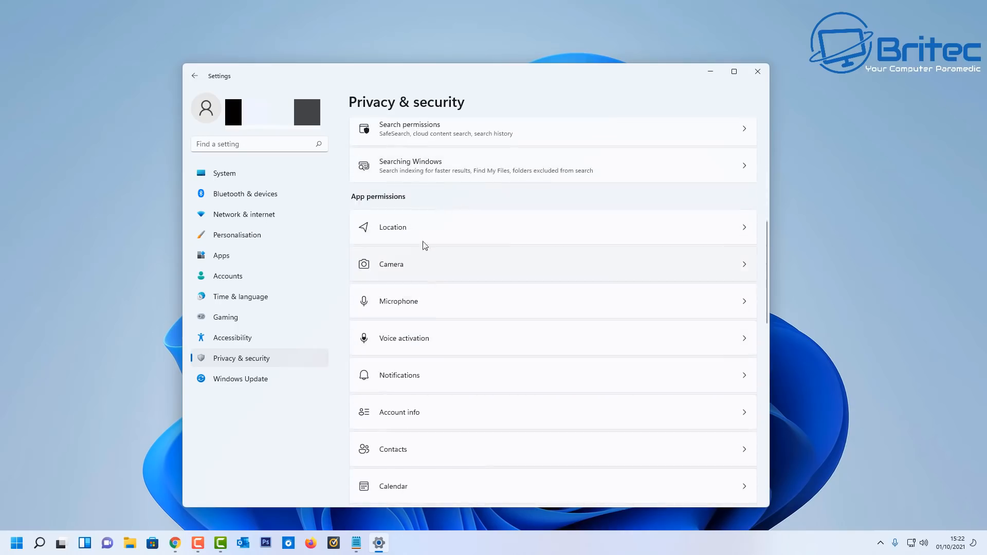
left_click(393, 227)
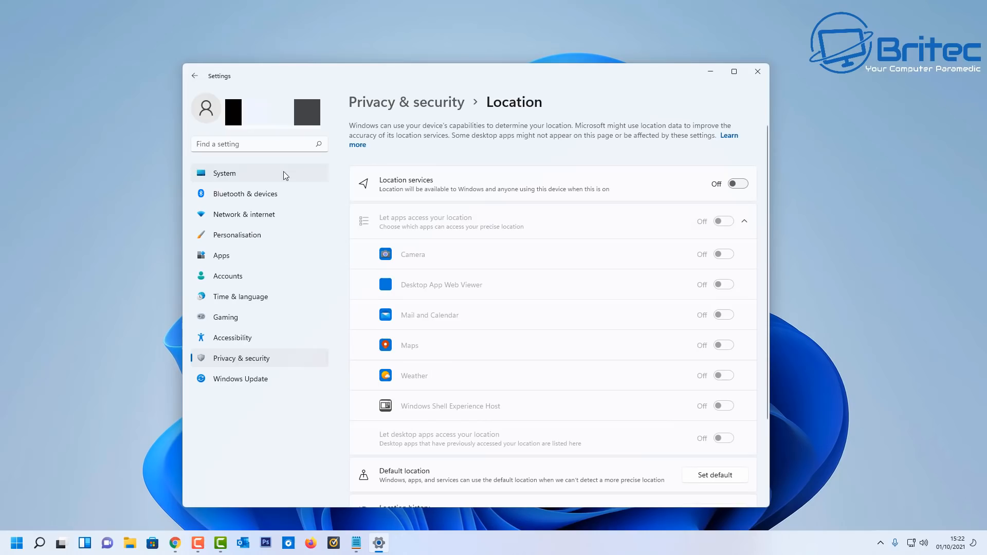
left_click(194, 75)
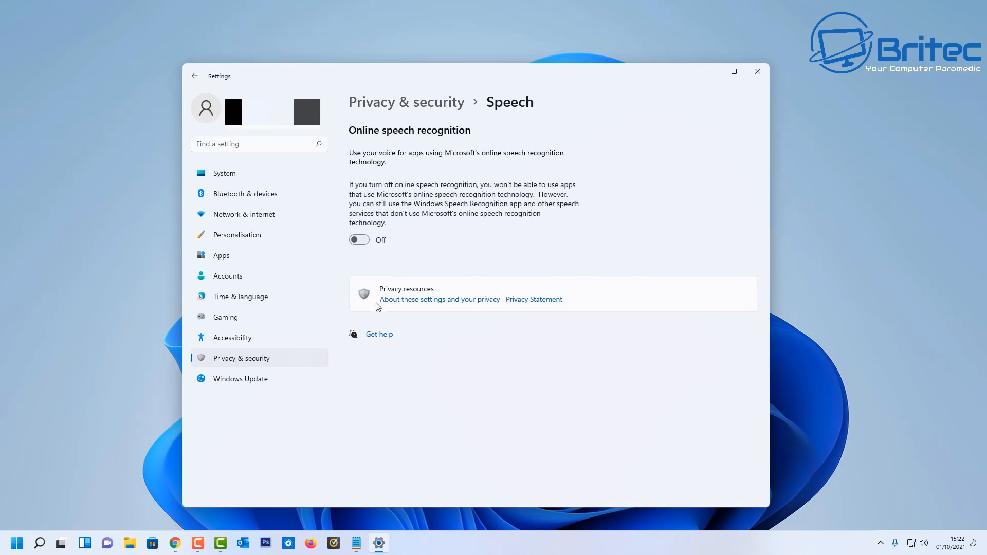
left_click(195, 75)
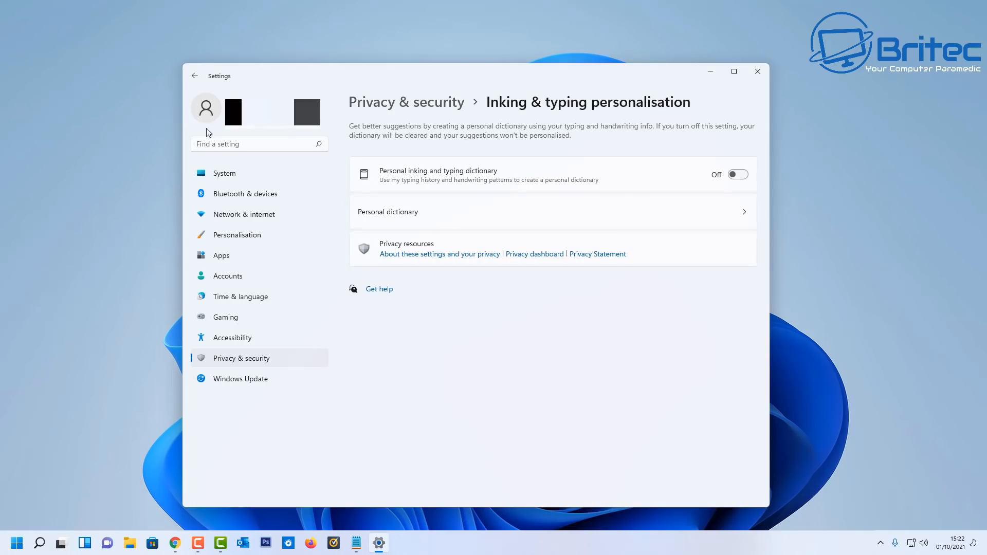
left_click(194, 75)
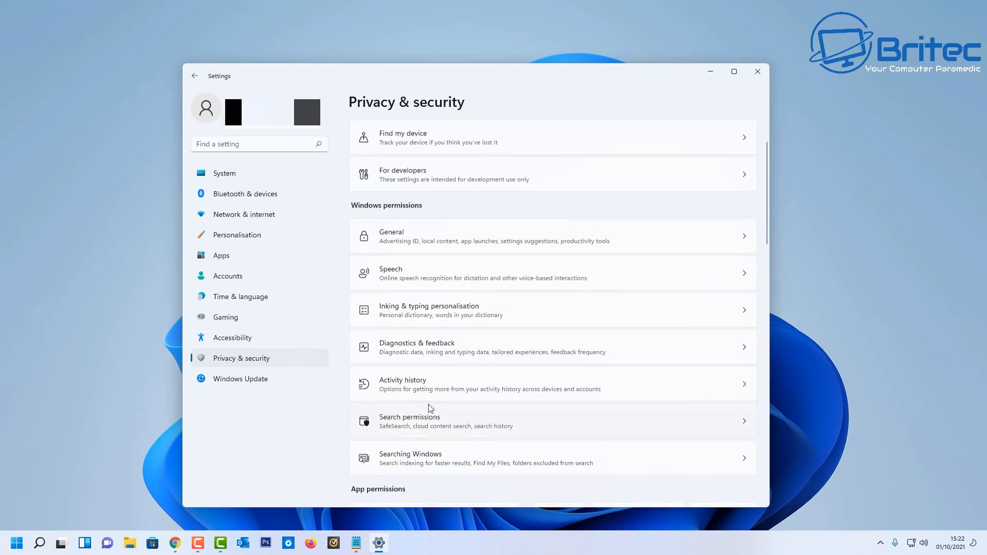
- Review Search permissions and Messaging access (off), then close Settings to the desktop
left_click(409, 420)
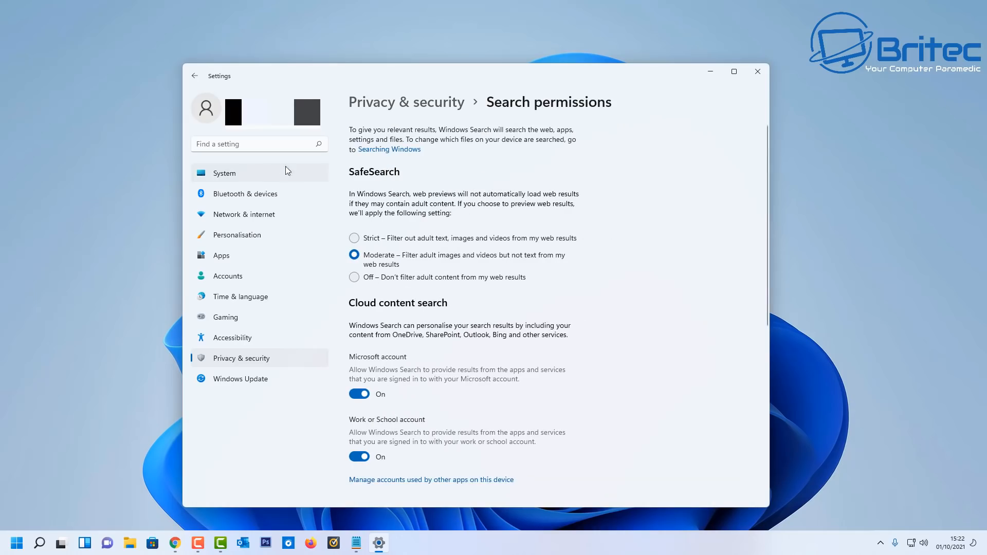
left_click(194, 75)
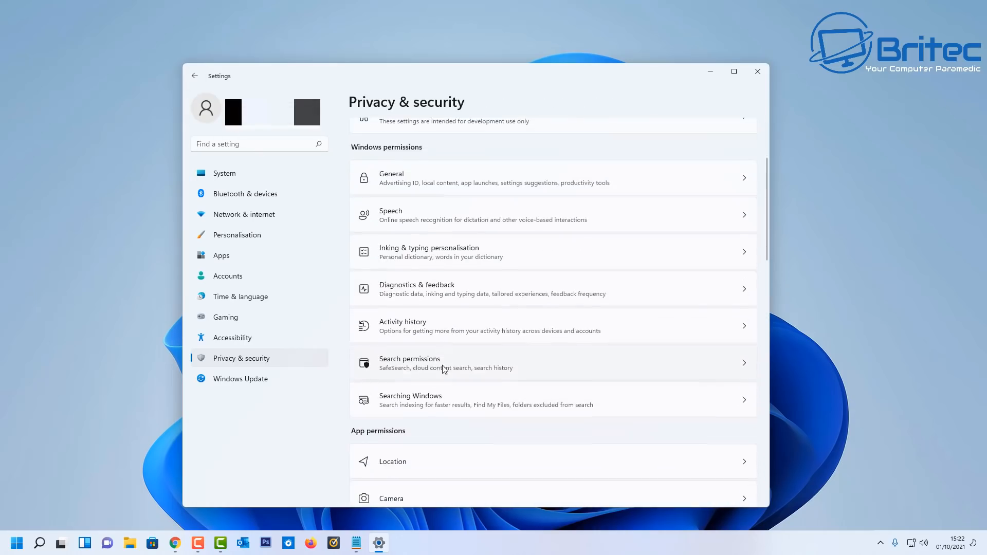
scroll("down", 3)
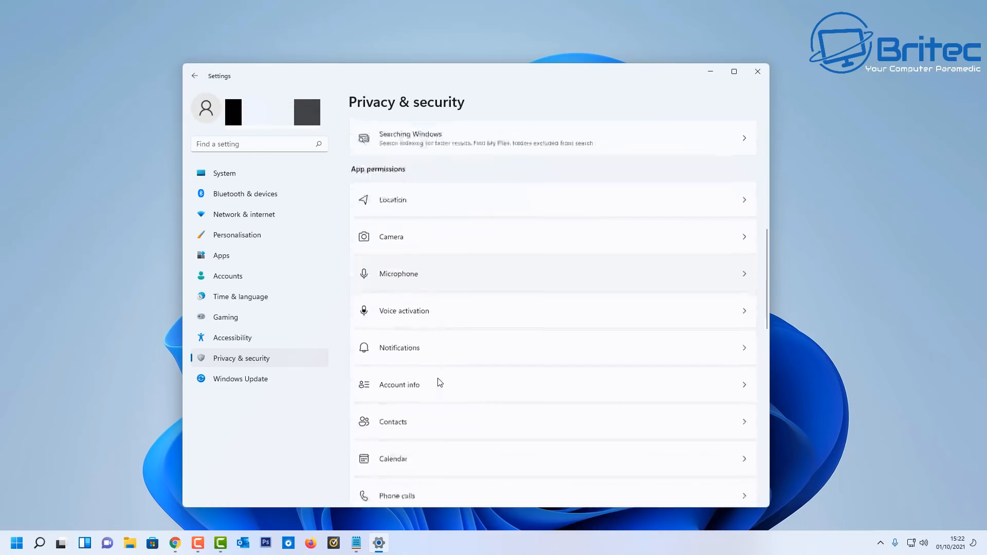
scroll("down", 3)
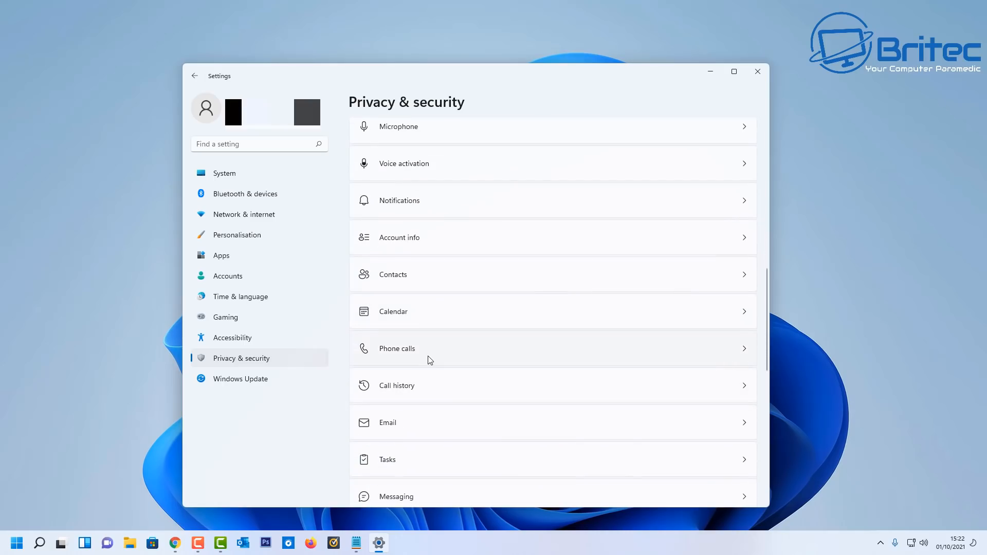
mouse_move(417, 402)
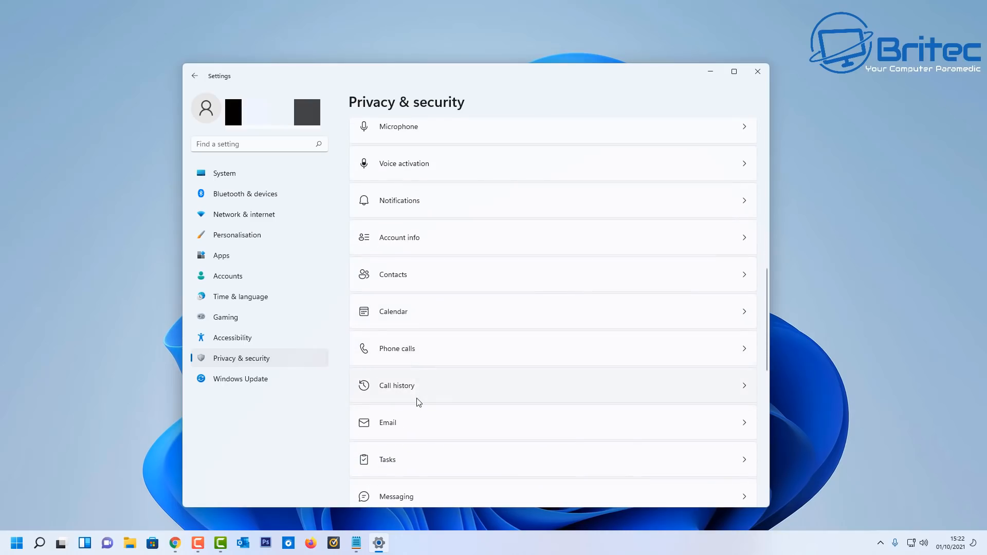
scroll("down", 3)
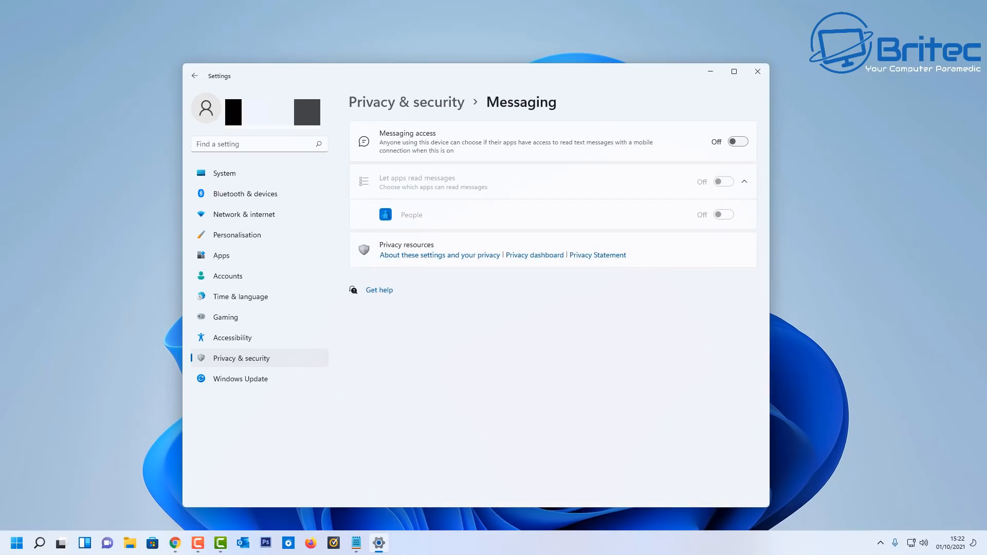
left_click(757, 71)
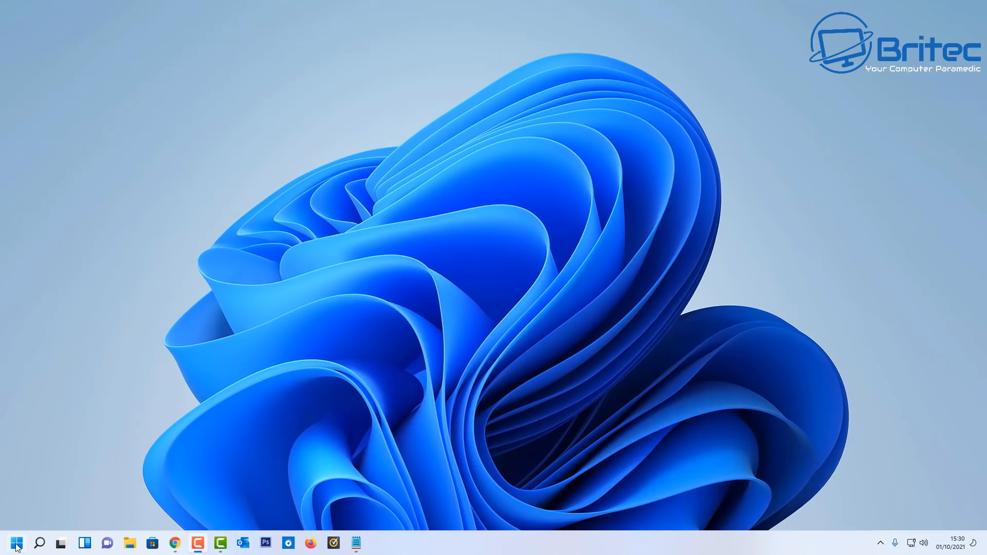
- Launch tpm.msc from the Run dialog to bring up TPM Management
key("Win+r")
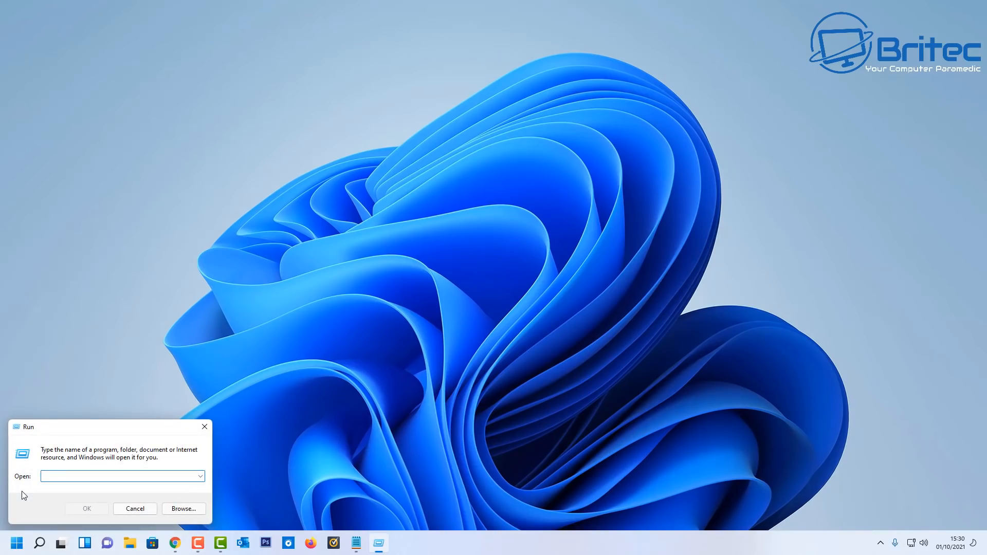
type("tpm")
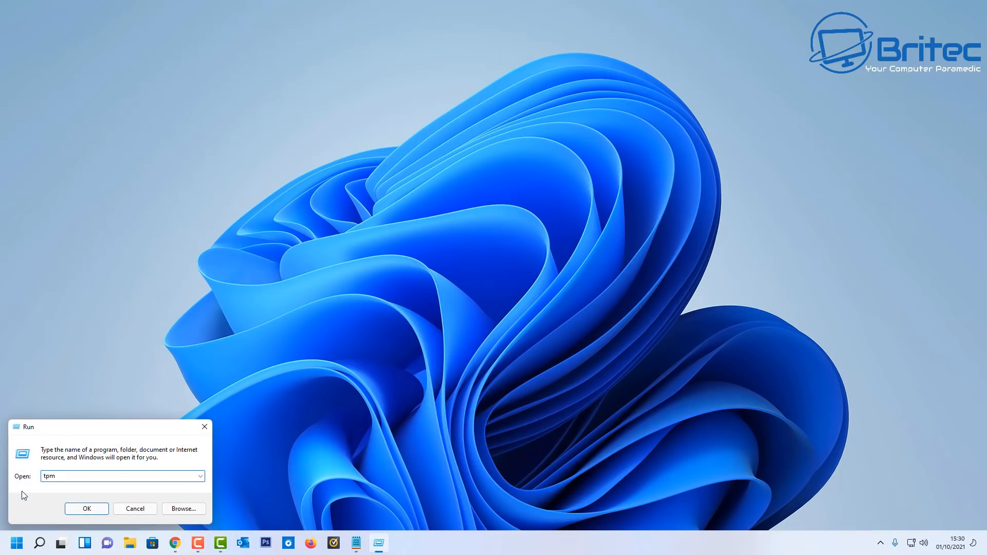
type(".msc")
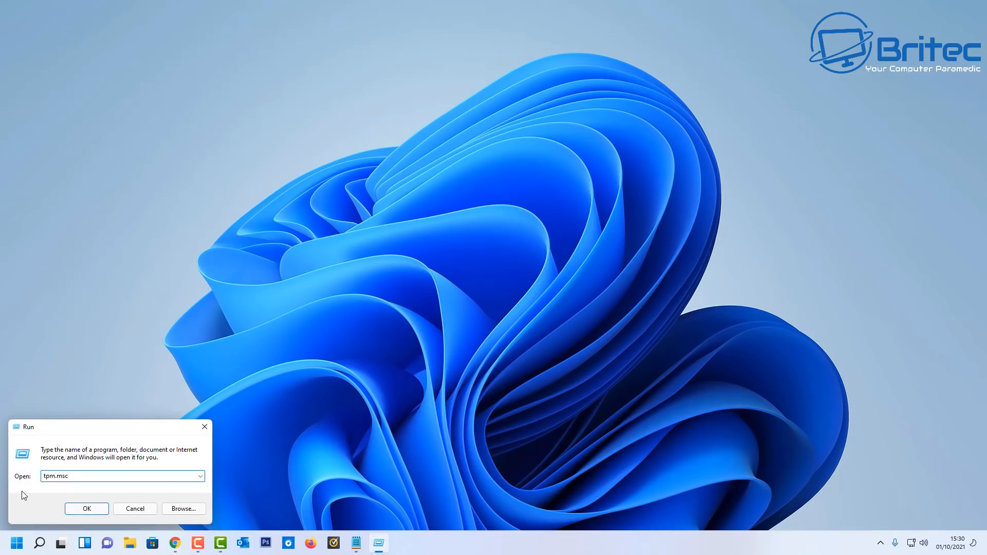
left_click(86, 509)
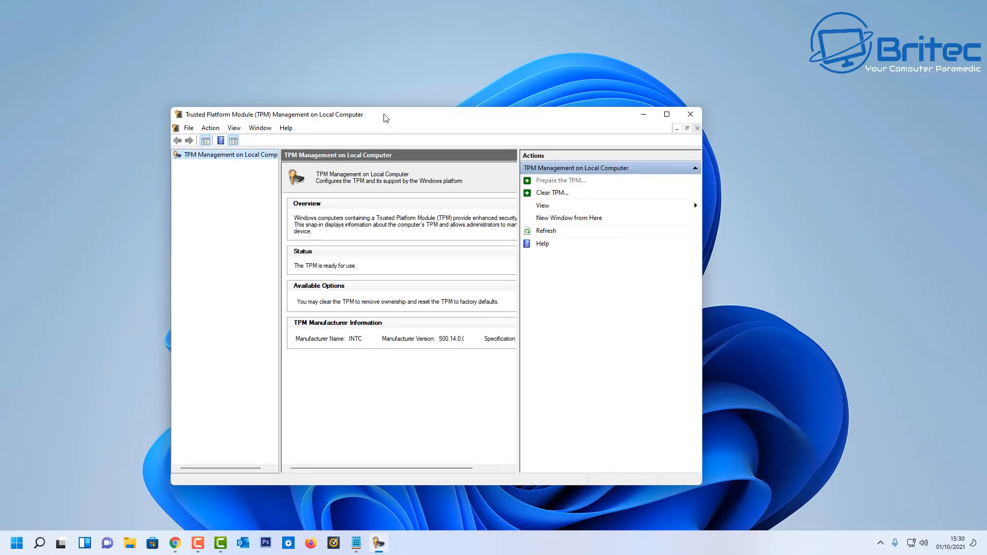
mouse_move(306, 304)
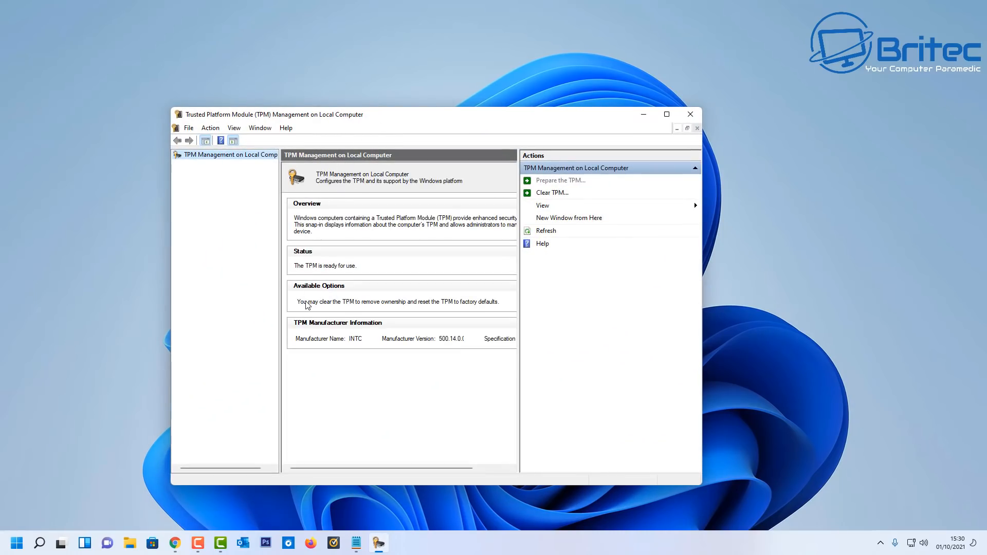
mouse_move(306, 296)
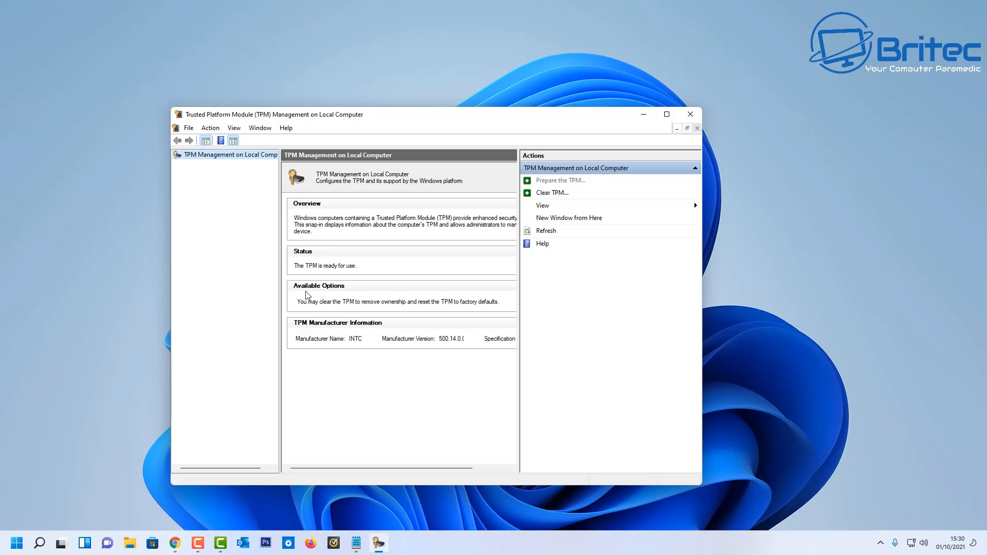
mouse_move(261, 313)
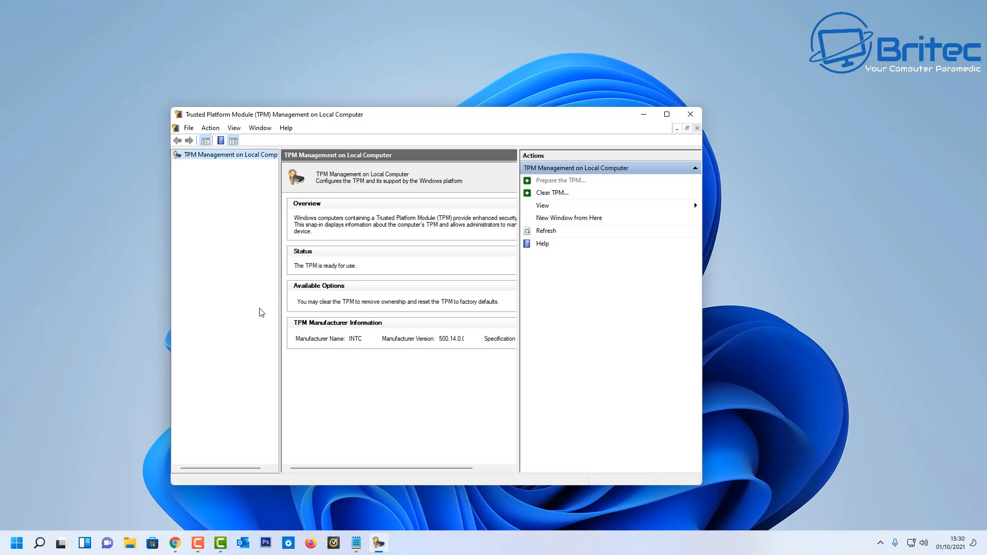
mouse_move(232, 332)
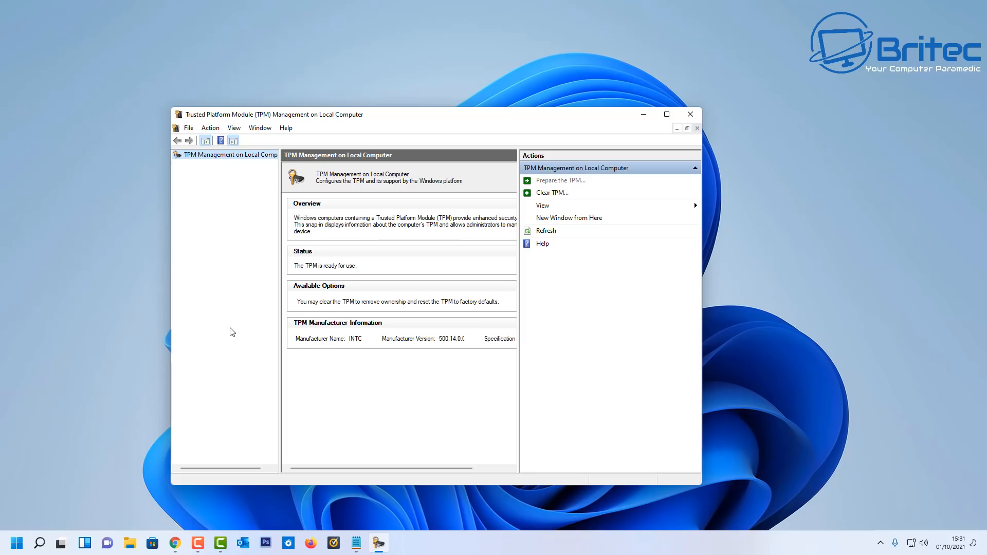
- Note the TPM status as ready (manufacturer INTC) and close the console
left_click(690, 114)
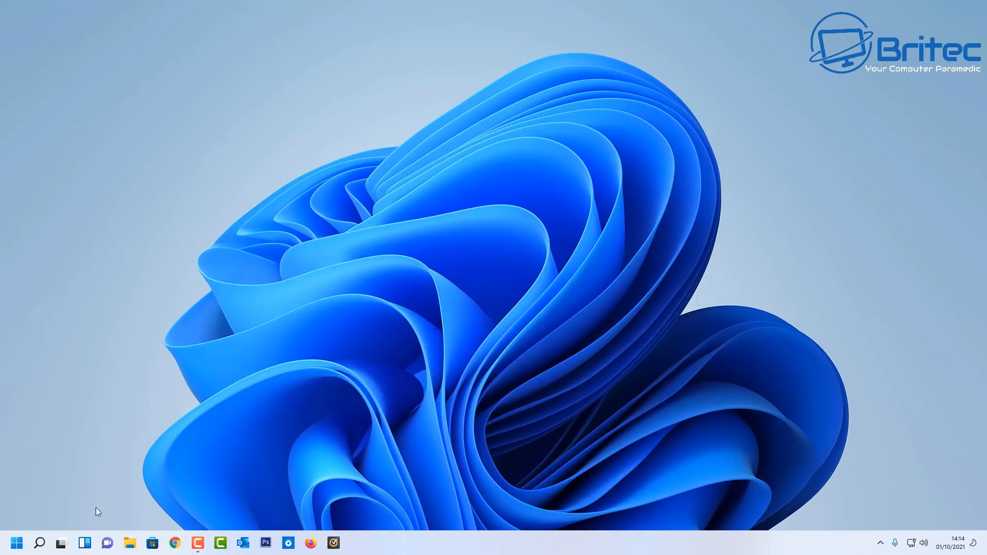